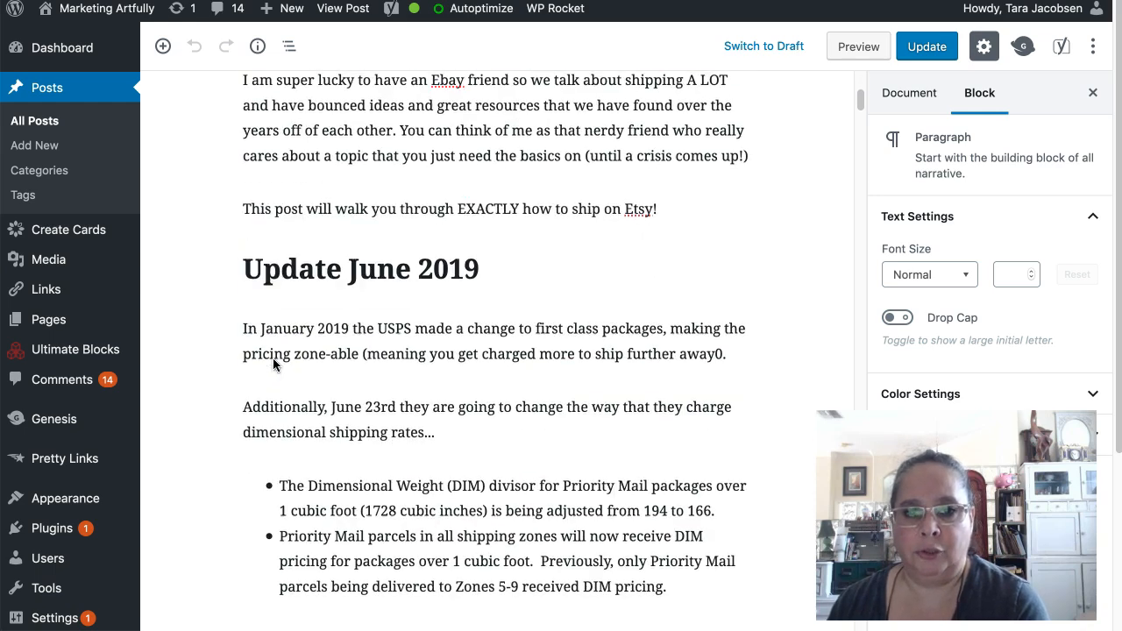
- Add a new empty paragraph block right after the affiliate disclosure paragraph
scroll(down, 3)
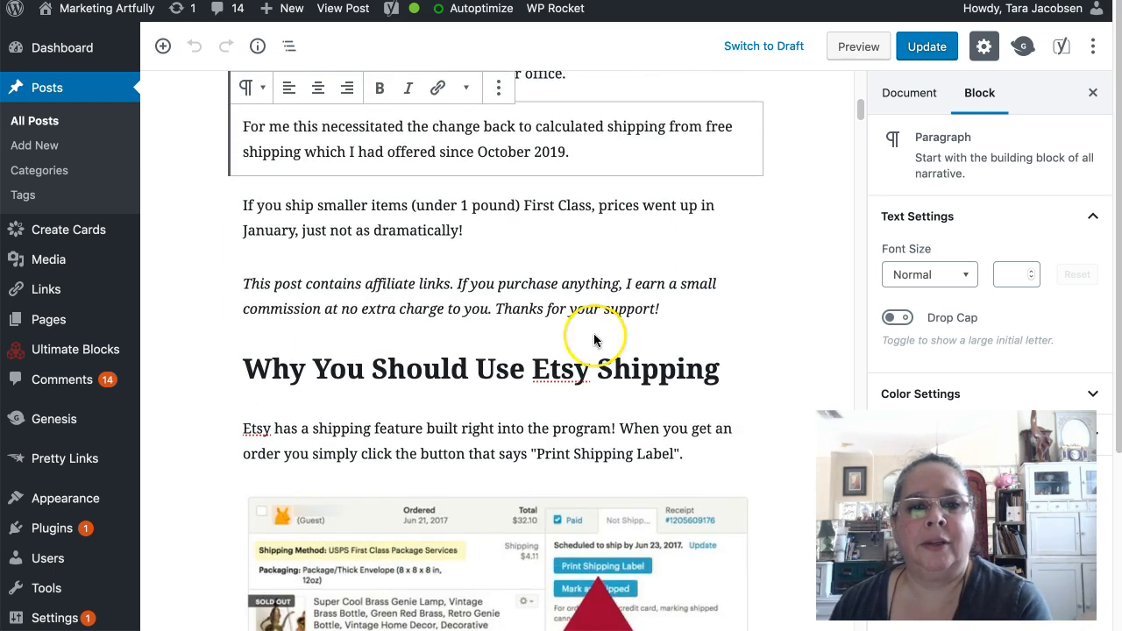
mouse_move(697, 323)
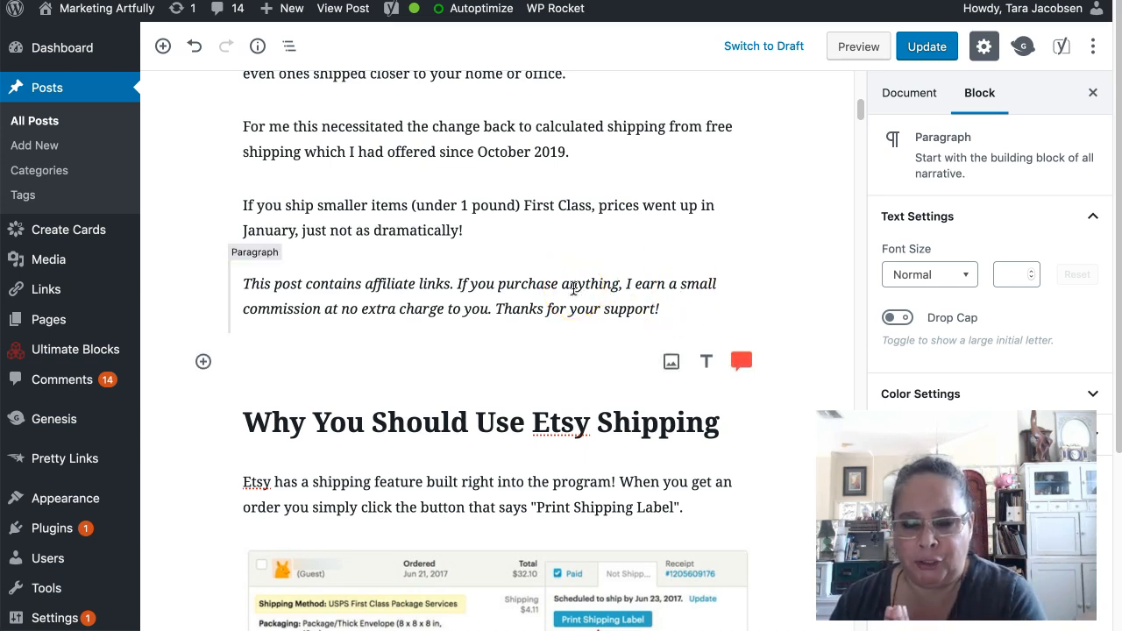
click(298, 361)
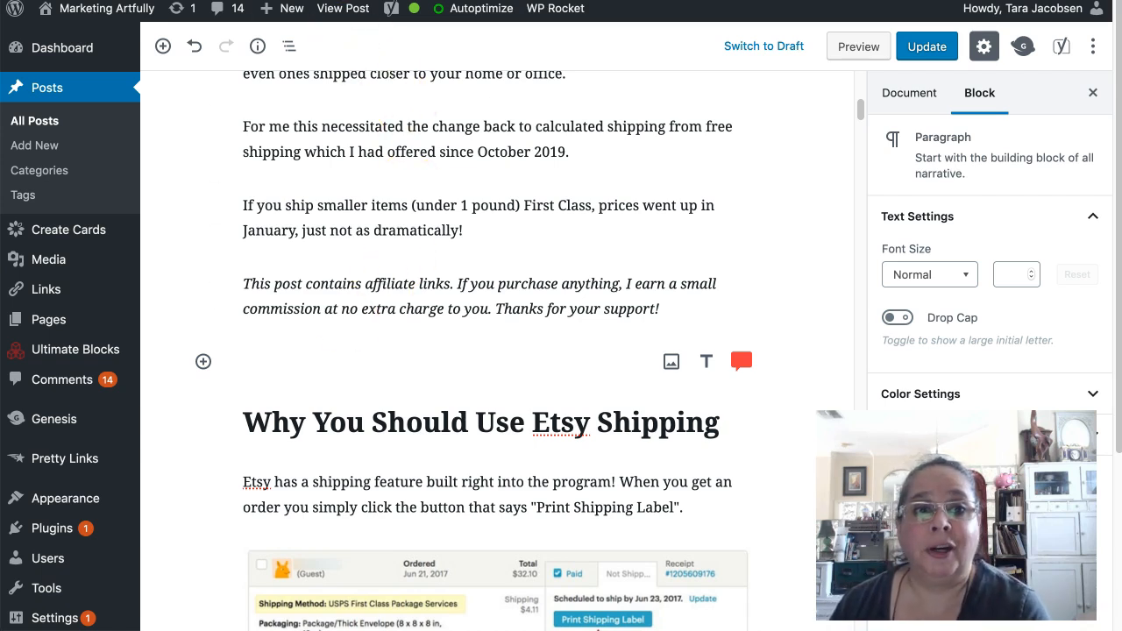
- Go to the Dashboard and open Installed Plugins to find Ultimate Addons for Gutenberg
click(62, 48)
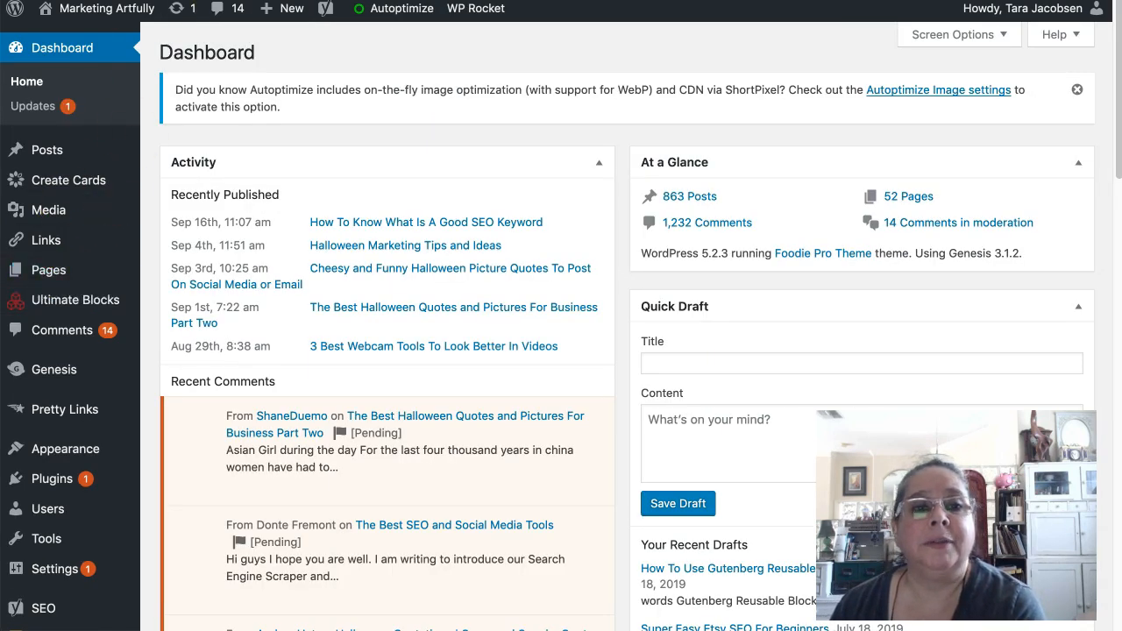
scroll(down, 3)
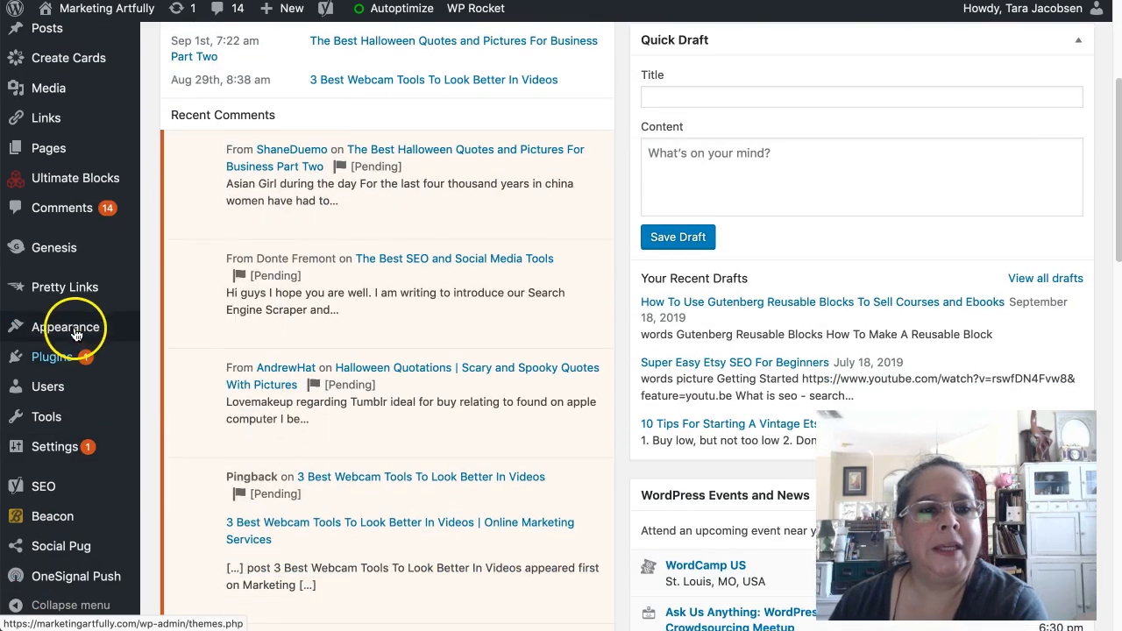
click(53, 357)
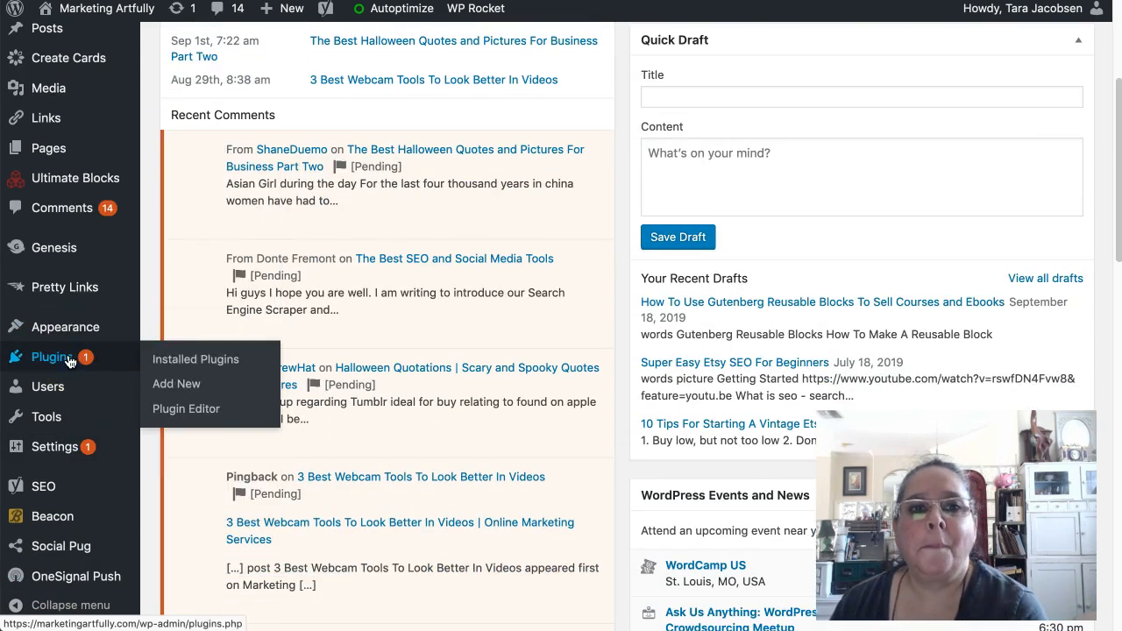
click(195, 359)
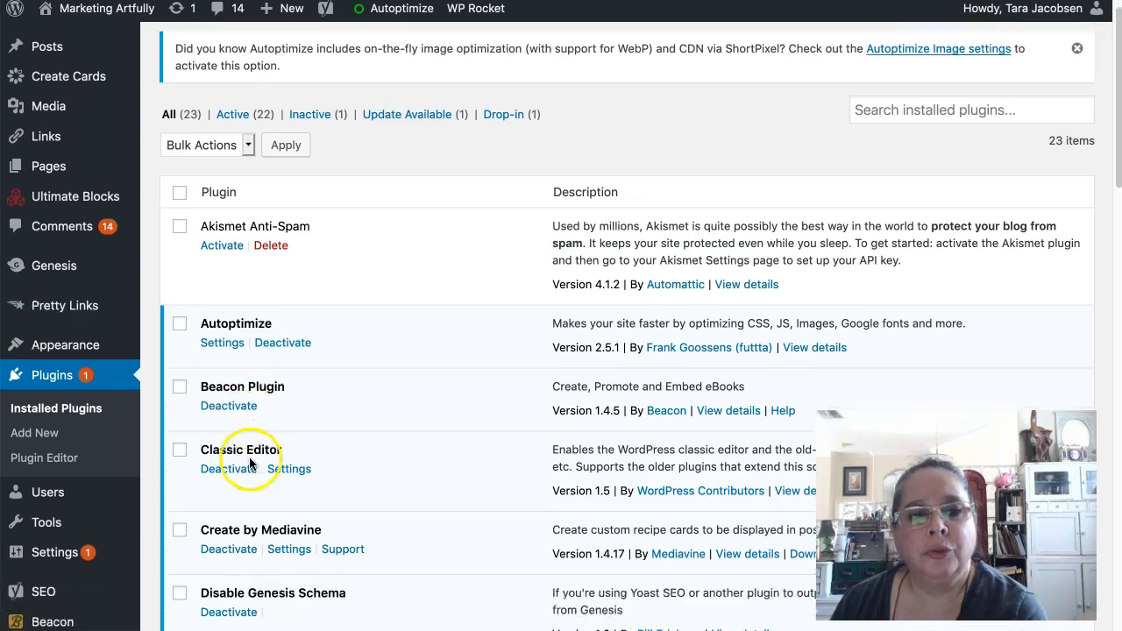
scroll(down, 3)
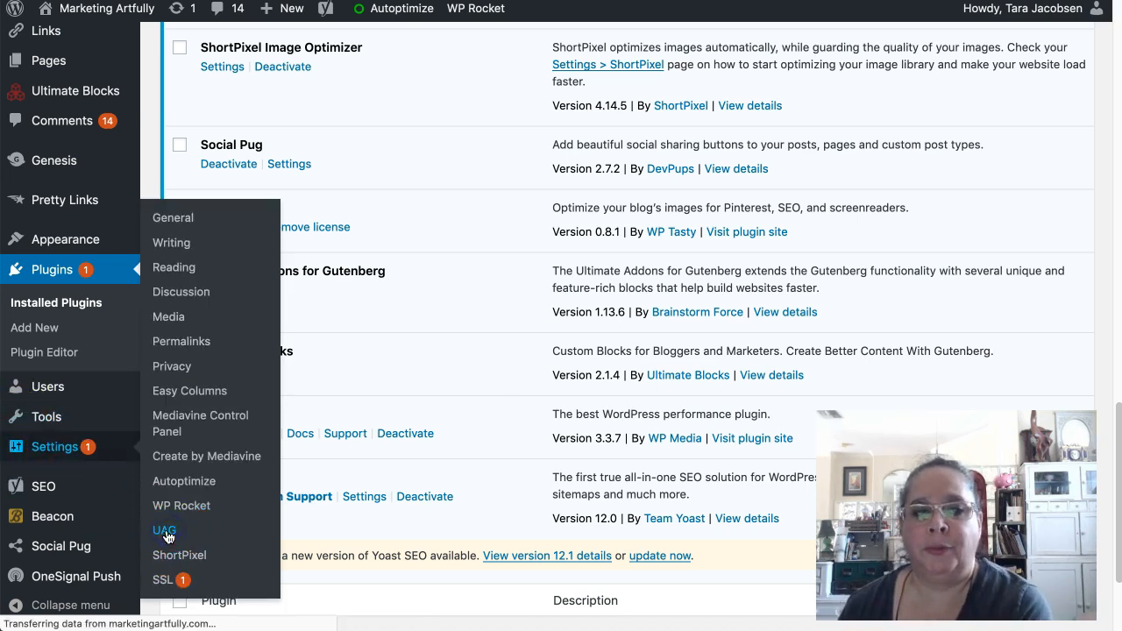
- Open the UAG settings and scroll the reusable blocks list, including Weekly Sale Block and FTC Disclosure 1
click(165, 531)
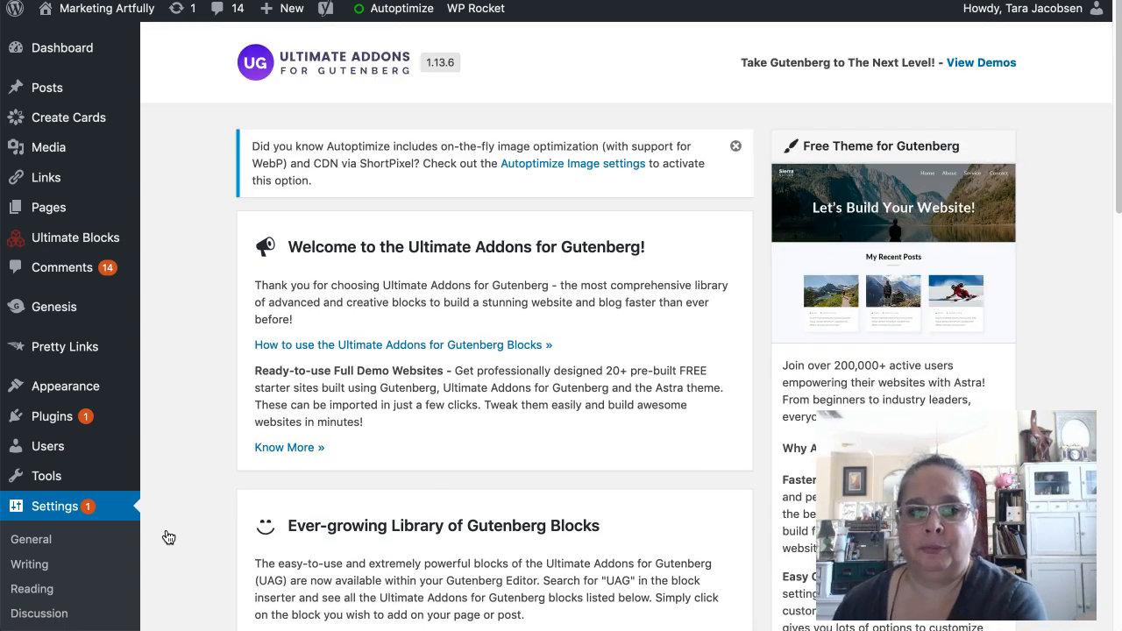
scroll(down, 3)
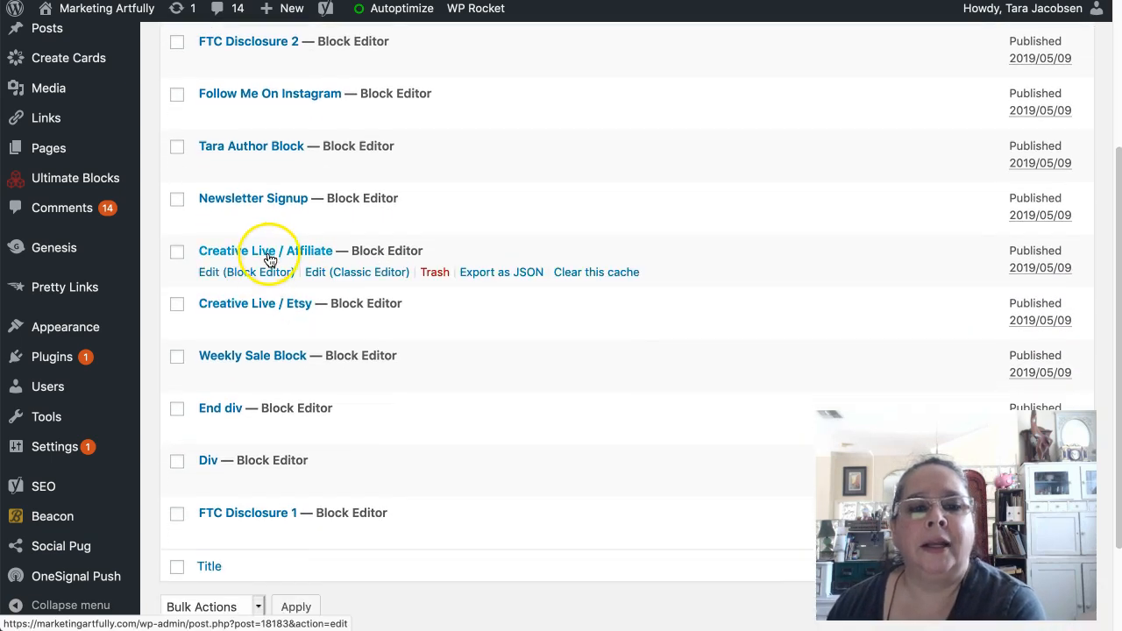
scroll(down, 3)
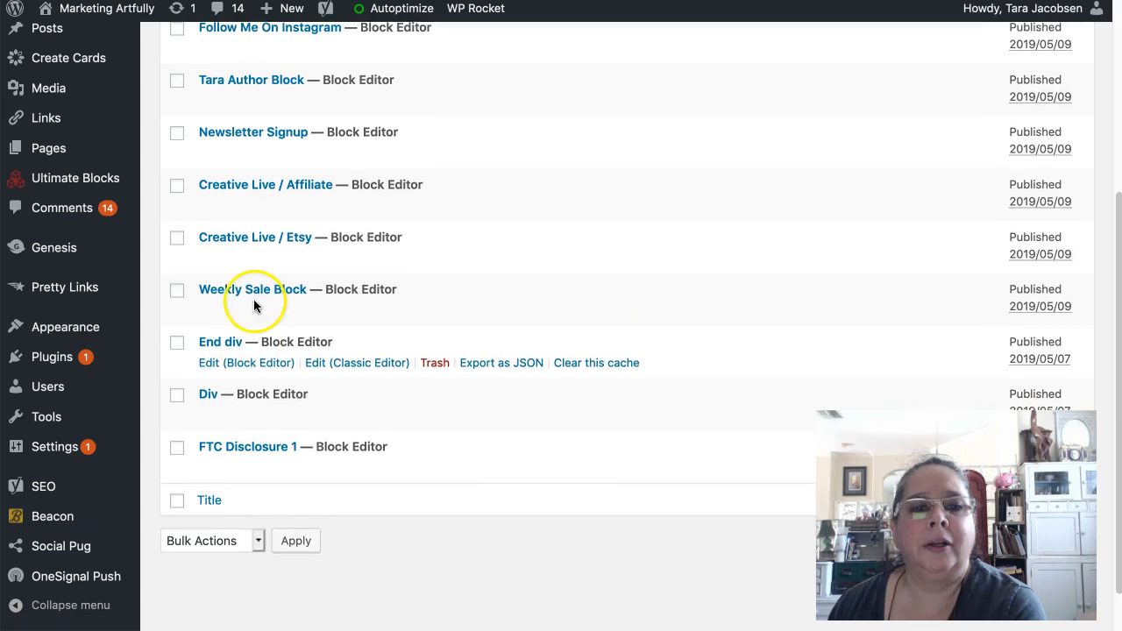
scroll(down, 3)
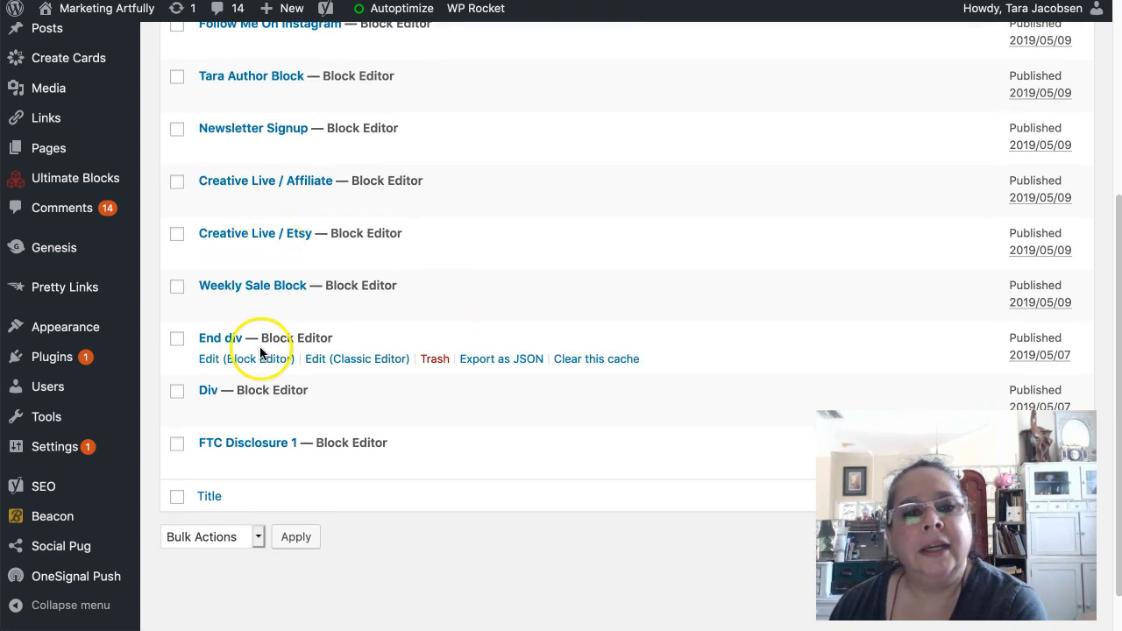
mouse_move(319, 454)
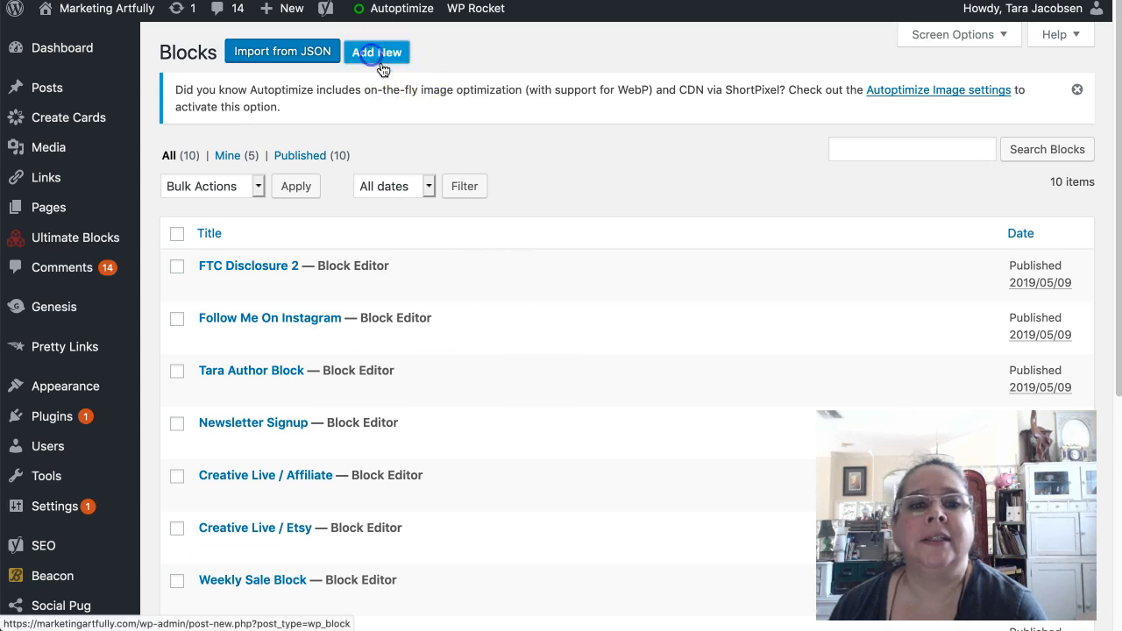
- Create a new reusable block and title it 'Awesome Pinterest Course'
click(377, 52)
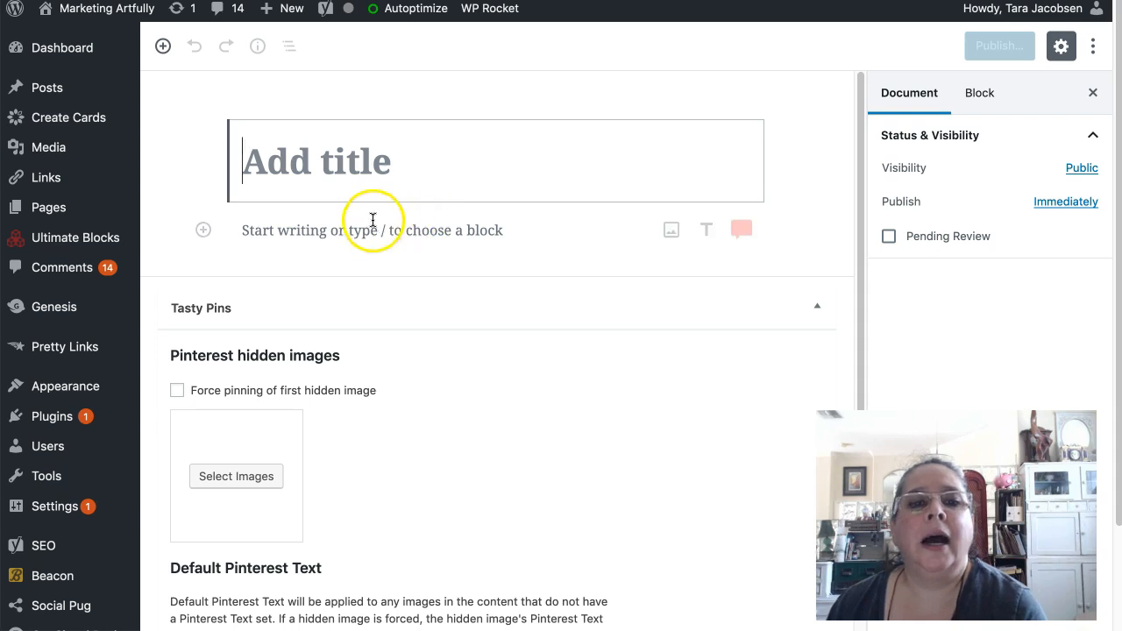
mouse_move(403, 234)
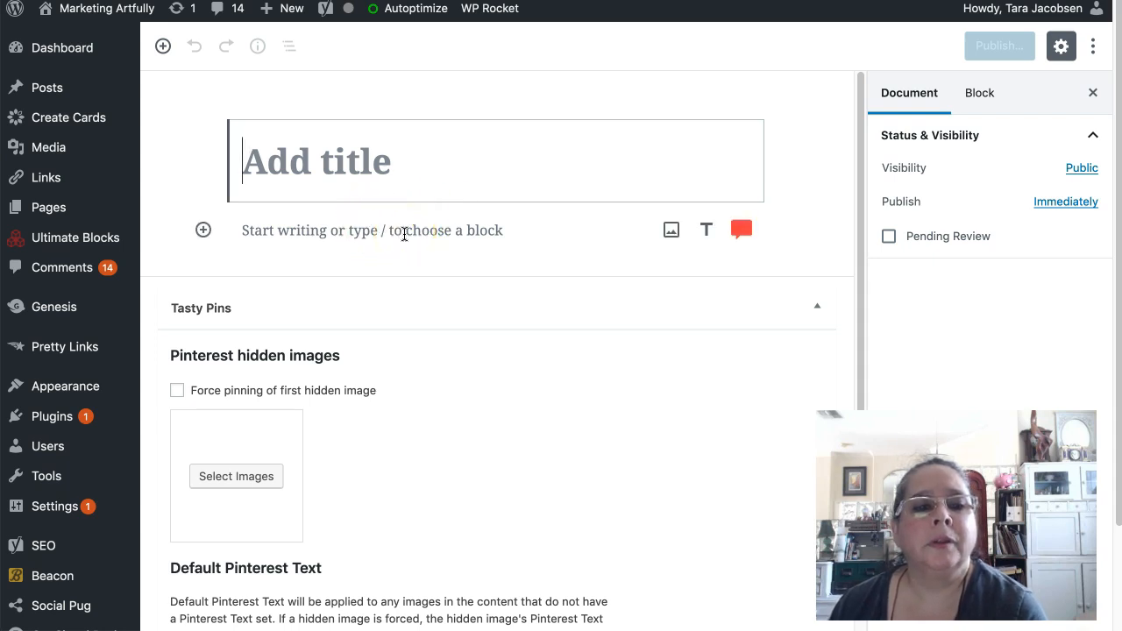
click(394, 230)
text(/)
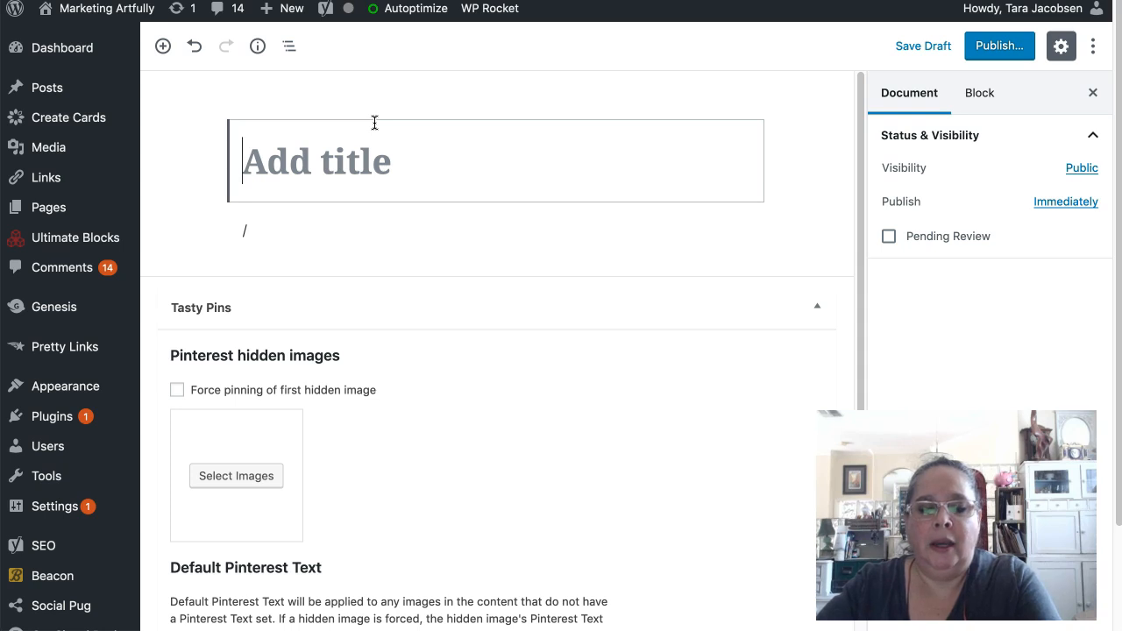
text(Awesome Pinterest C)
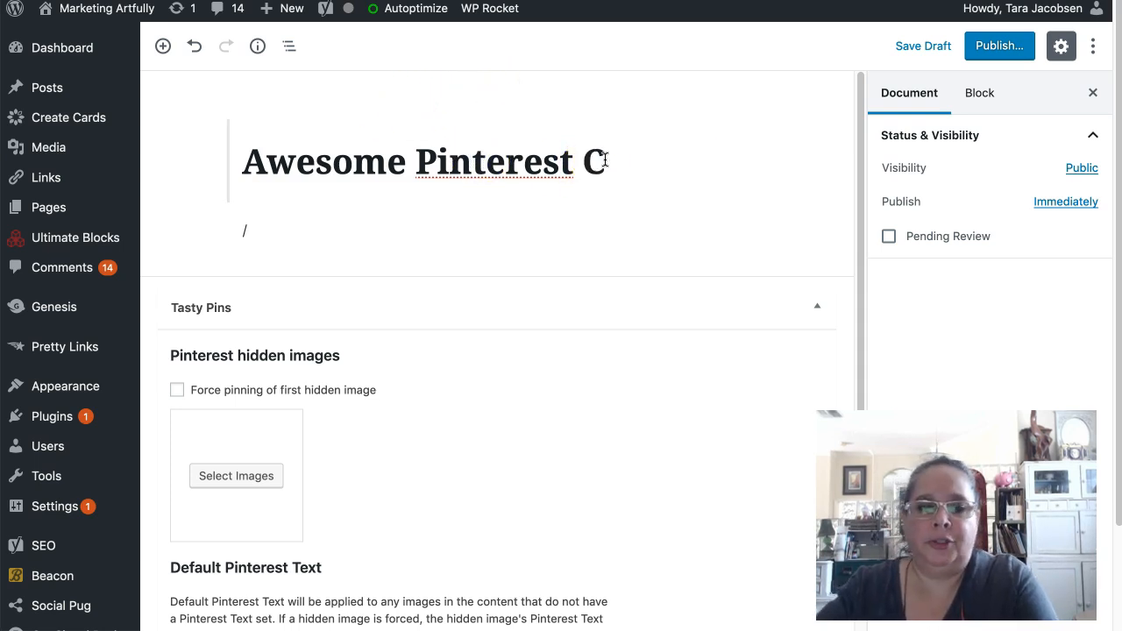
text(ourse)
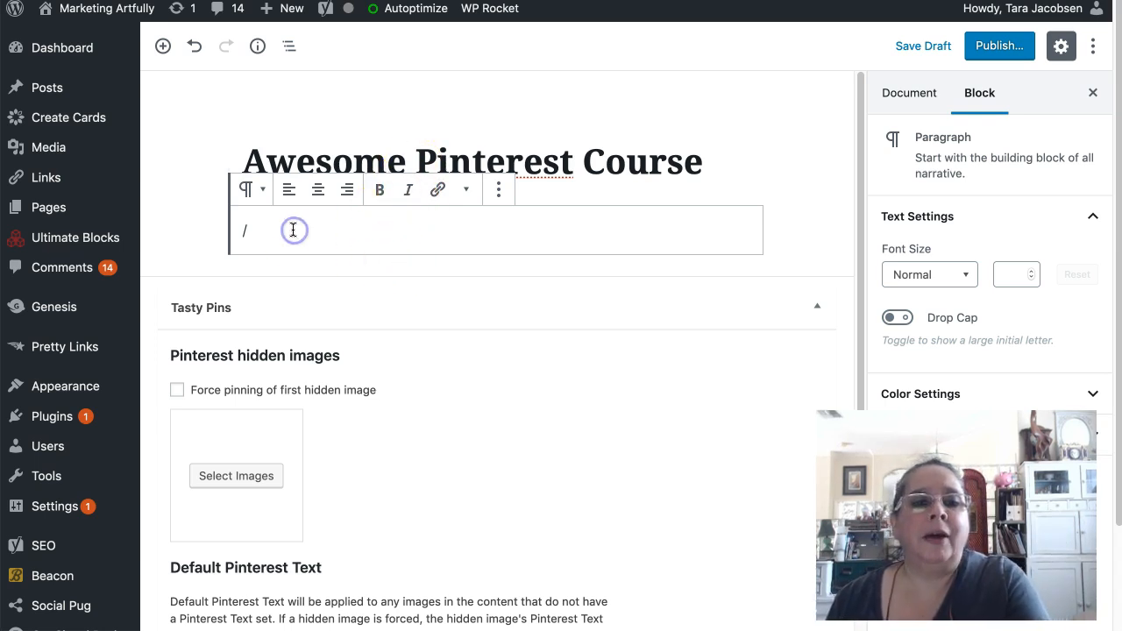
- Add an Image block and upload the wide Awesome Pinterest for Ecommerce banner from the course graphics folder
text(image)
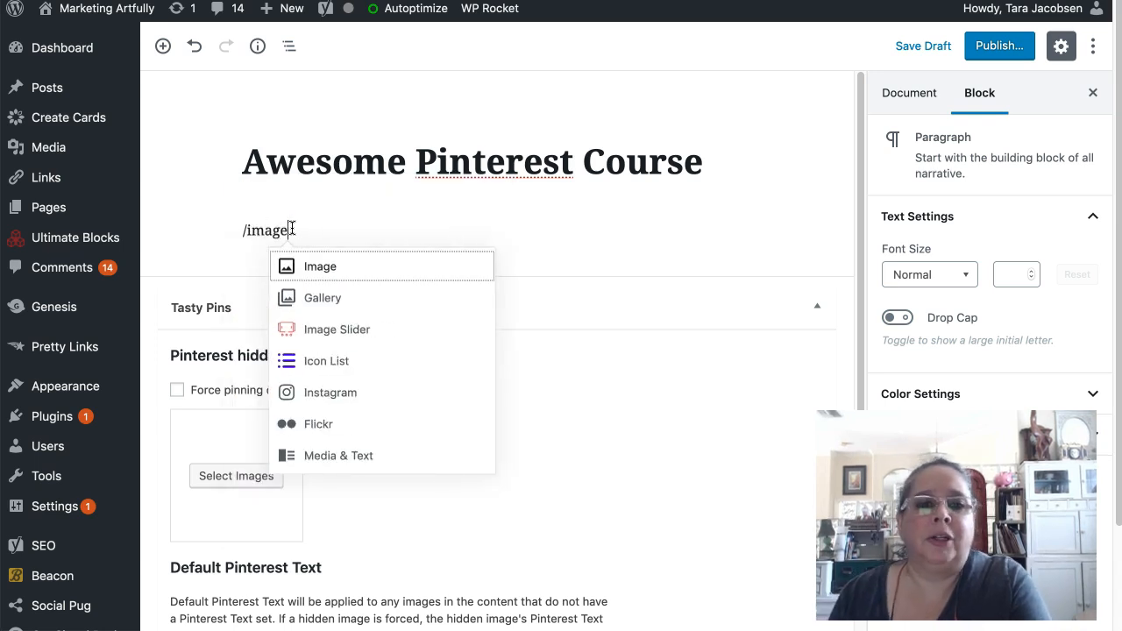
click(320, 267)
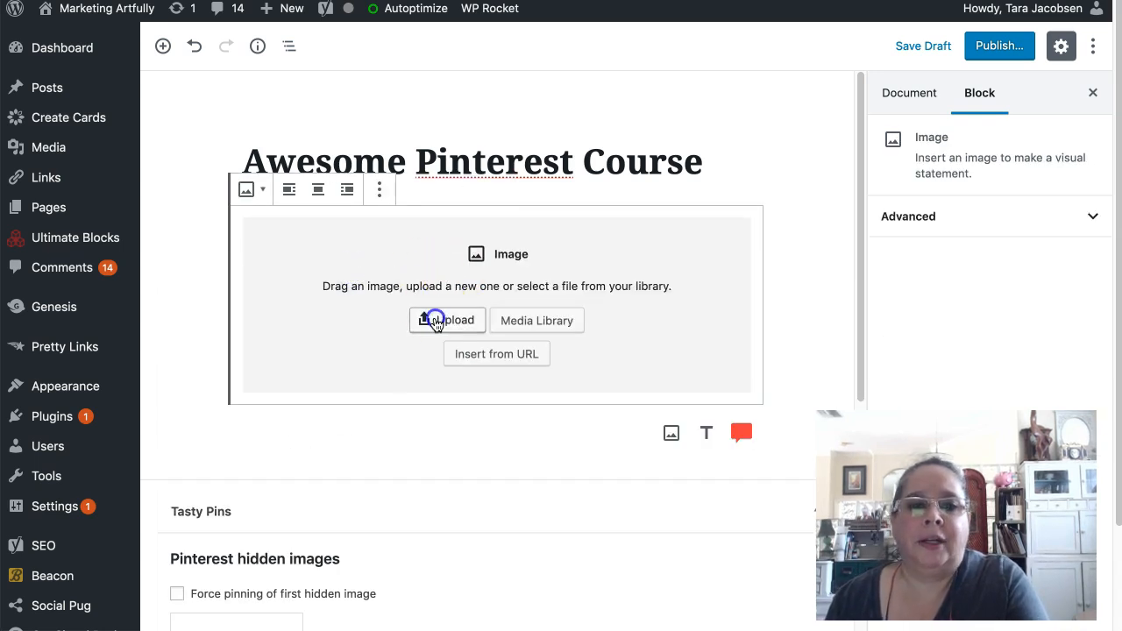
click(447, 320)
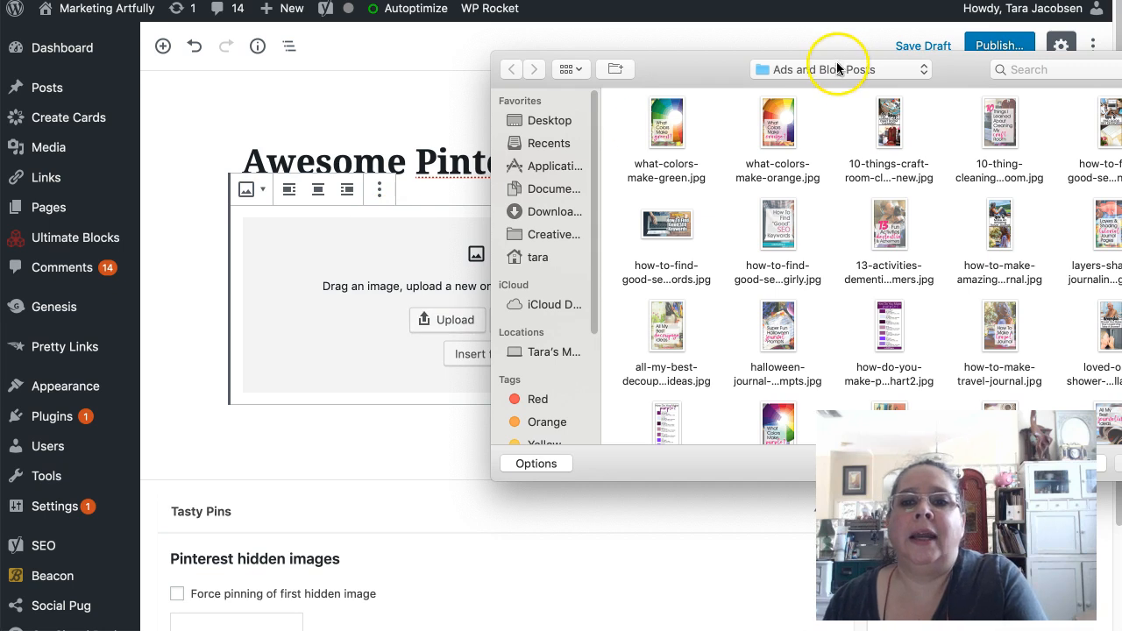
click(839, 69)
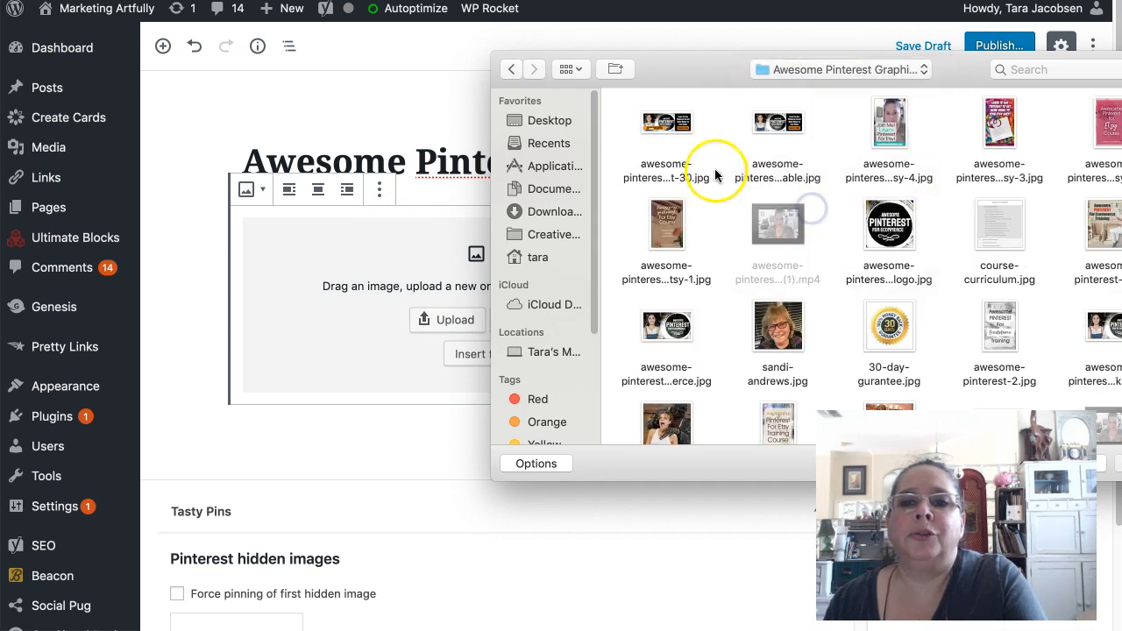
click(777, 123)
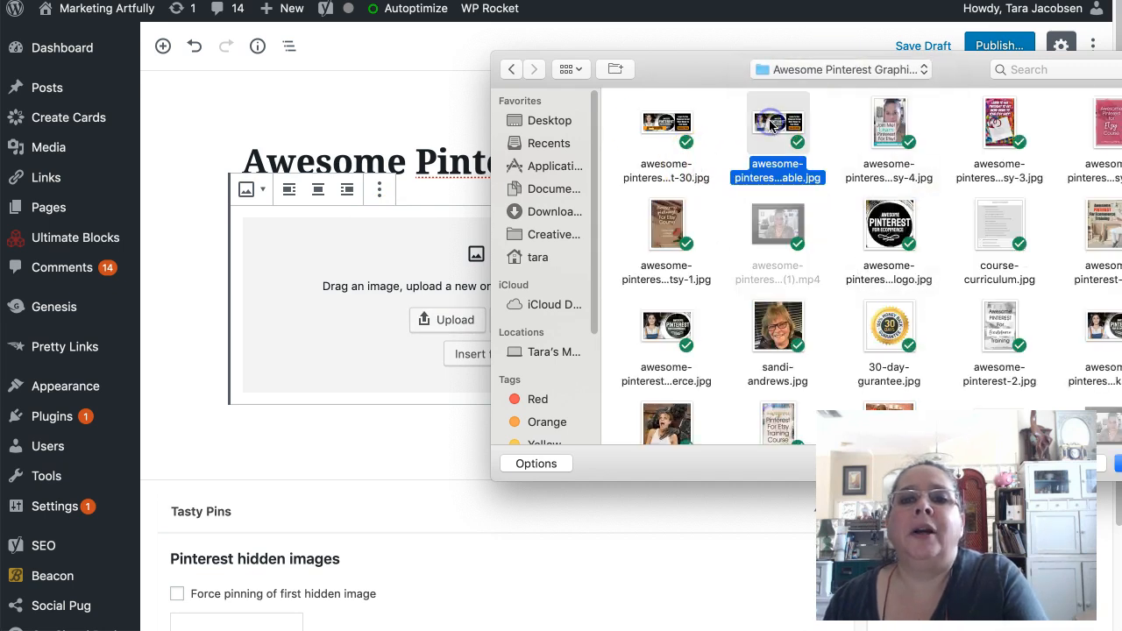
double_click(778, 122)
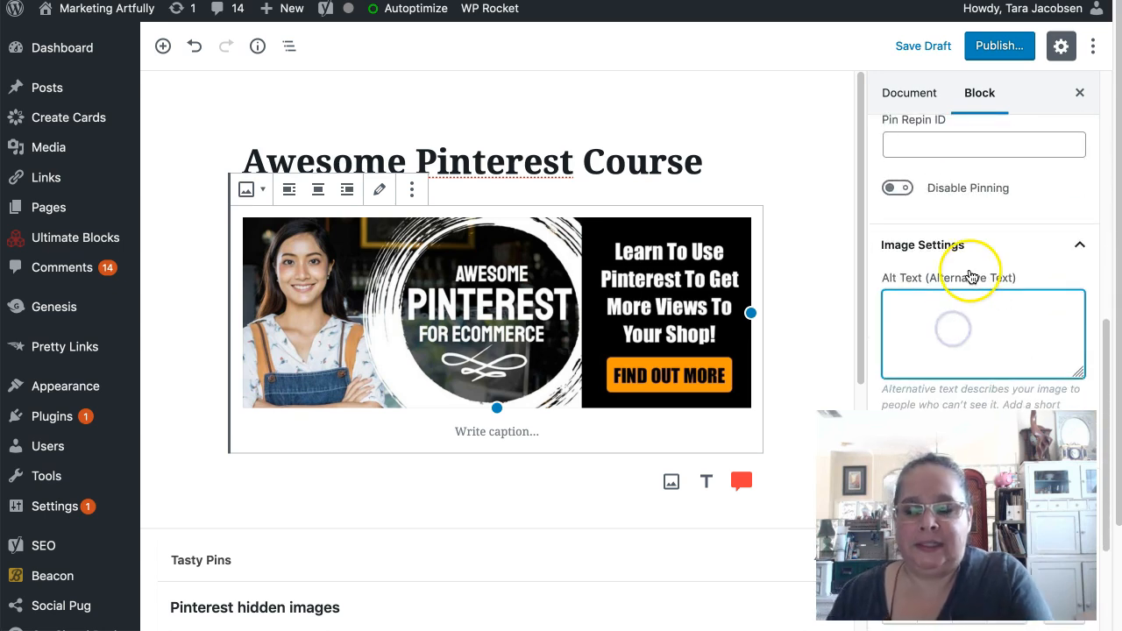
- Enter 'Link to Awesome Pinterest For Ecommerce Class' as the banner's alt text
click(982, 333)
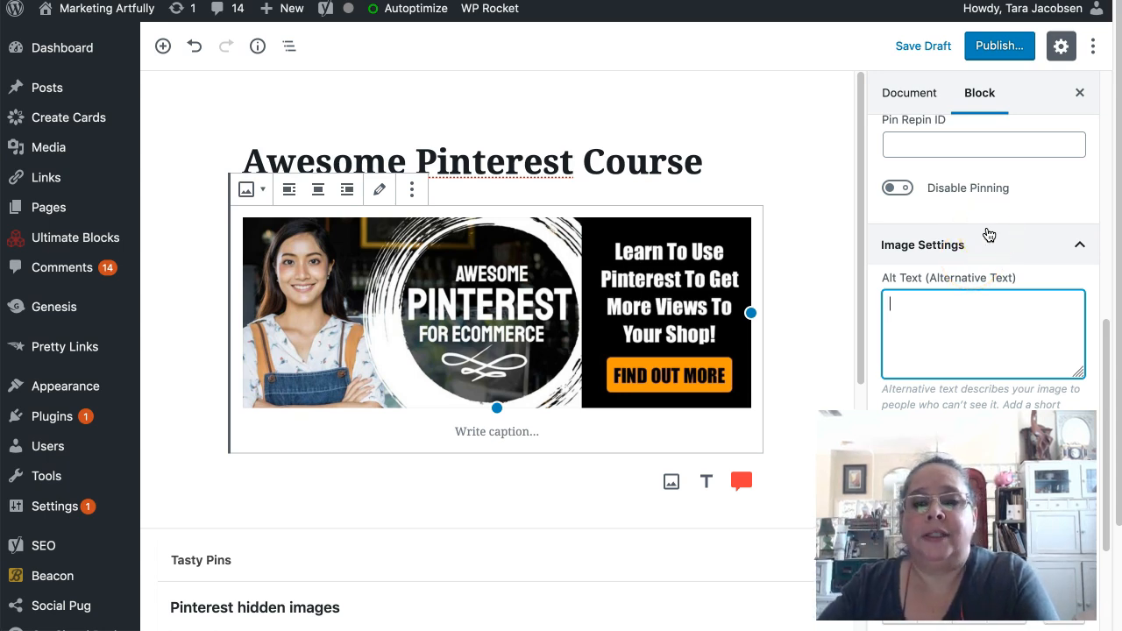
text(Link to Awesome Pinterest For E)
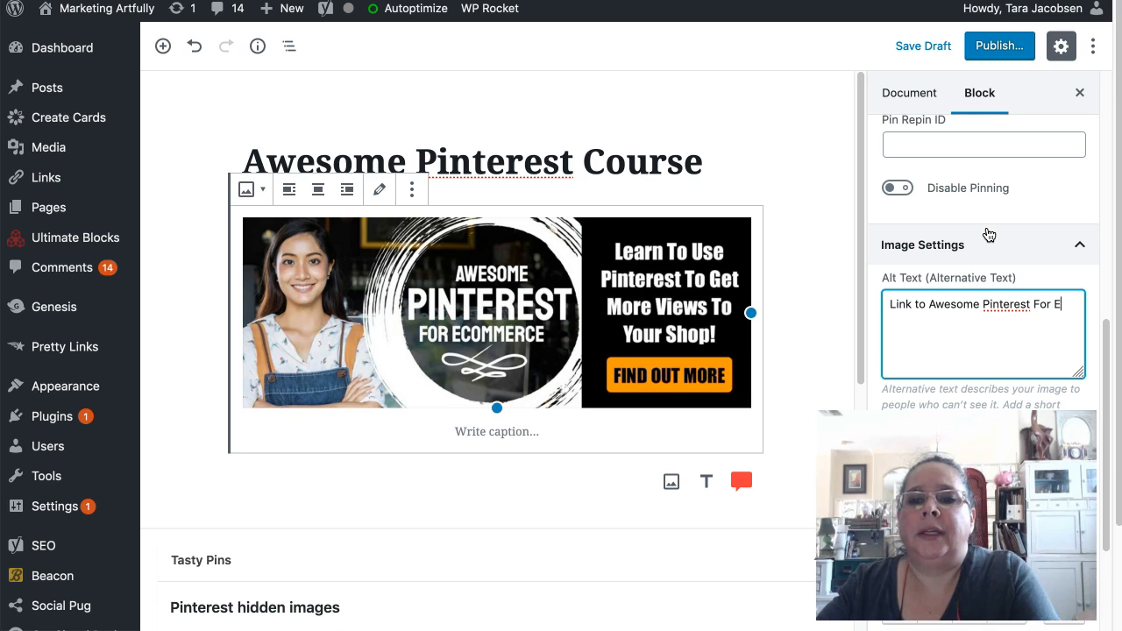
text(commerce)
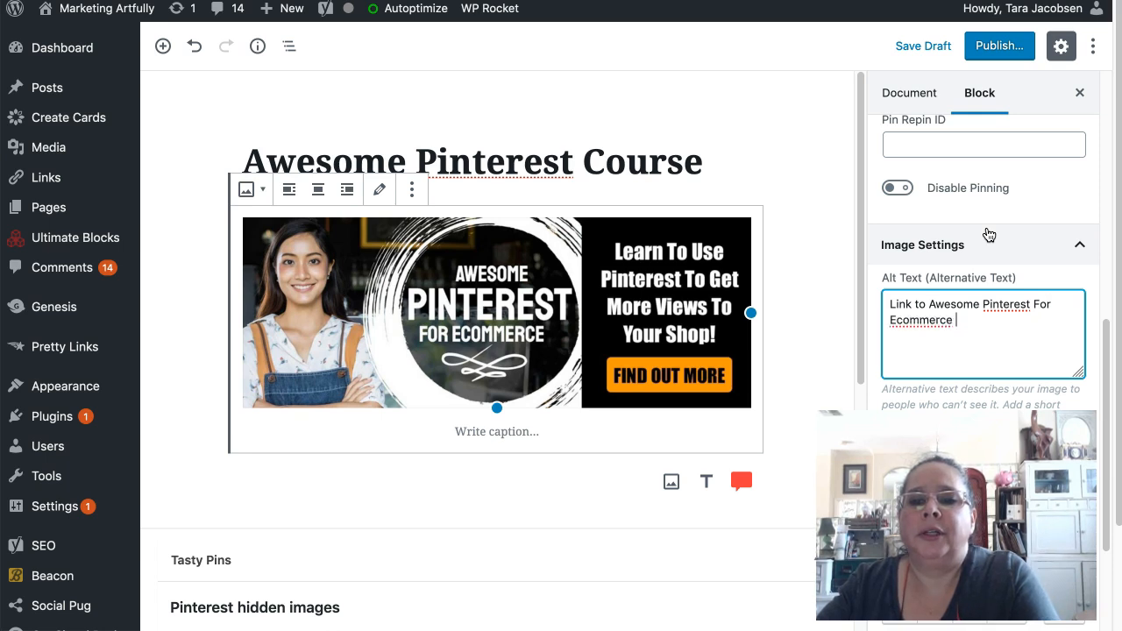
text(Class)
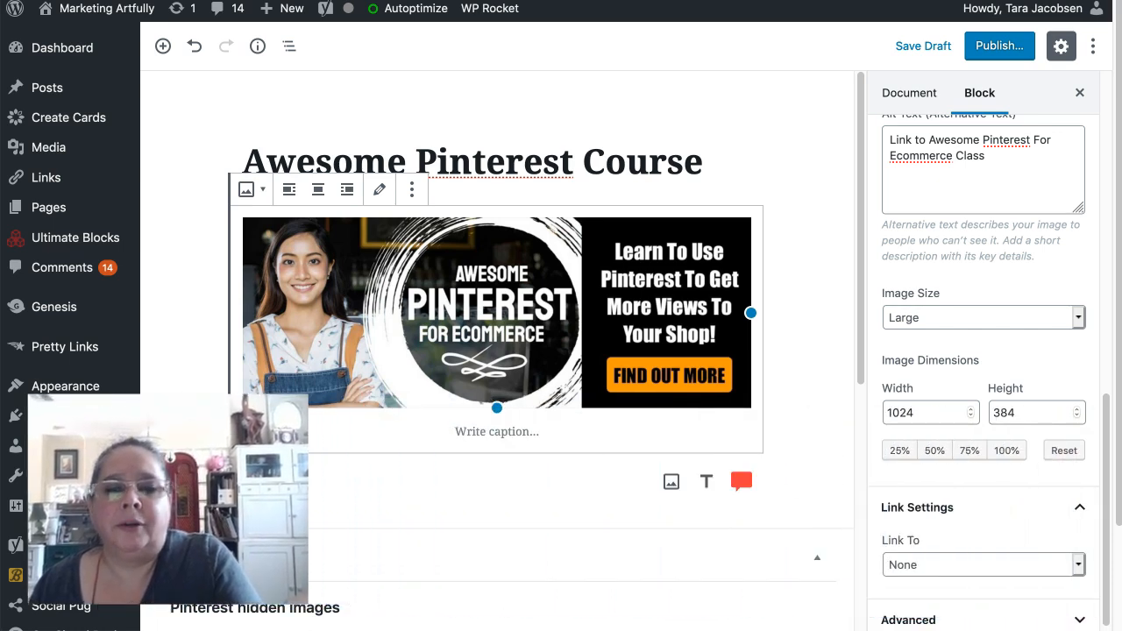
- Link the banner to the pinterest-for-ecommerce-course URL in a new tab, then start publishing
click(983, 563)
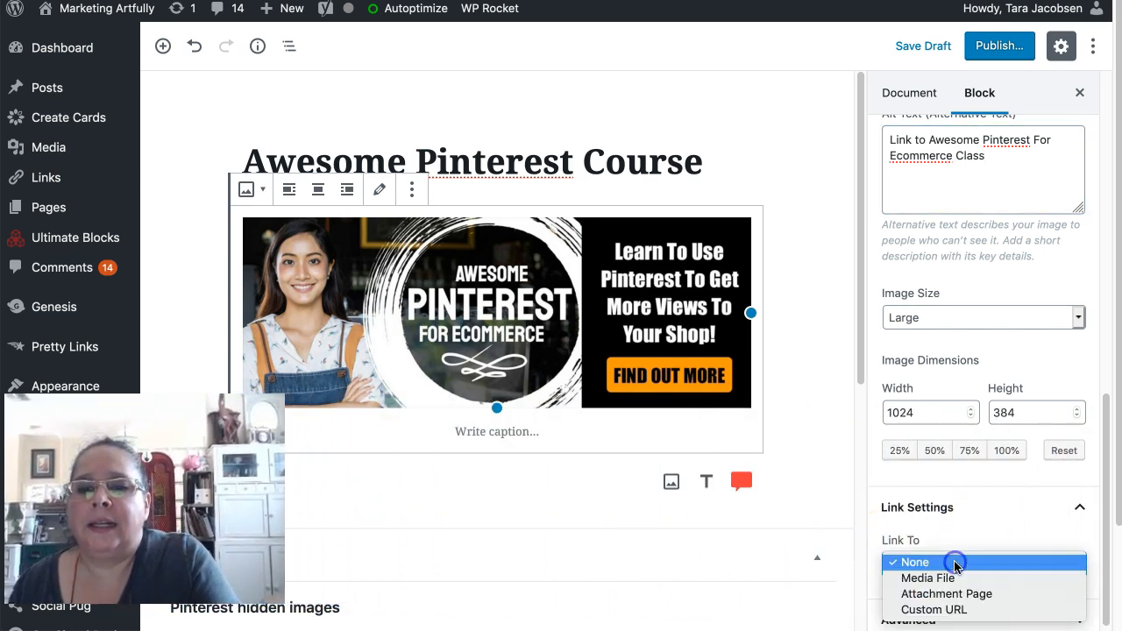
click(934, 609)
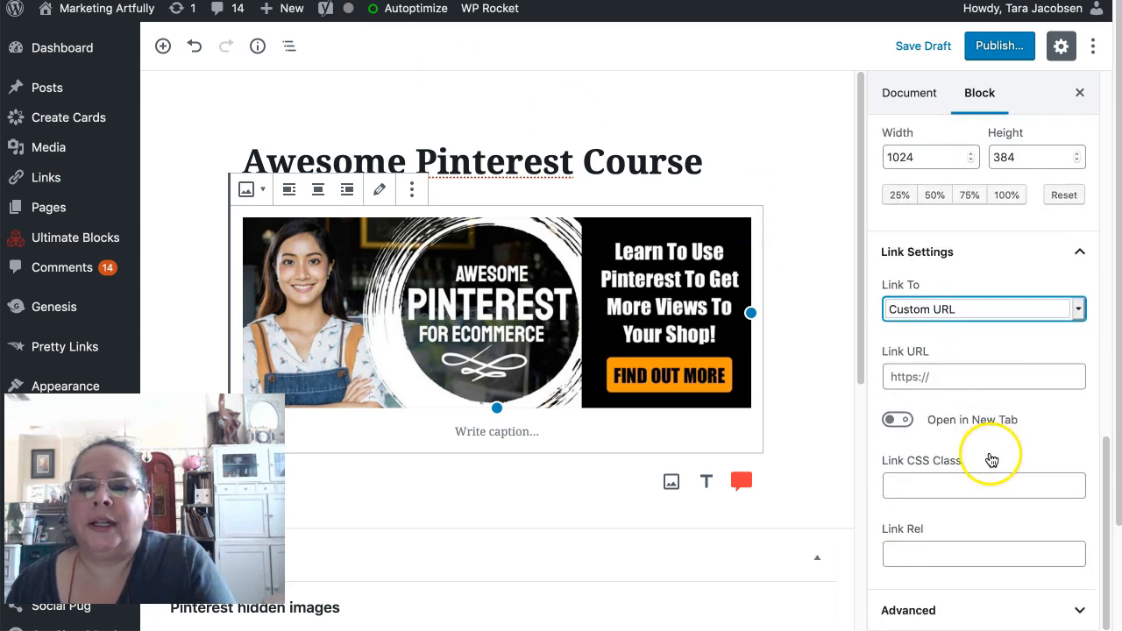
text(pinterest-for-ecommerce-course/)
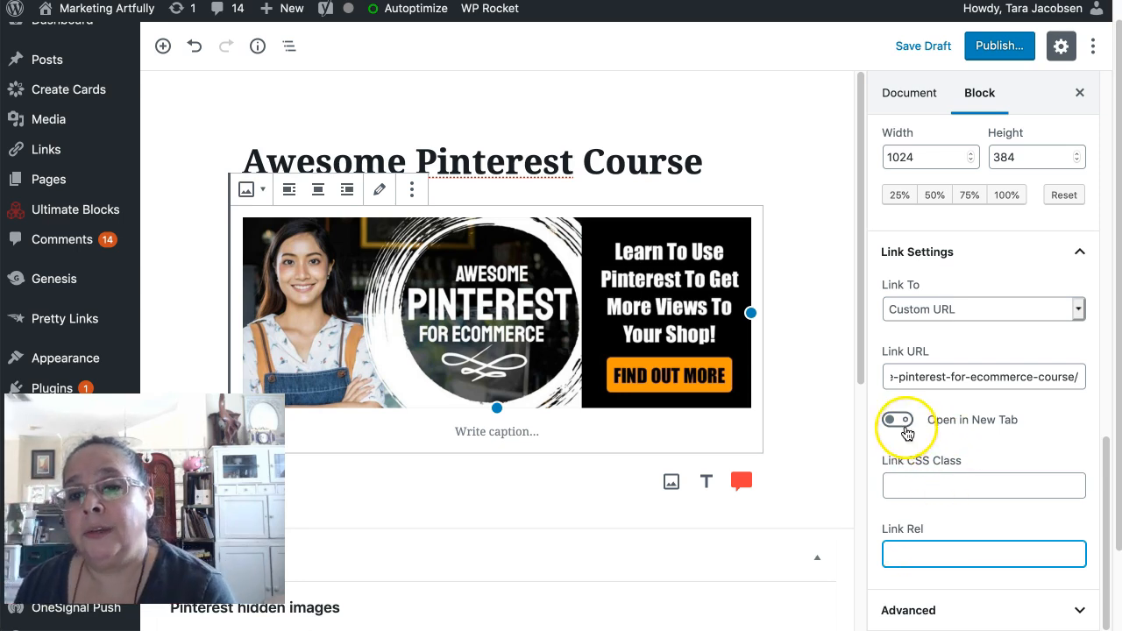
click(896, 419)
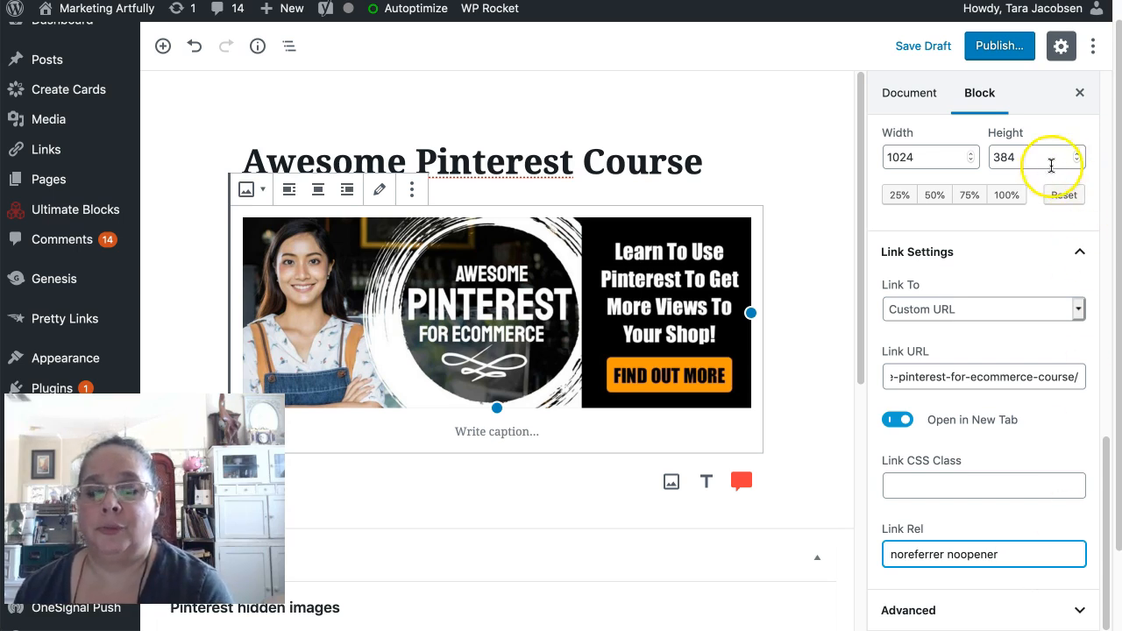
click(999, 45)
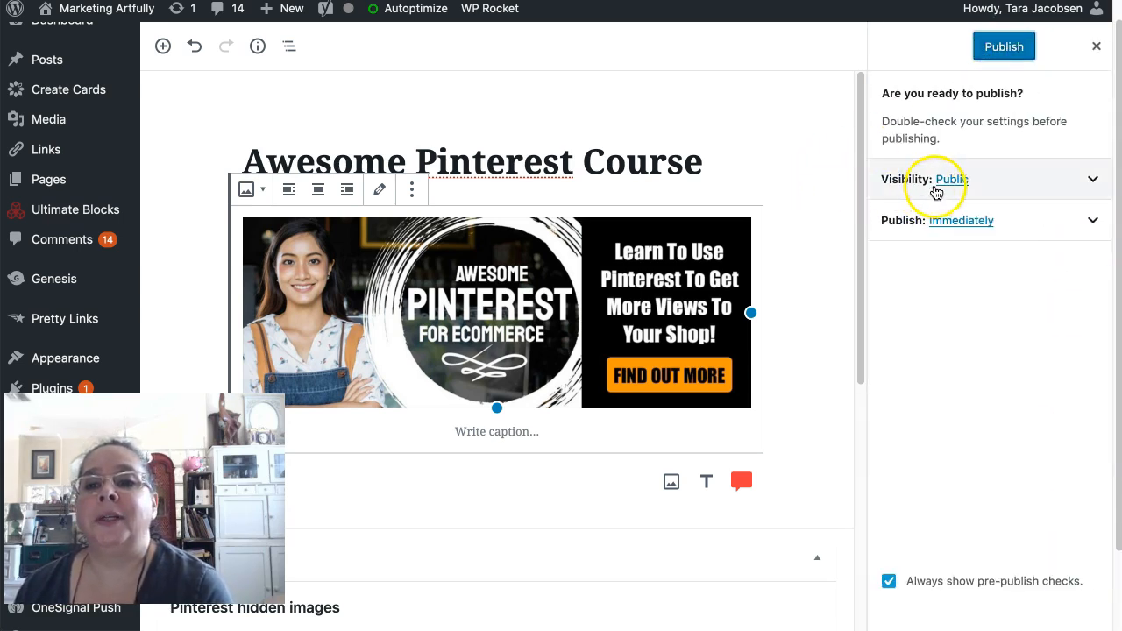
- Confirm publishing the Awesome Pinterest Course reusable block
click(1003, 47)
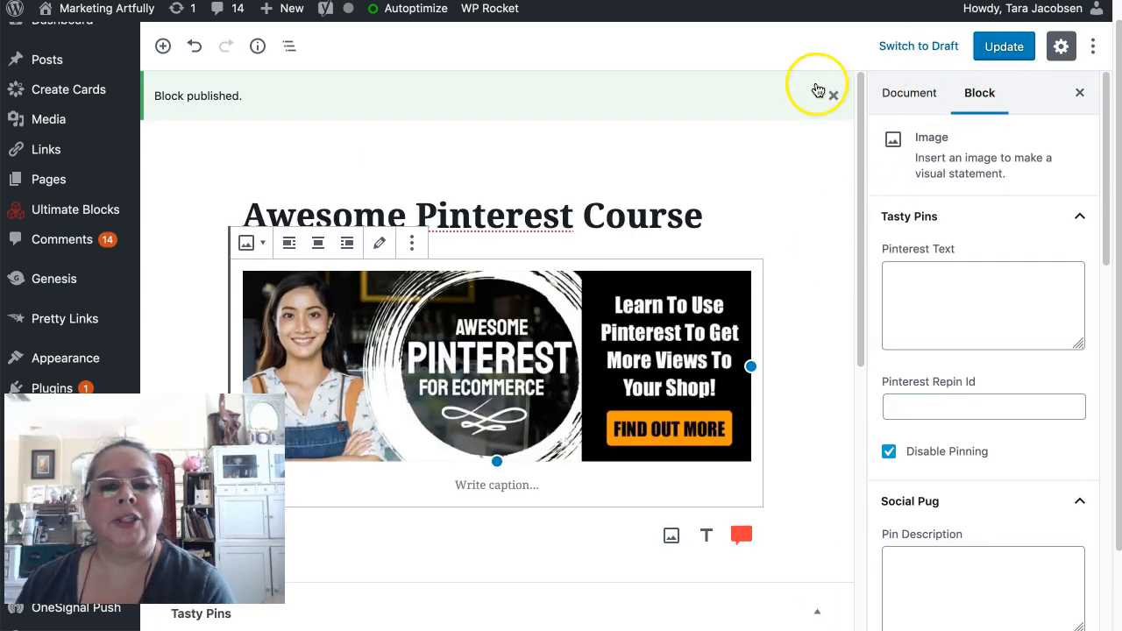
mouse_move(467, 349)
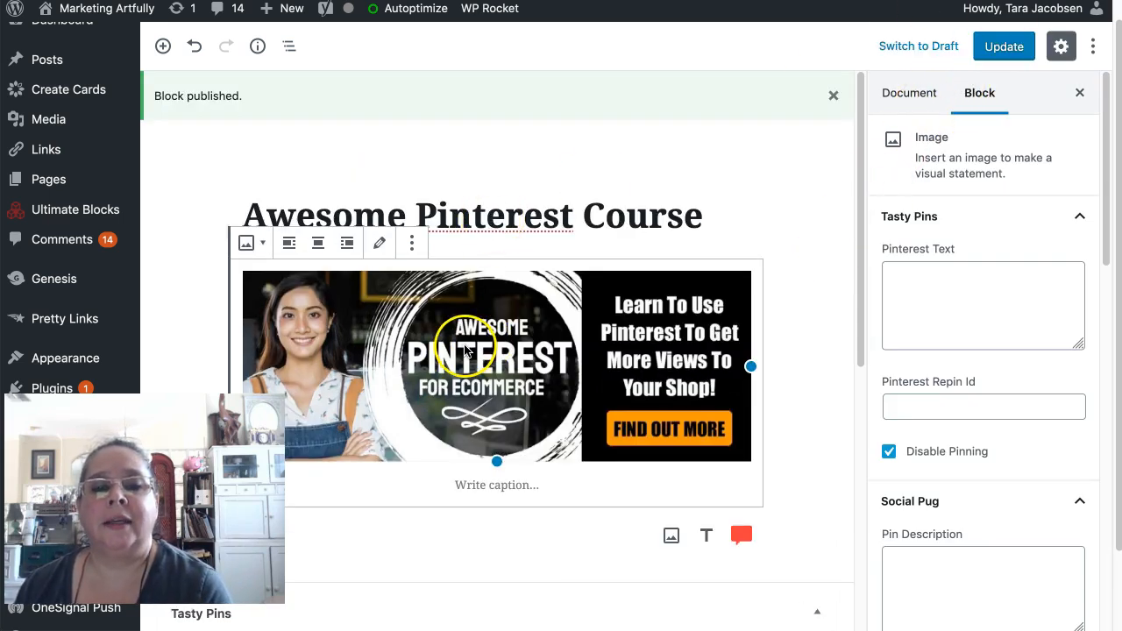
mouse_move(441, 99)
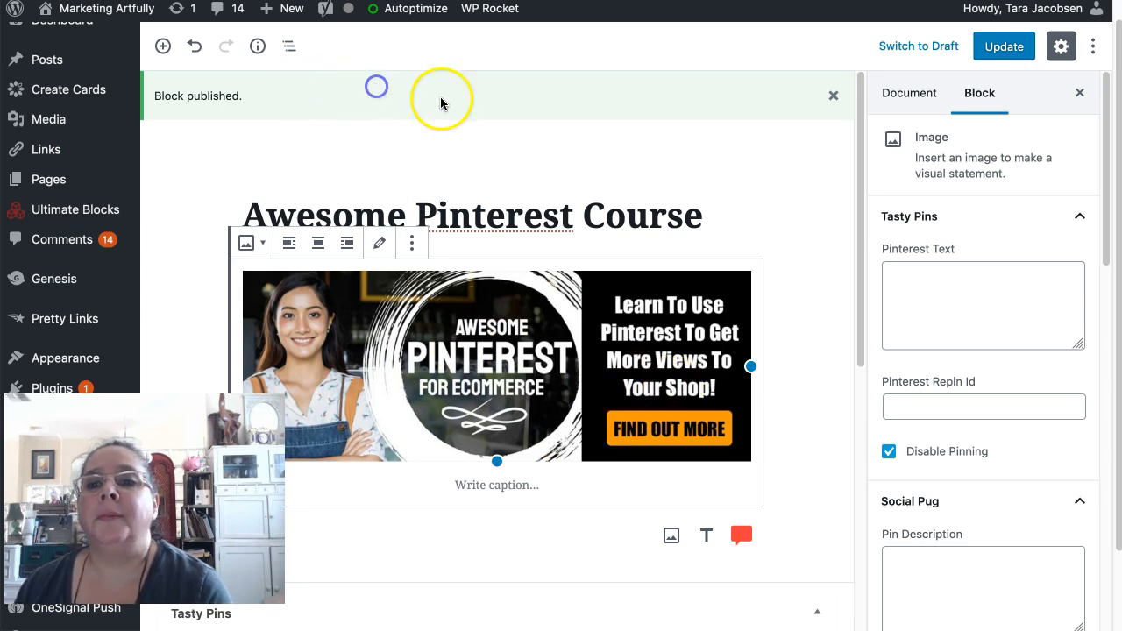
mouse_move(489, 136)
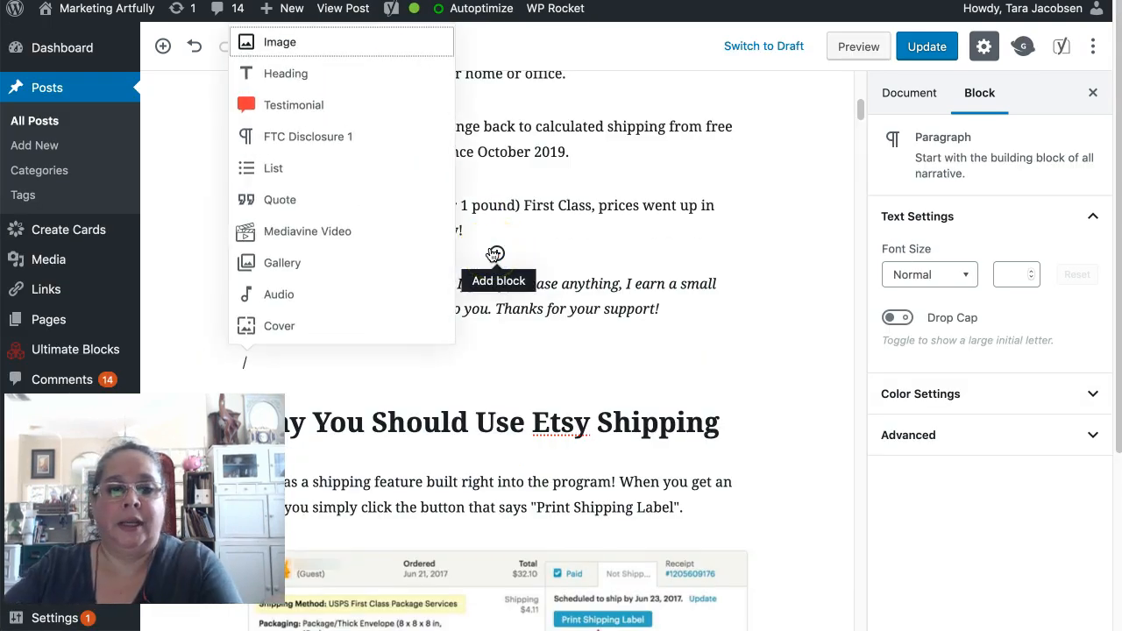
- Leave the block editor and insert the Awesome Pinterest Course reusable block via /aw in the Etsy post
text(awe)
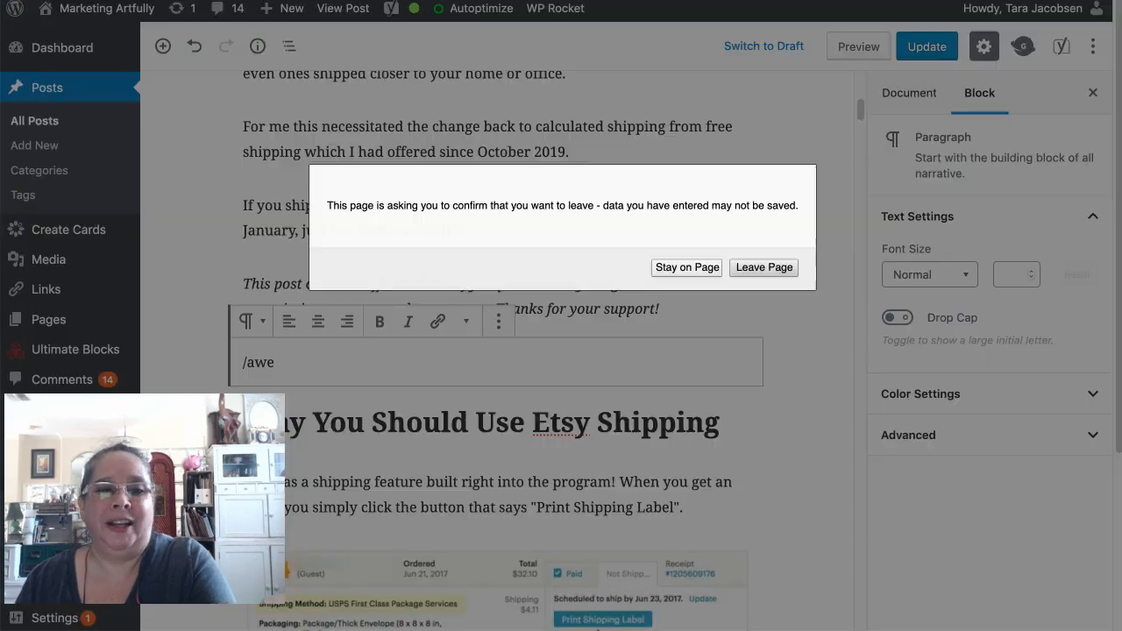
click(686, 267)
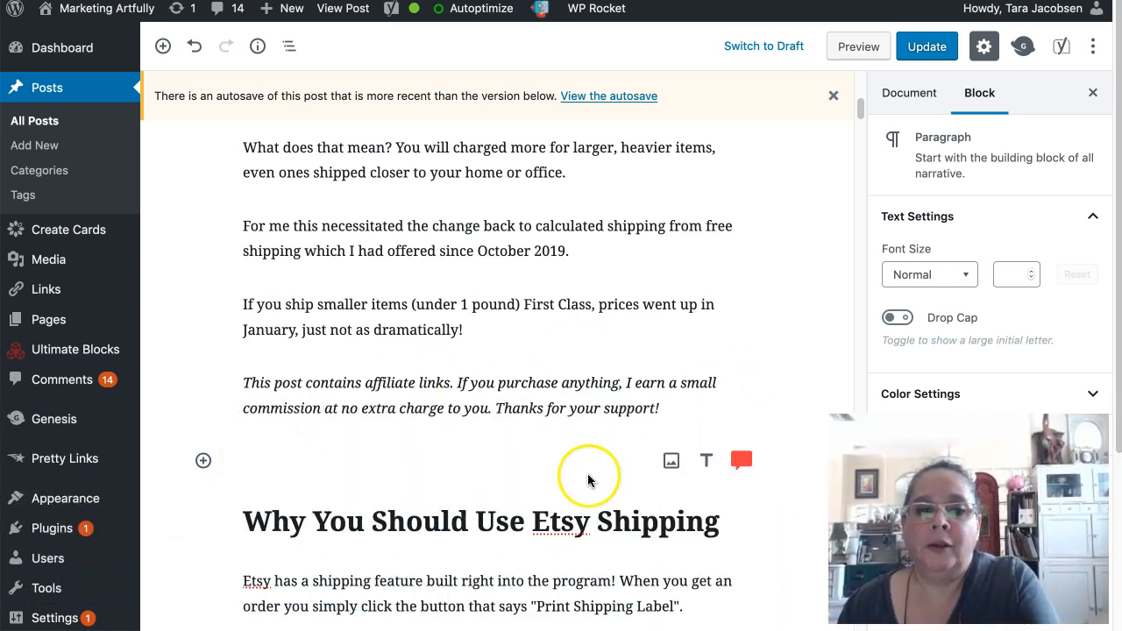
text(/aw)
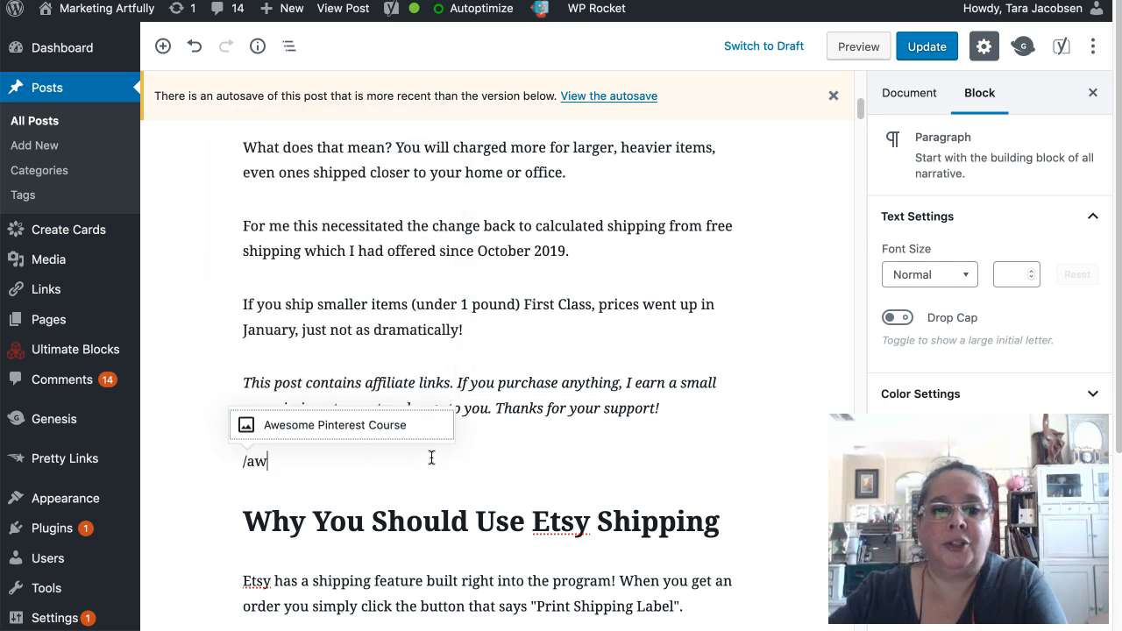
click(335, 425)
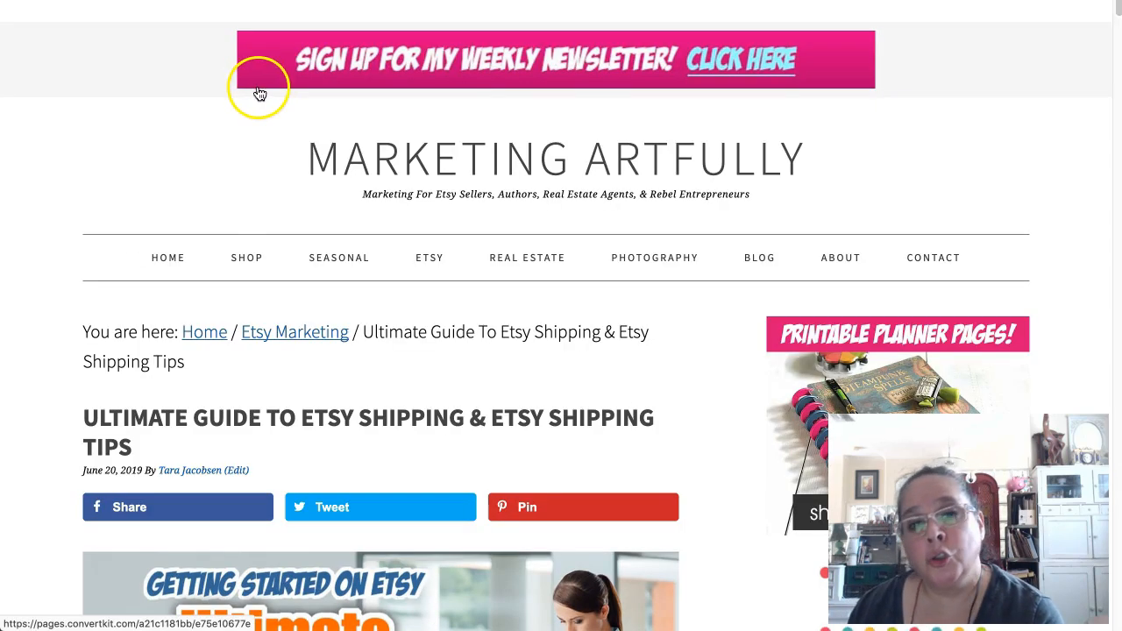
scroll(down, 3)
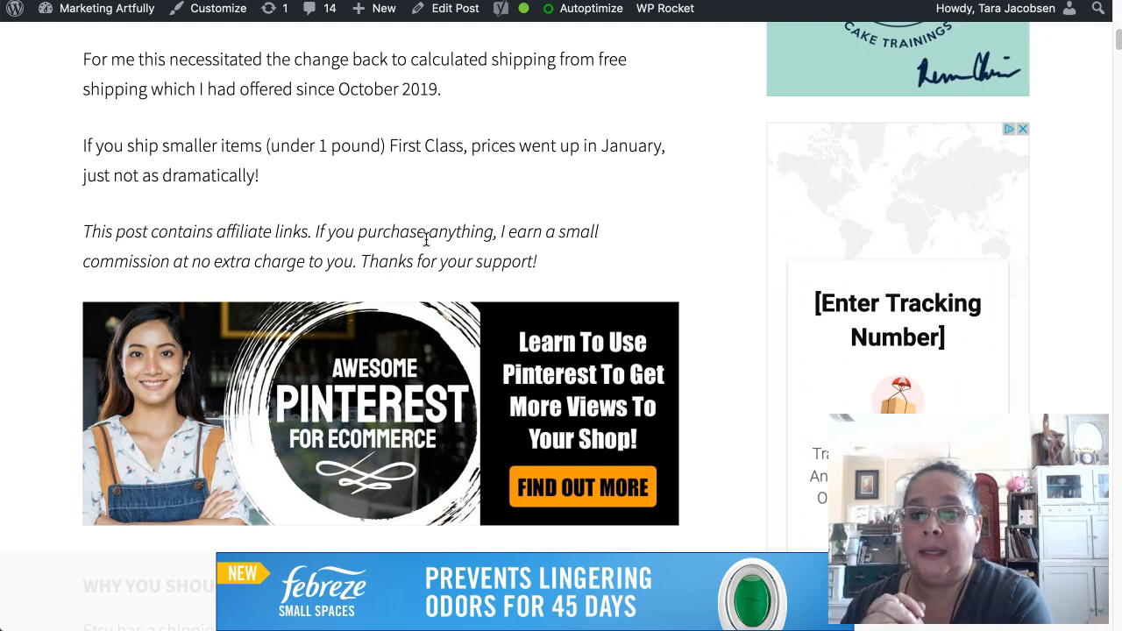
mouse_move(193, 17)
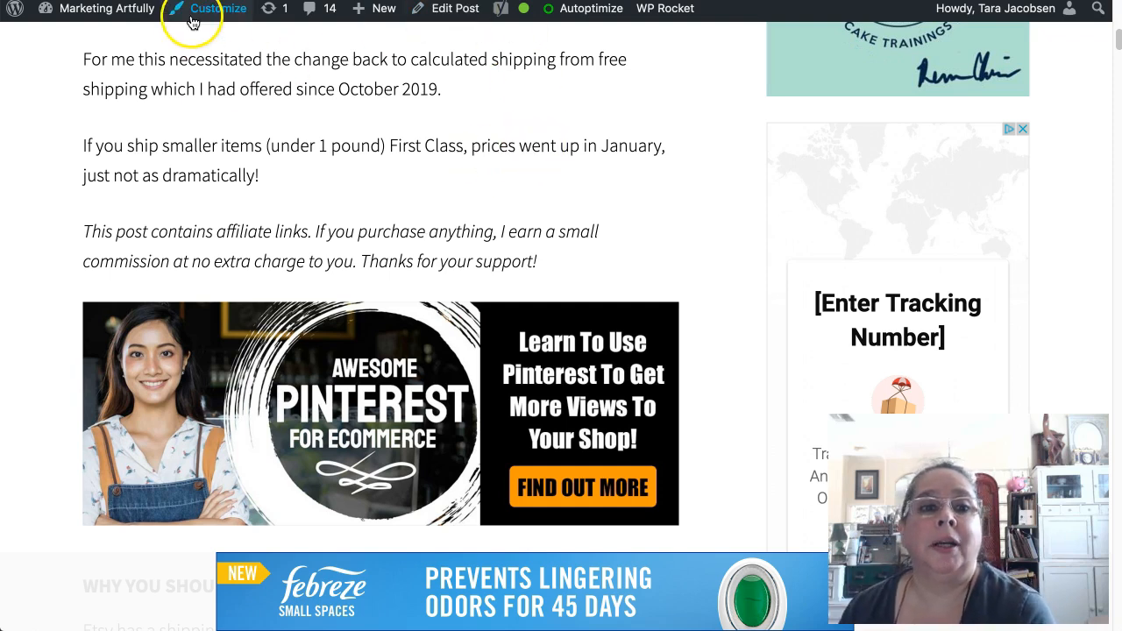
scroll(up, 3)
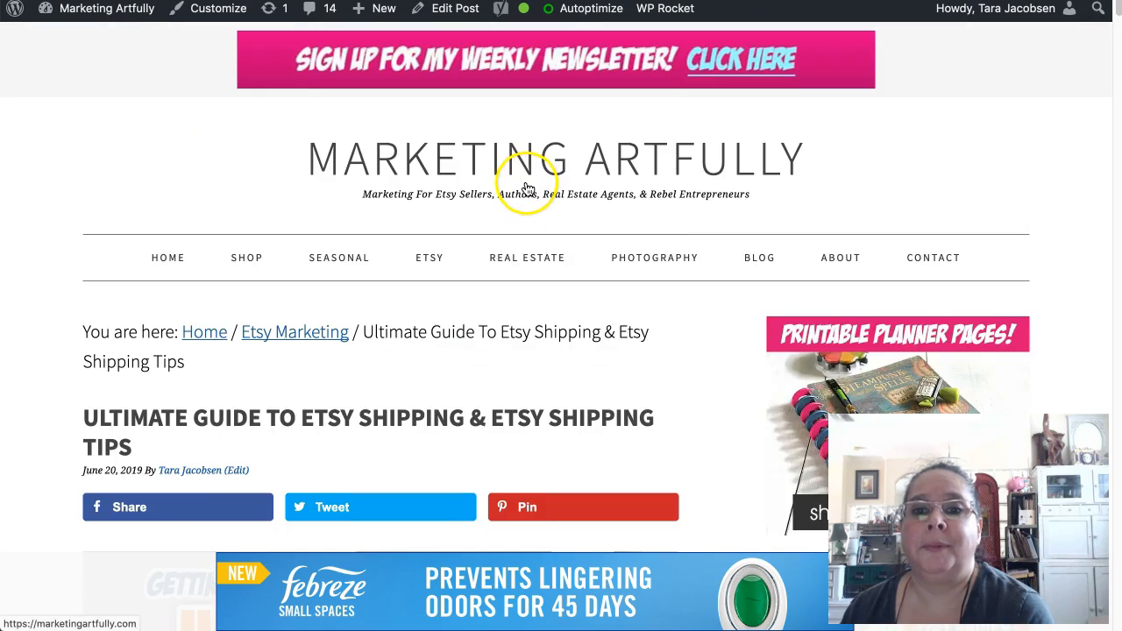
mouse_move(757, 210)
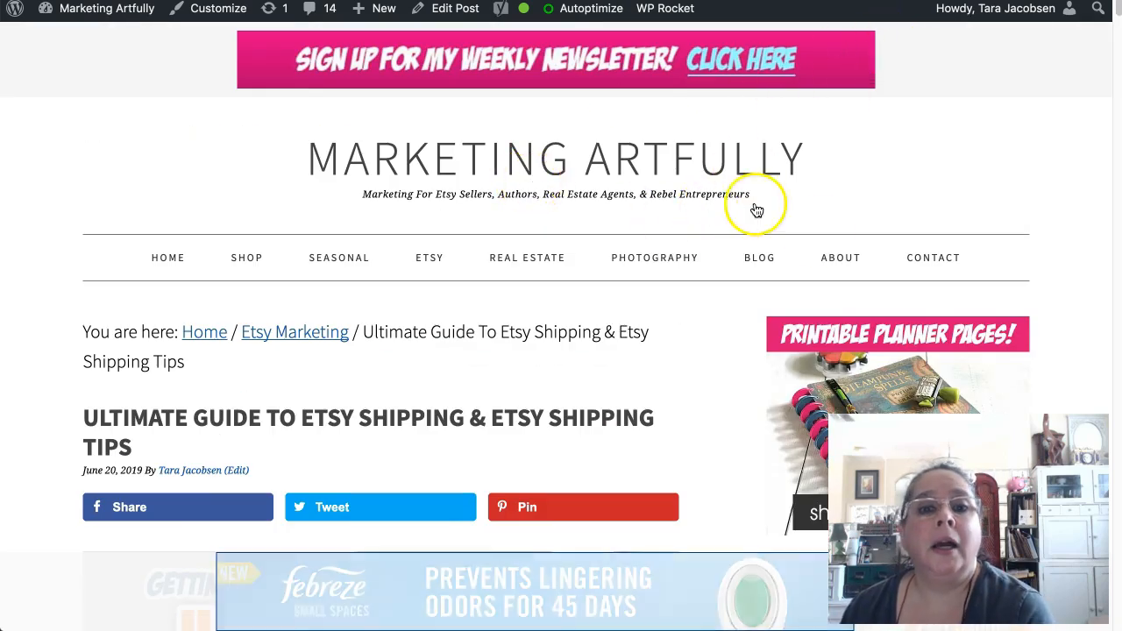
- Save the Pinterest-scheduling post with Update and scroll through it
scroll(down, 3)
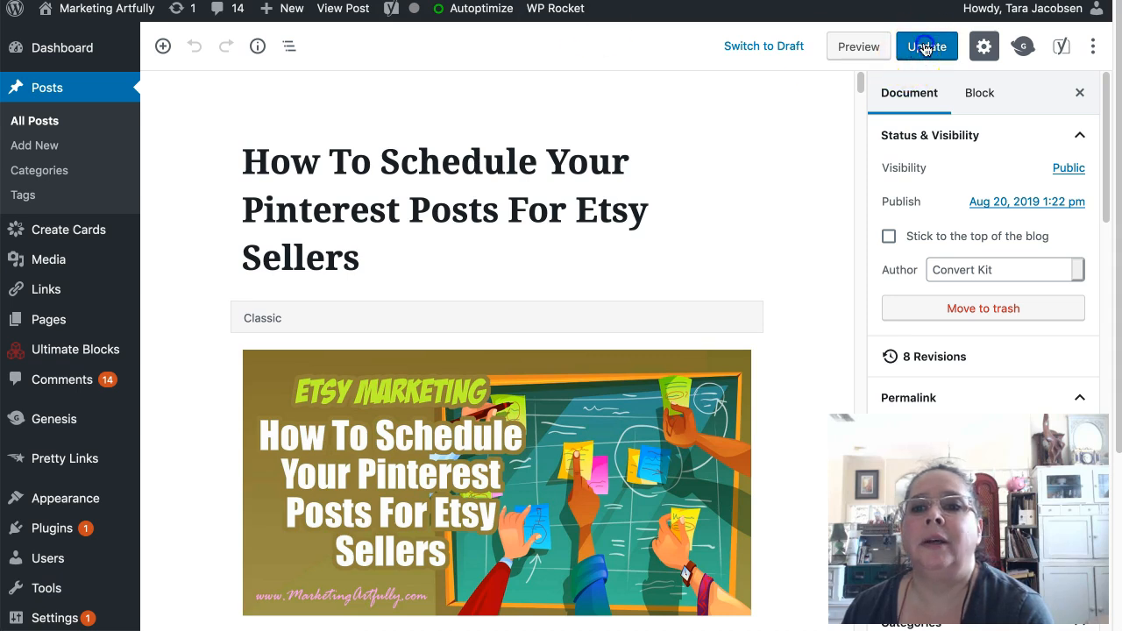
click(926, 45)
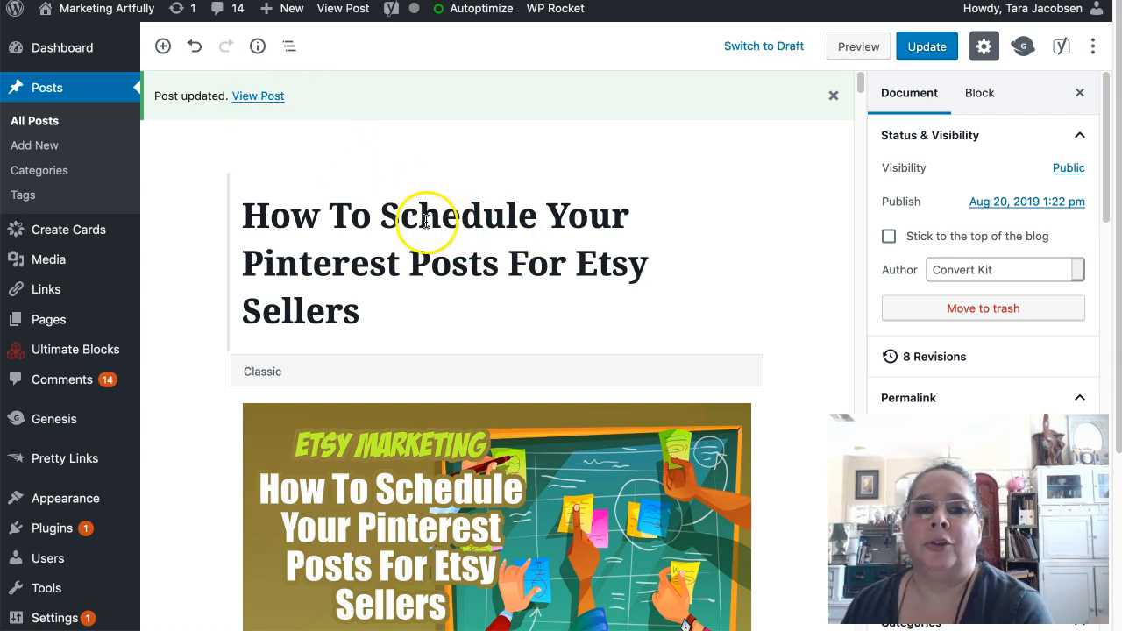
scroll(down, 3)
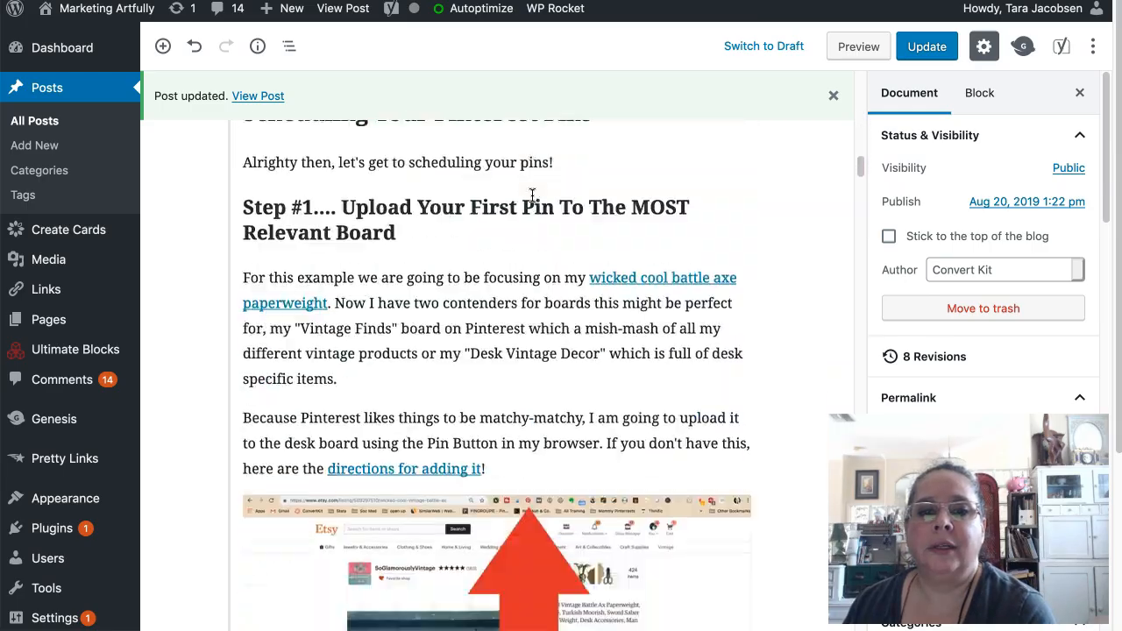
scroll(down, 3)
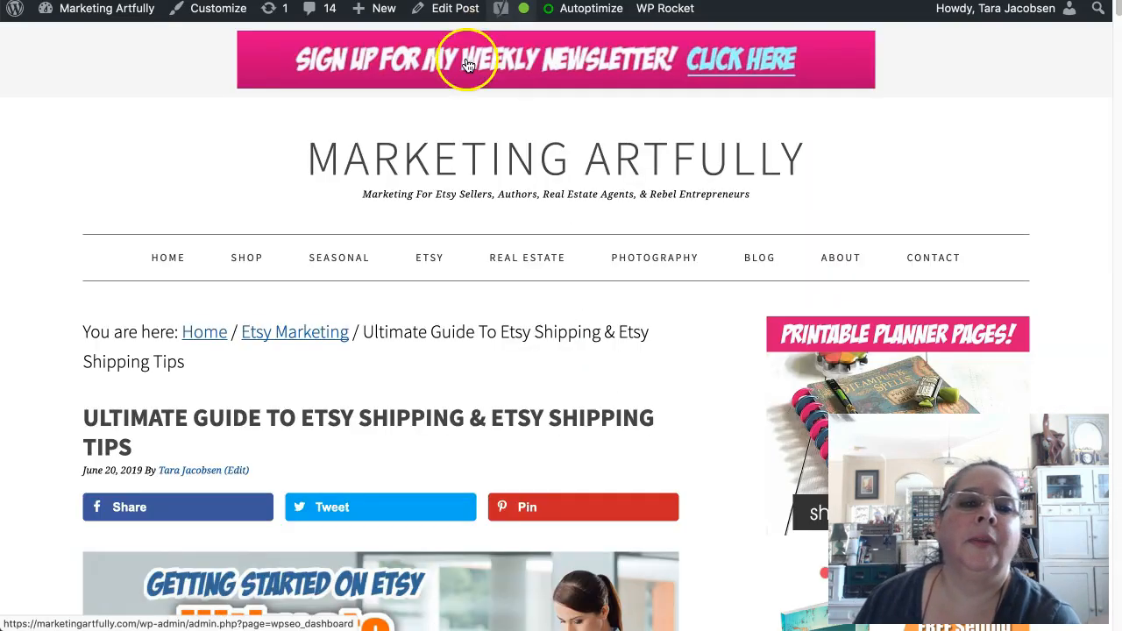
- Scroll the live Etsy shipping post to the course banner below the affiliate disclaimer
scroll(down, 3)
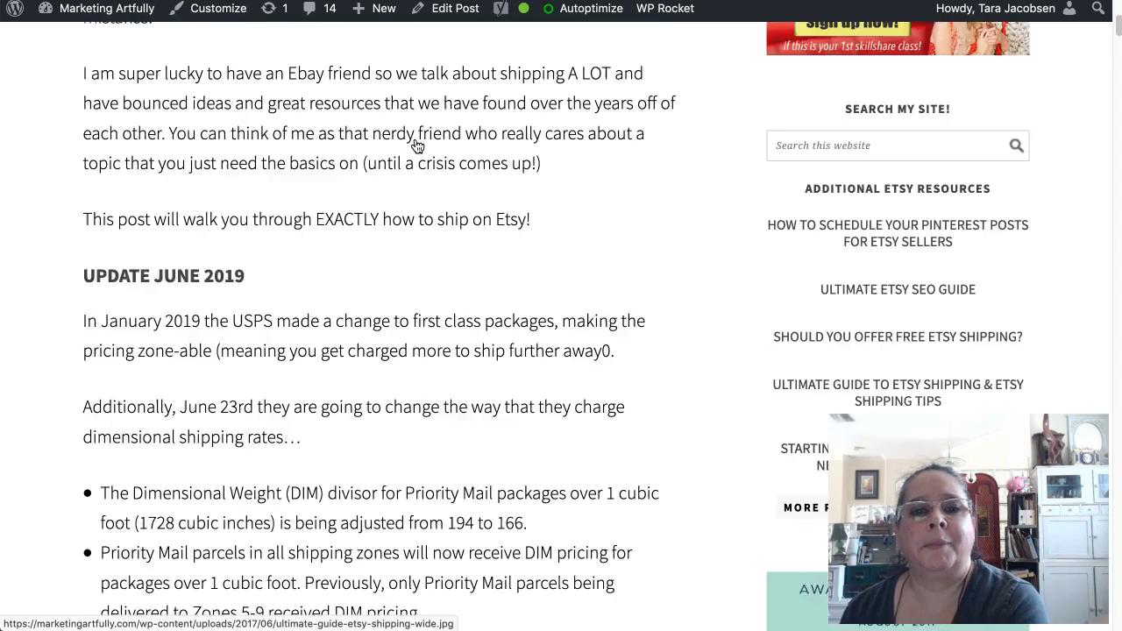
scroll(down, 3)
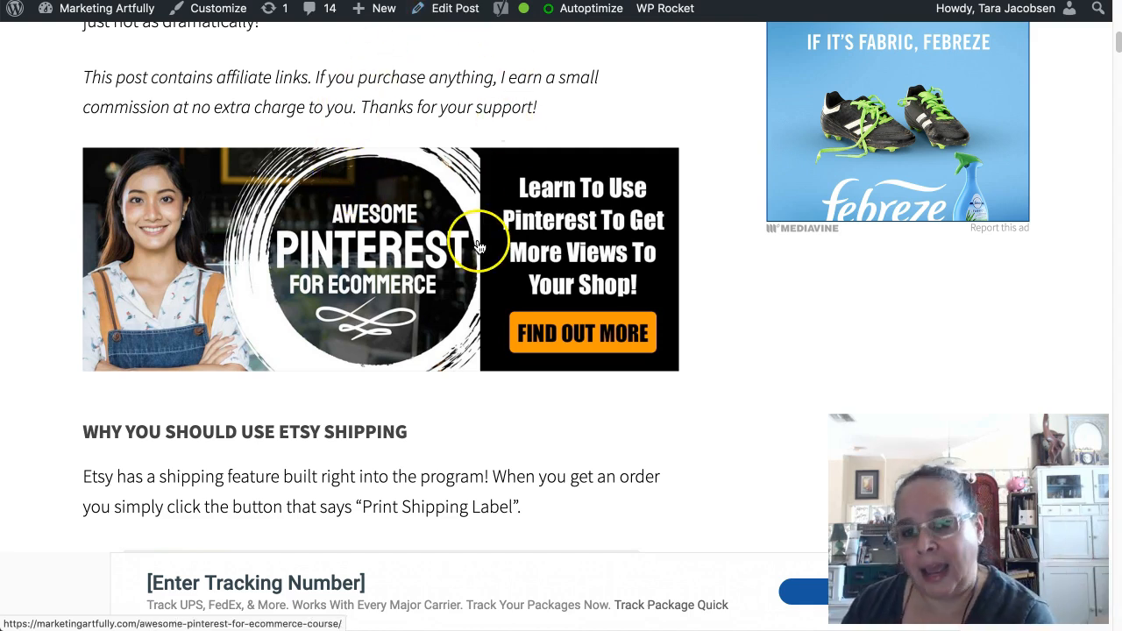
mouse_move(272, 127)
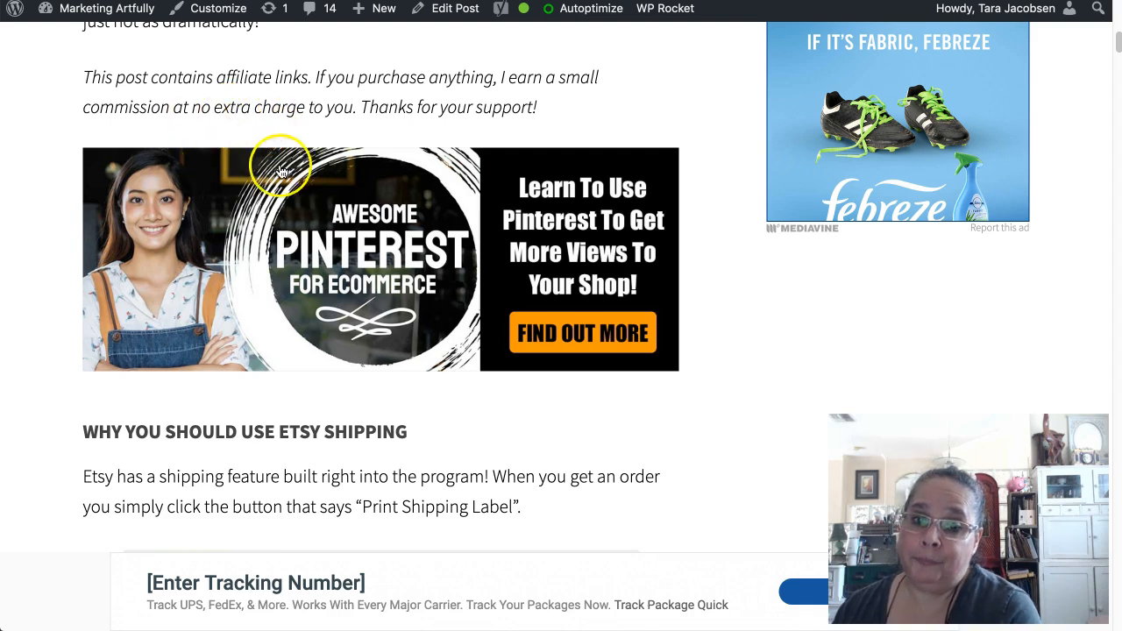
mouse_move(329, 272)
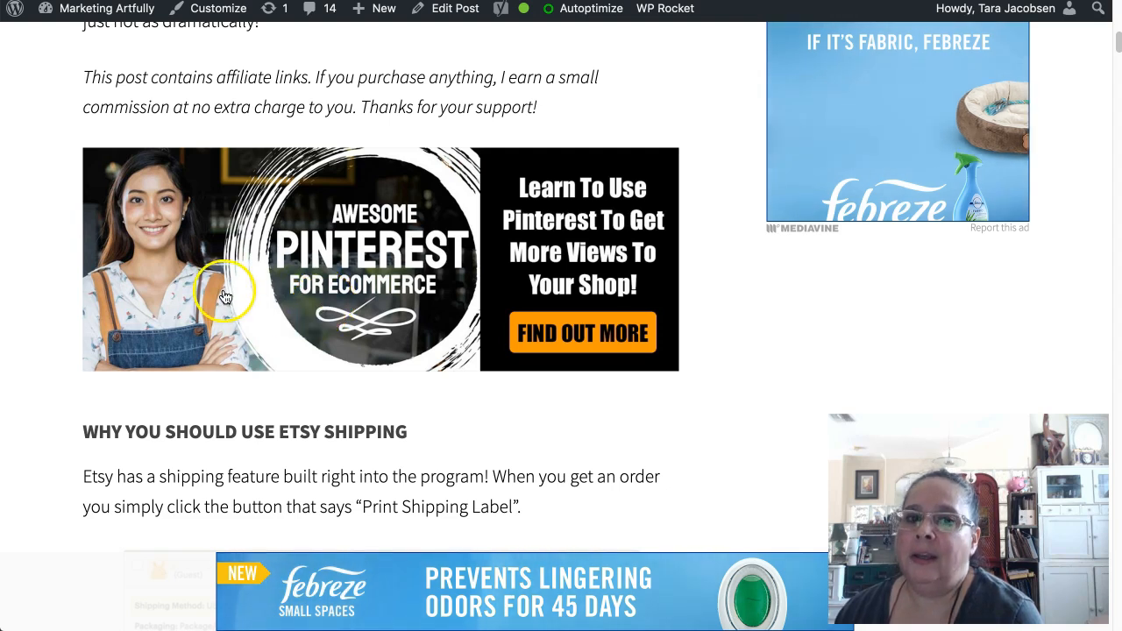
mouse_move(382, 329)
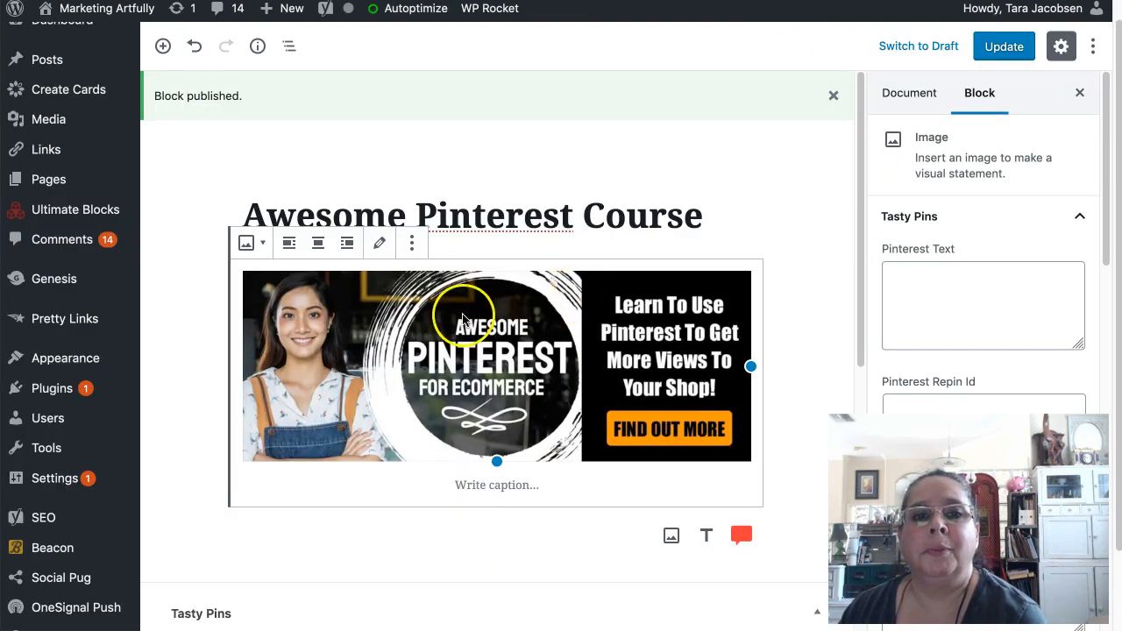
- Replace the old banner with a new image block holding the STARTAWESOME $10-off coupon banner
click(909, 93)
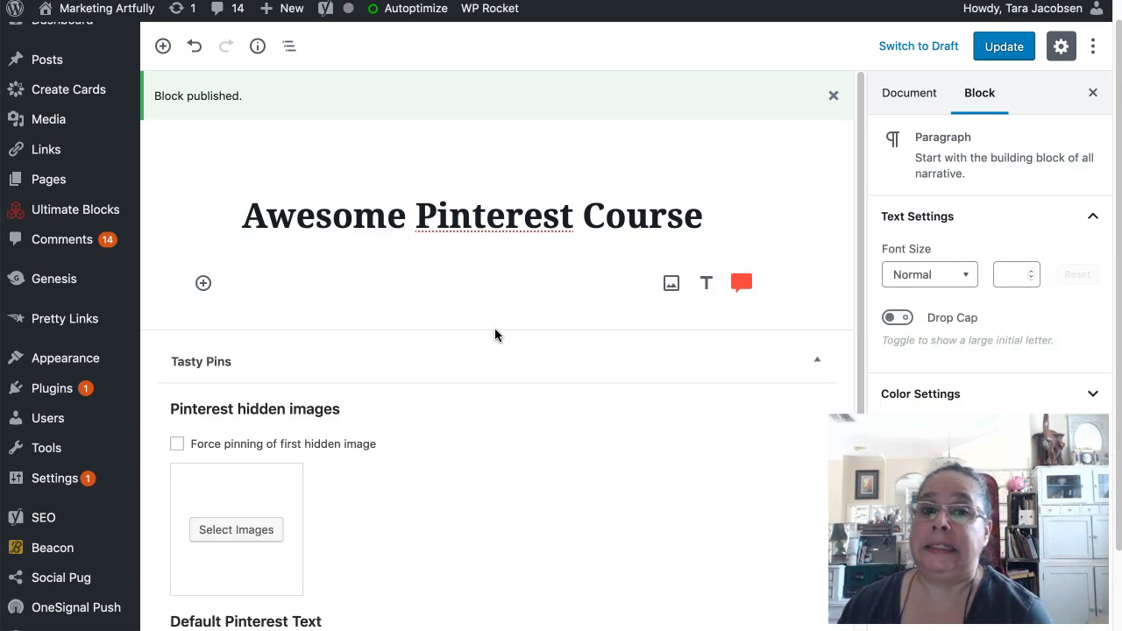
mouse_move(406, 341)
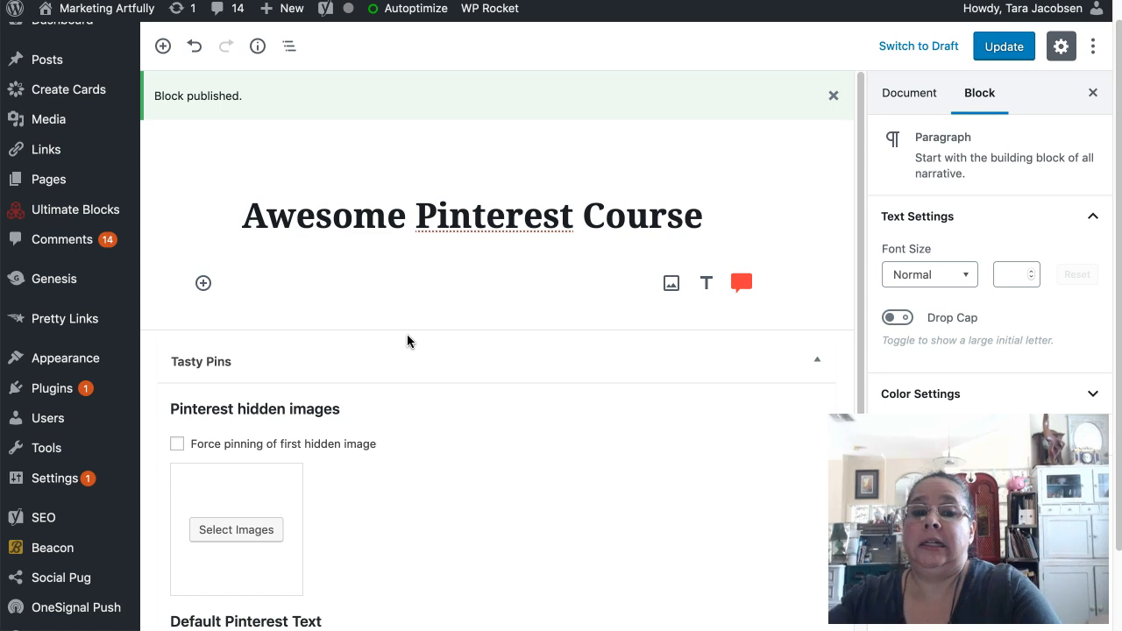
text(/image)
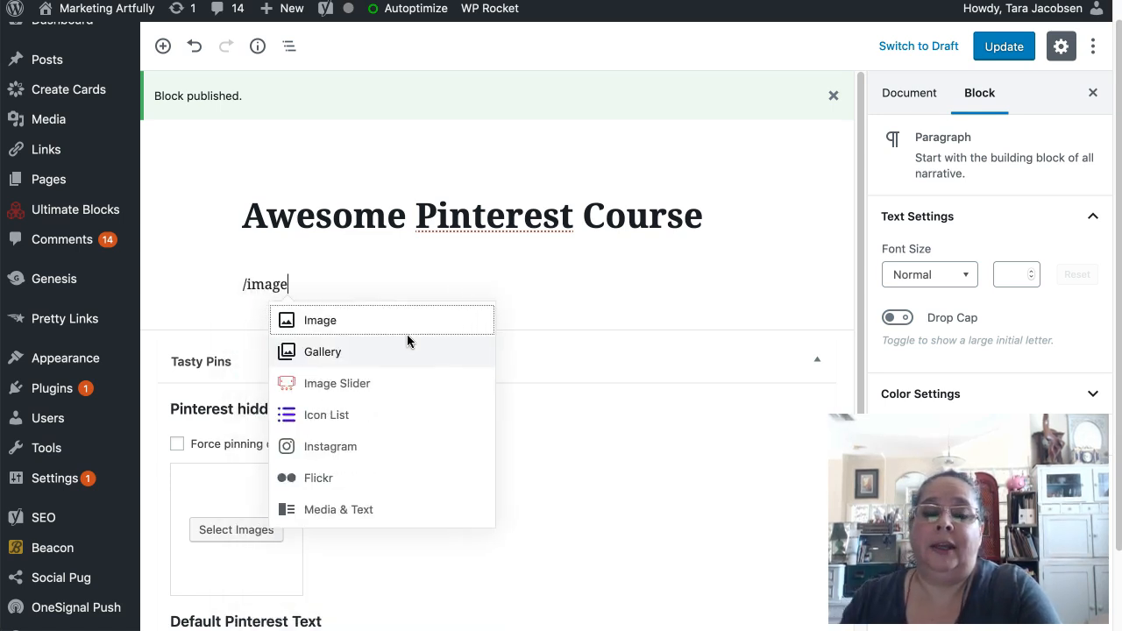
click(320, 320)
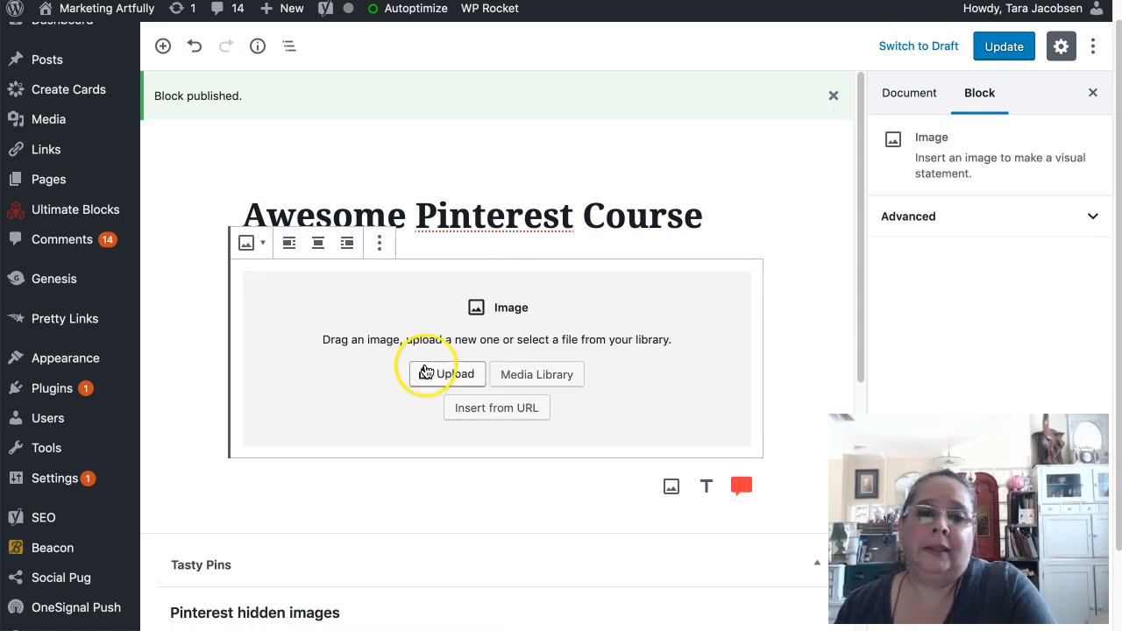
click(453, 374)
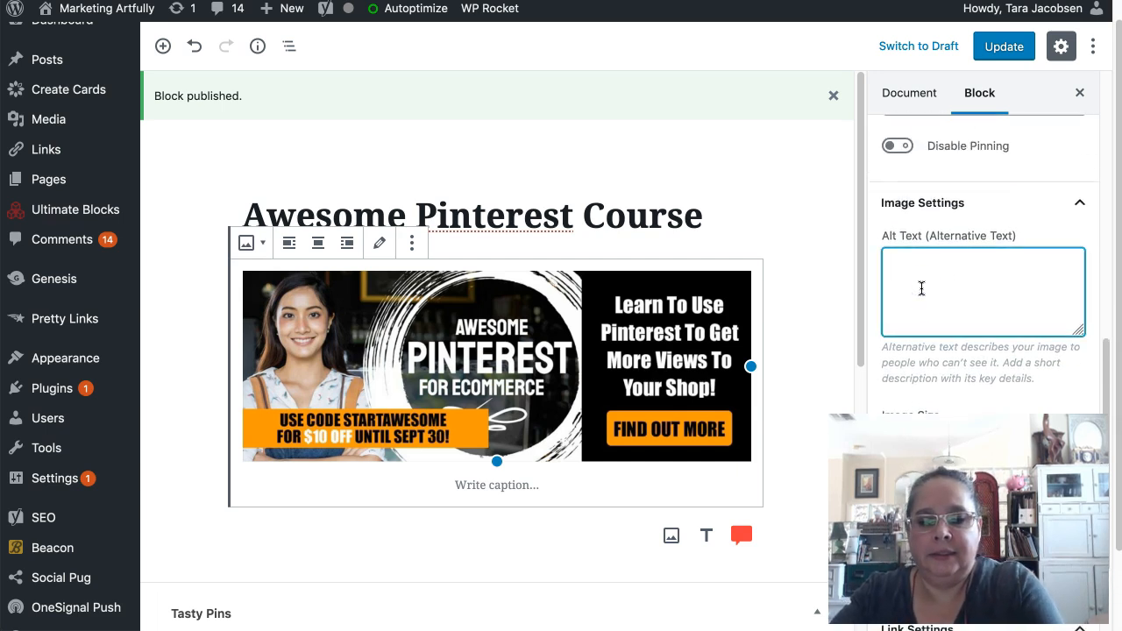
- Add '$10 off' course alt text, link the banner to the course page, and update the block
text($10 off start awesome pinterst)
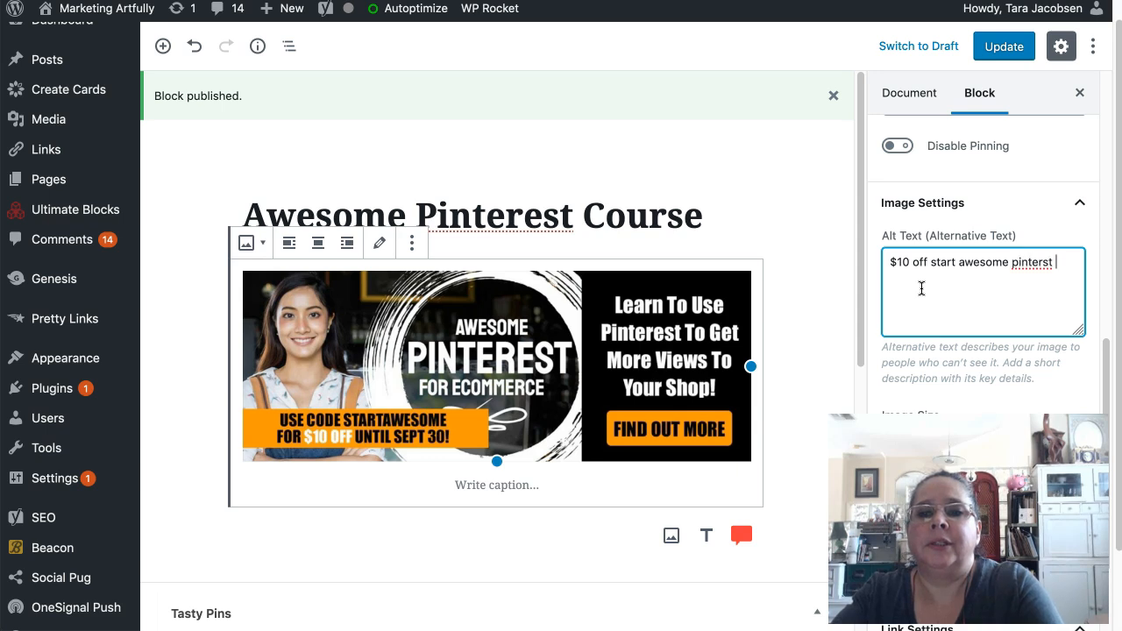
text(course)
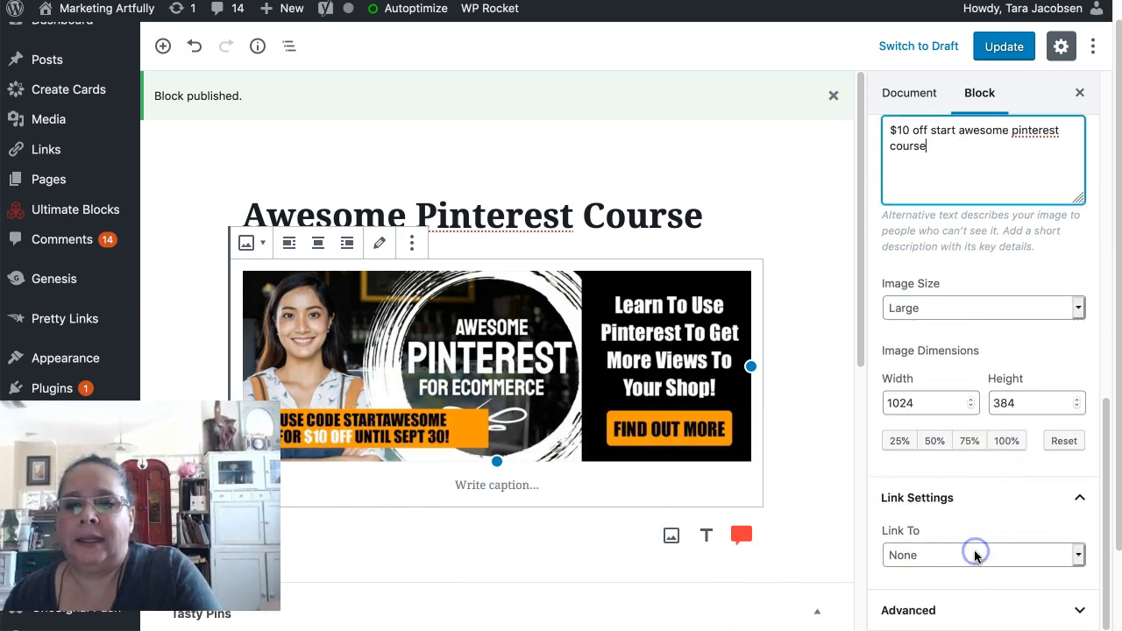
click(976, 555)
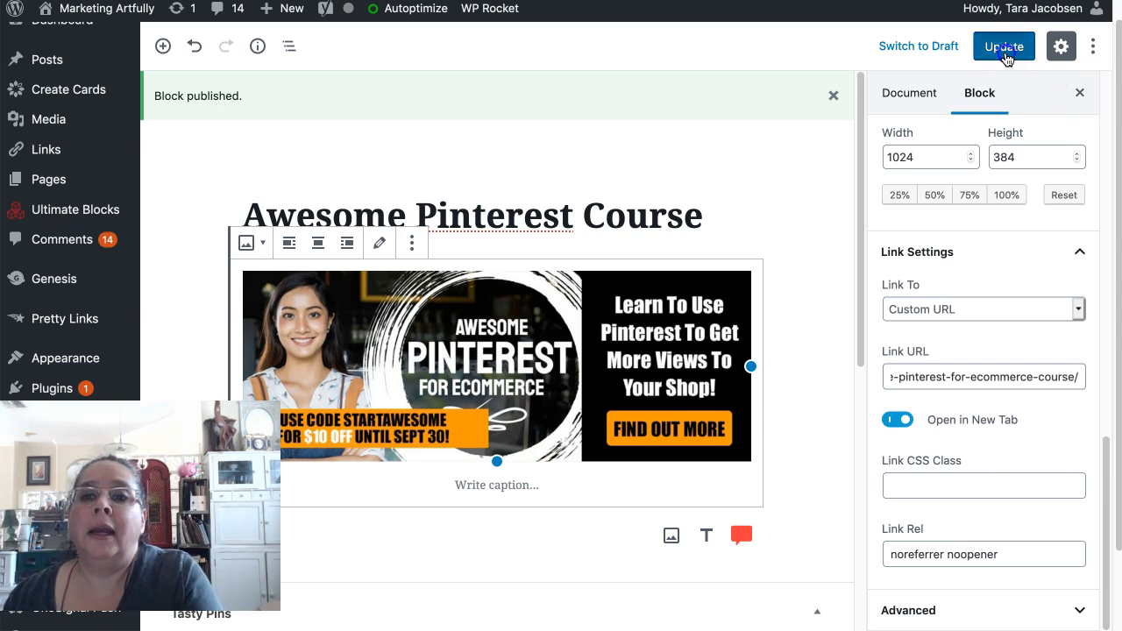
click(1004, 46)
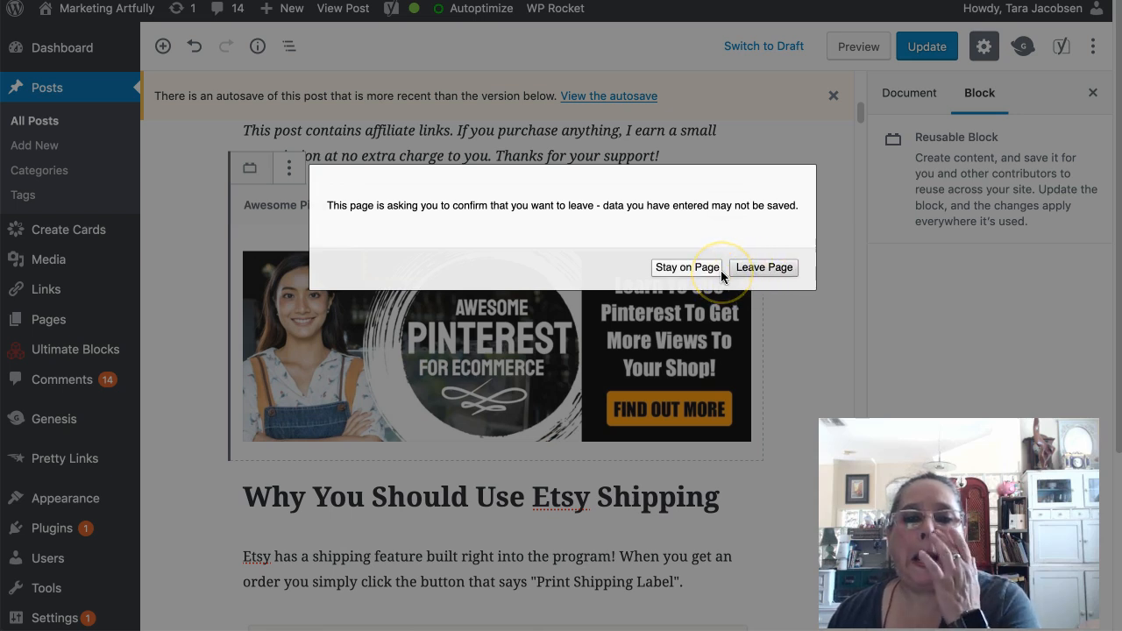
- Leave the page discarding edits, then scroll the reloaded post to the affiliate disclaimer
click(763, 268)
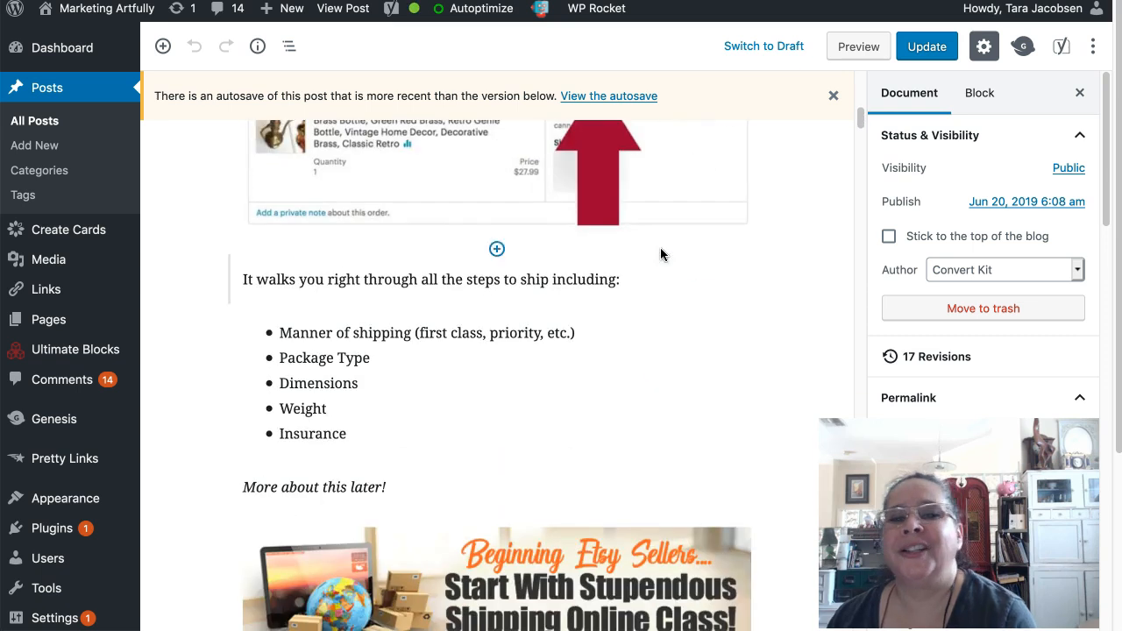
scroll(down, 3)
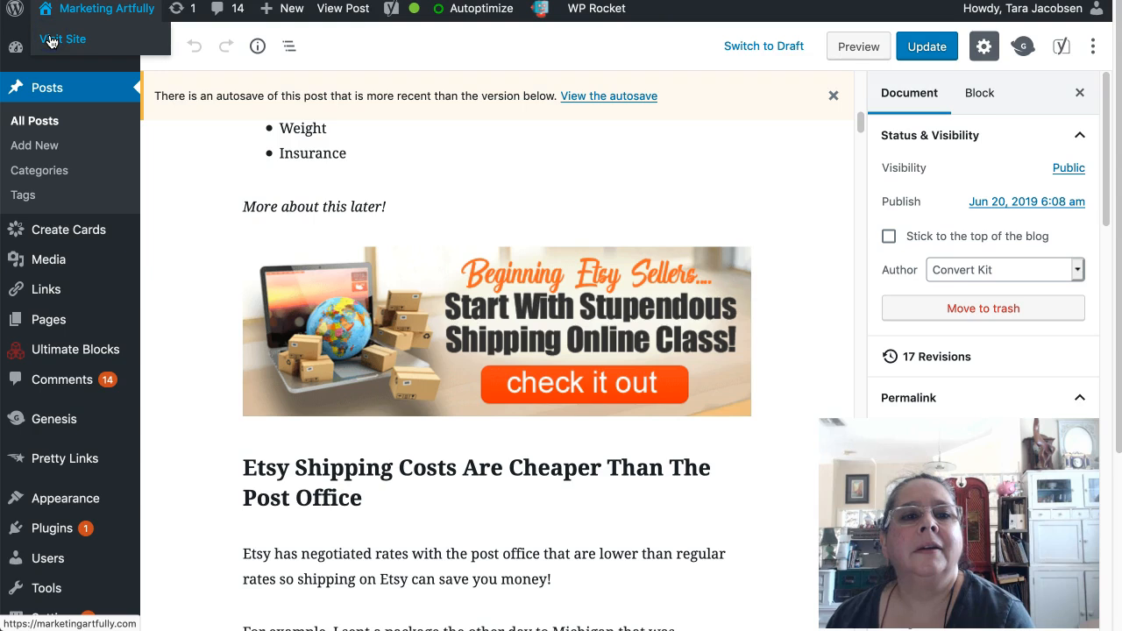
click(62, 39)
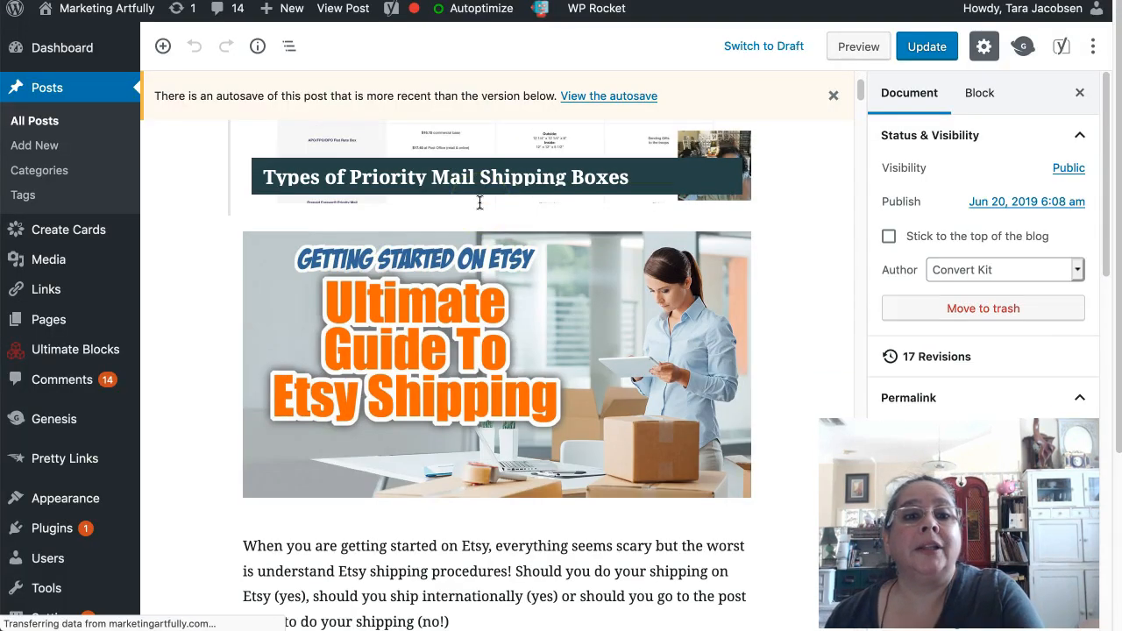
scroll(down, 3)
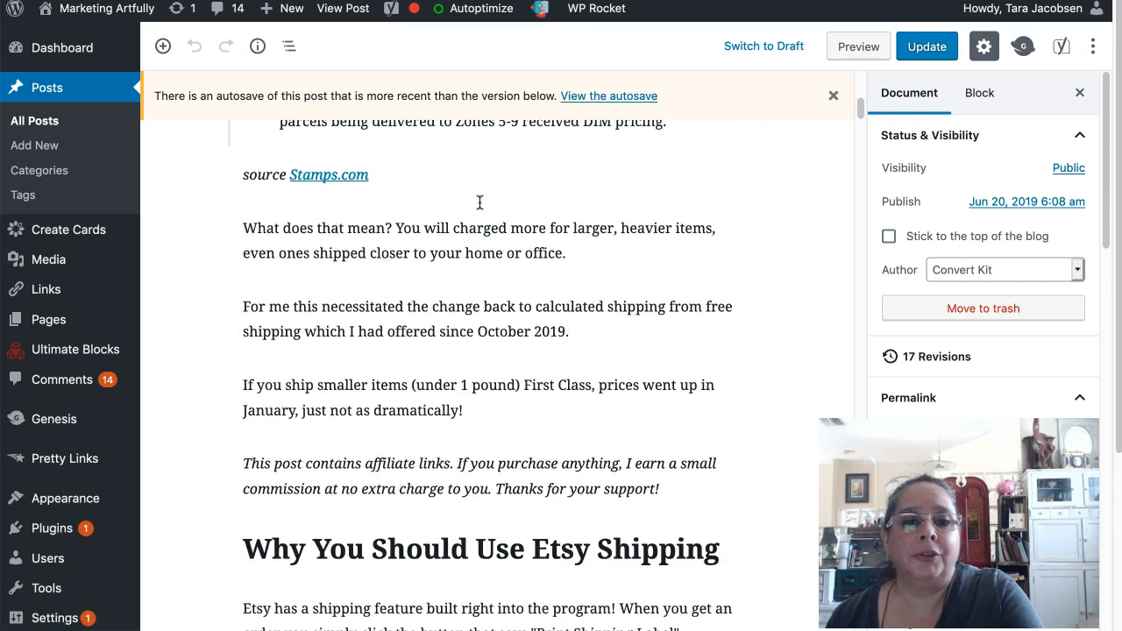
scroll(down, 3)
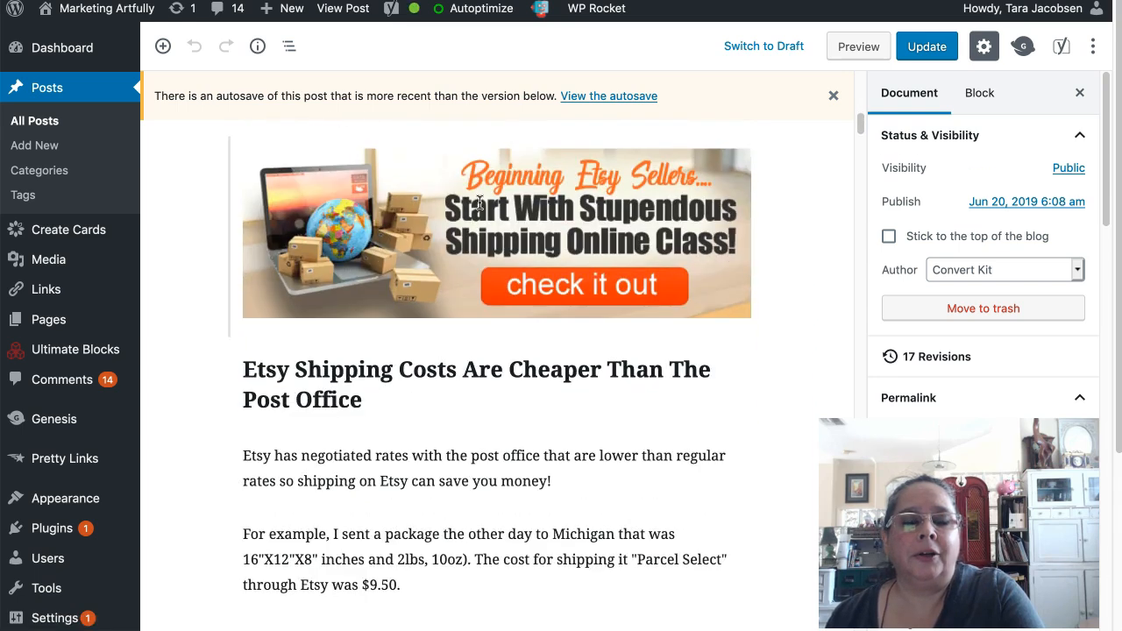
scroll(down, 3)
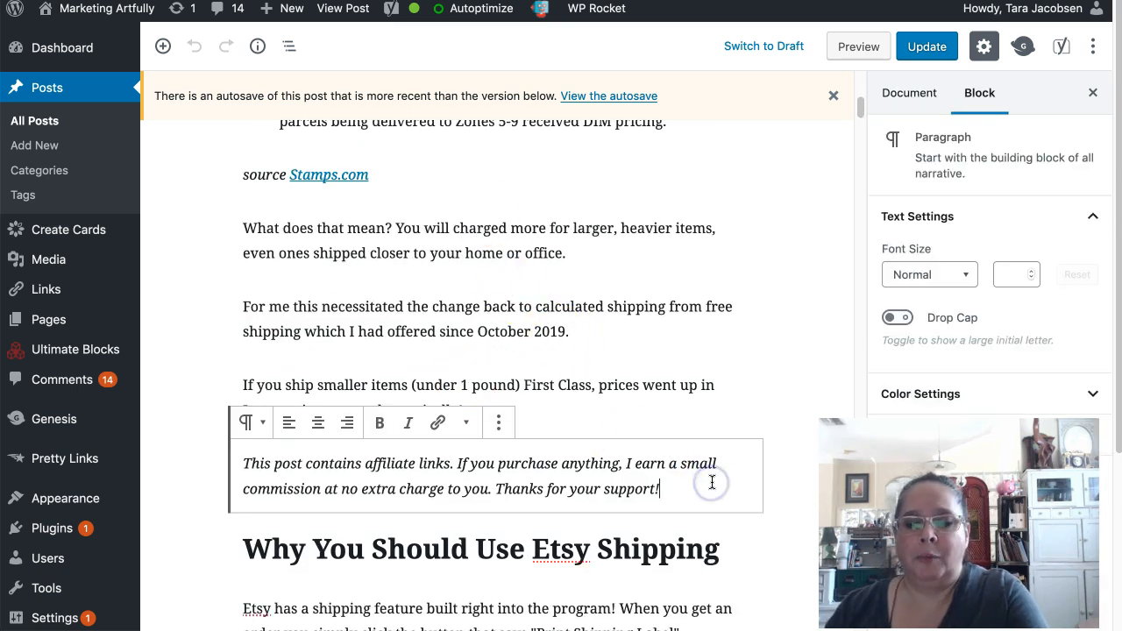
- Insert the Awesome Pinterest Course block via /aw, update the post, and view it live
text(/awe)
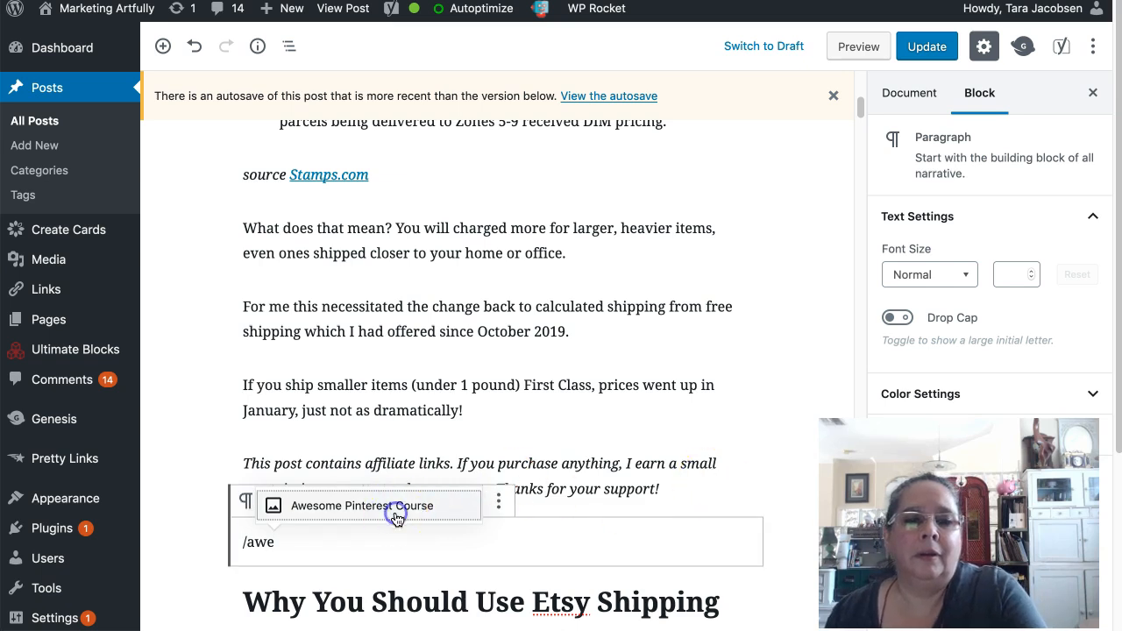
click(360, 505)
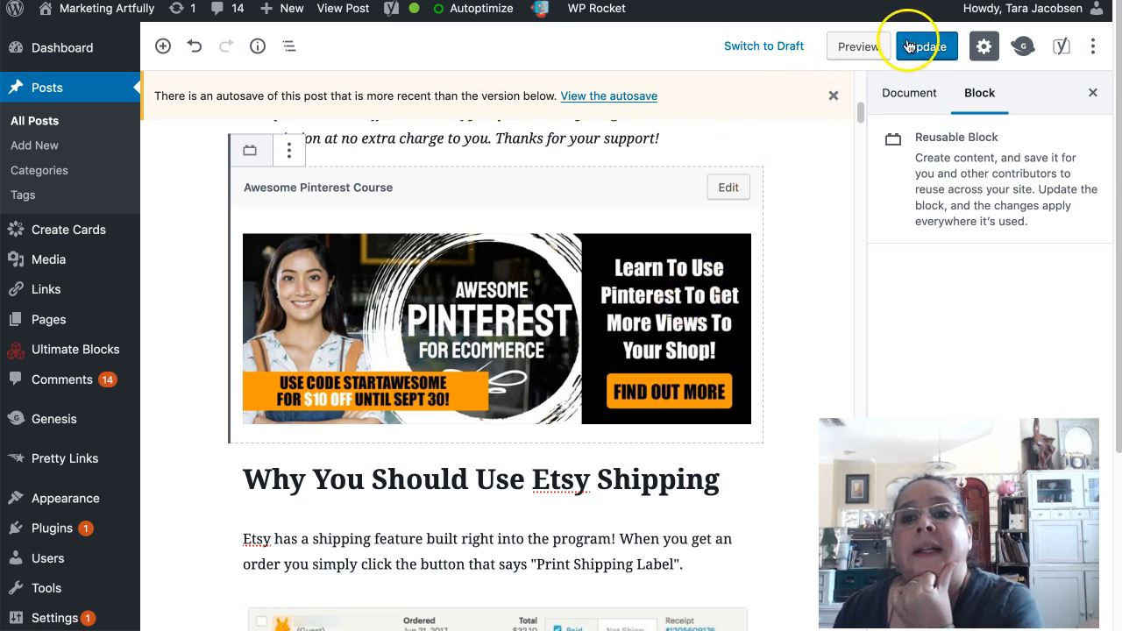
click(925, 46)
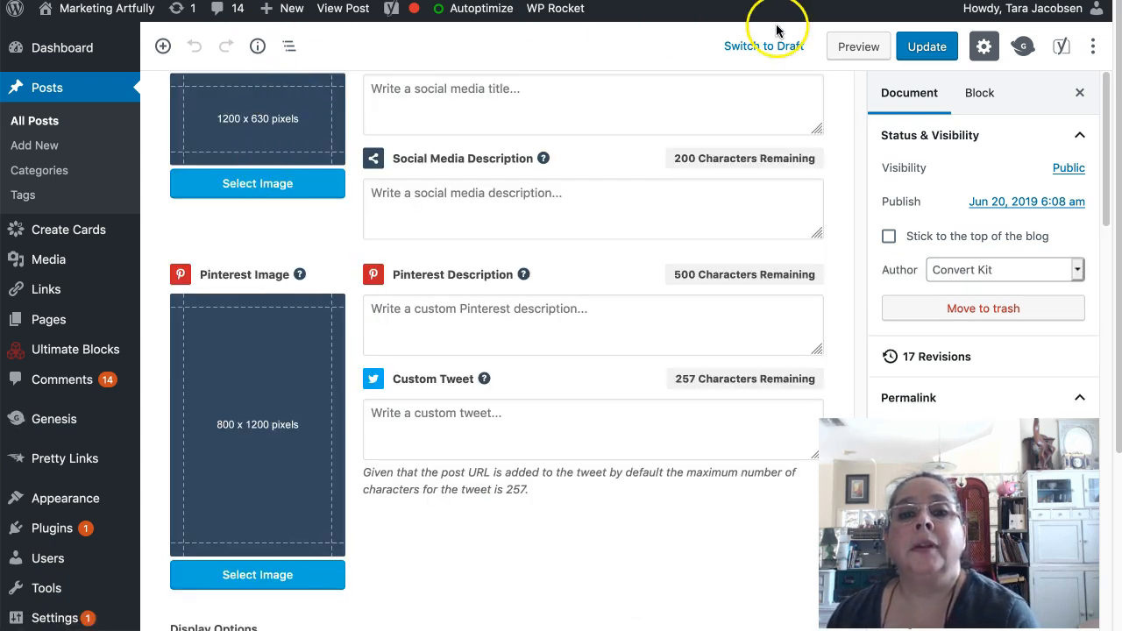
click(857, 47)
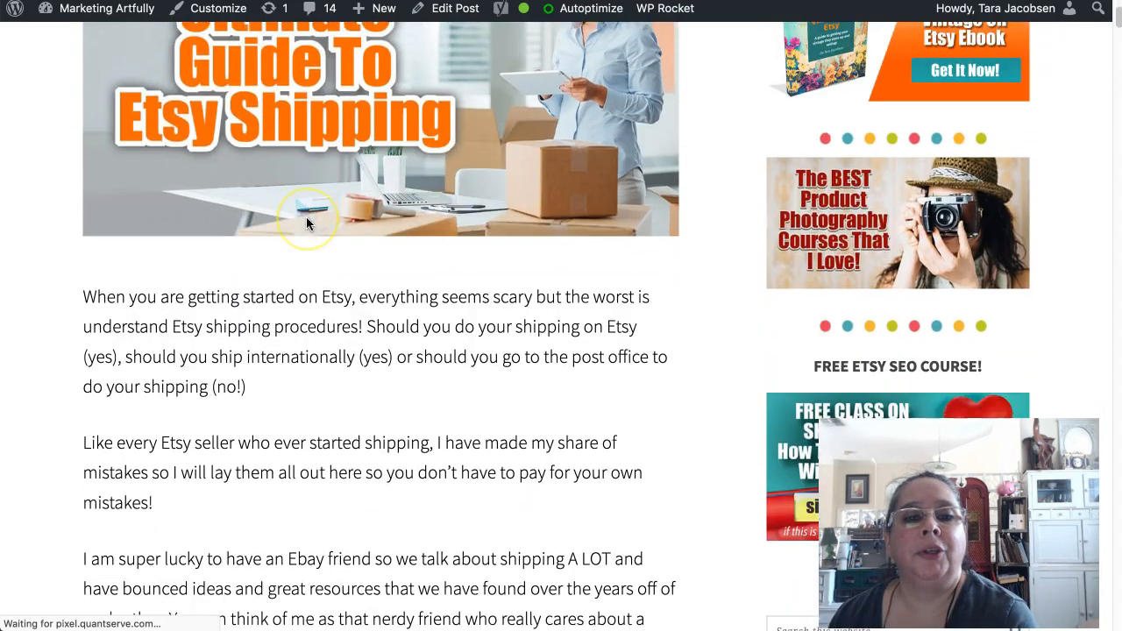
scroll(down, 3)
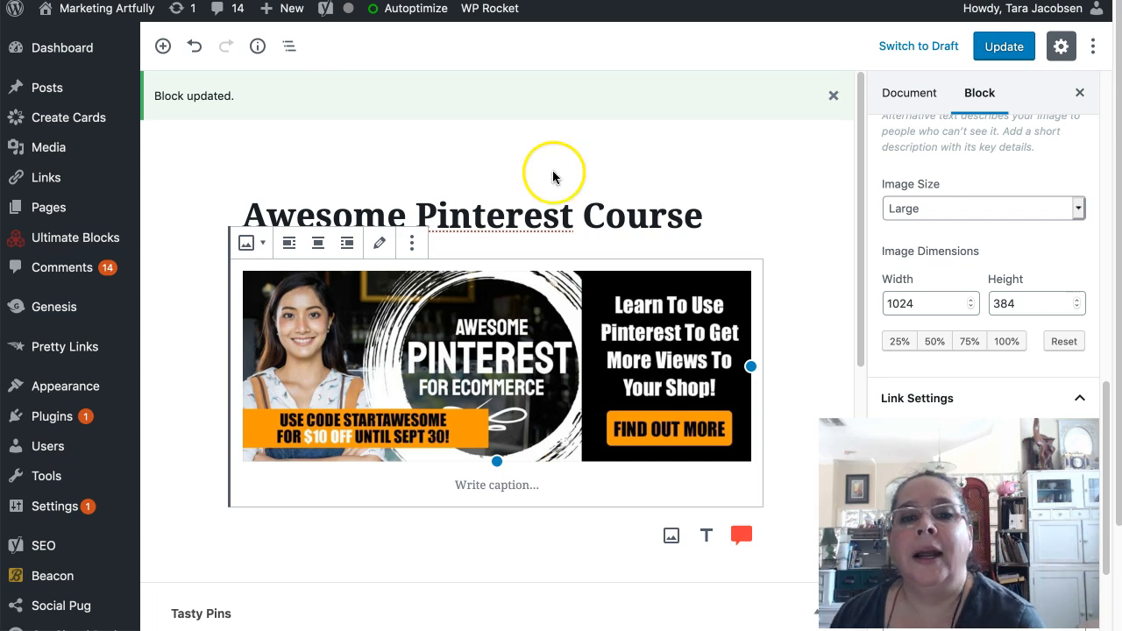
- Scroll the reusable blocks list and open Awesome Pinterest Course for editing
scroll(down, 3)
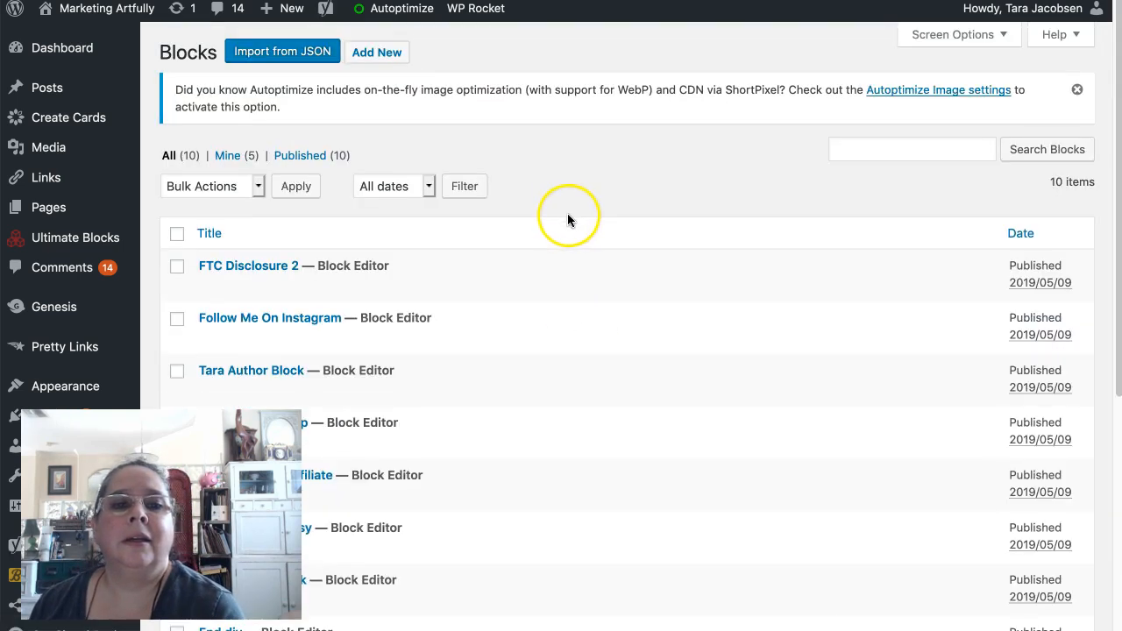
scroll(down, 3)
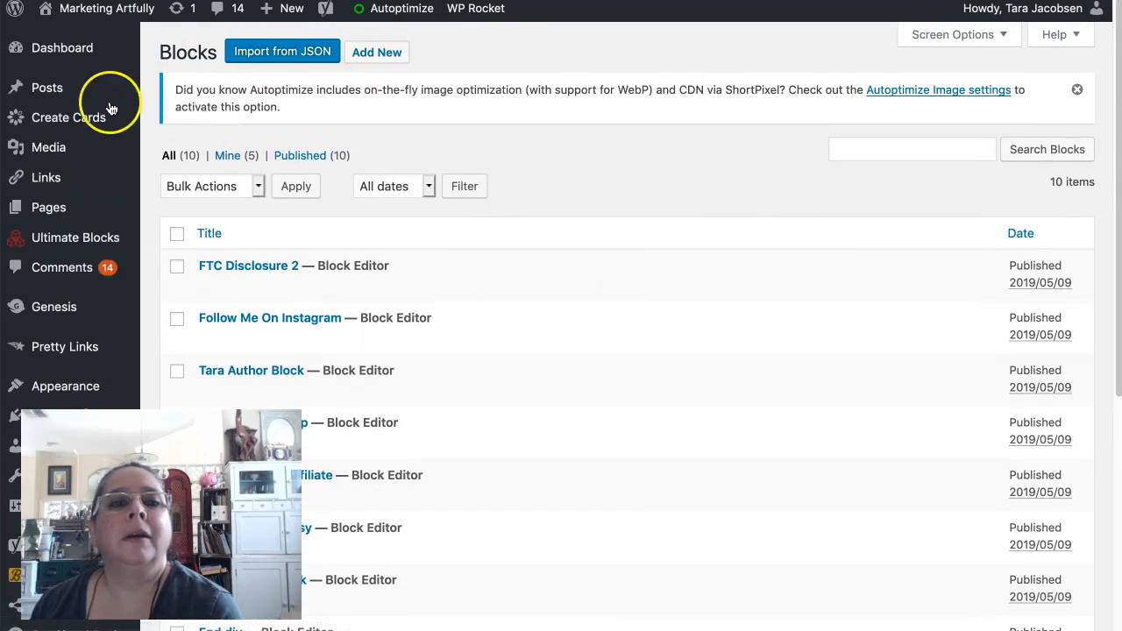
mouse_move(611, 170)
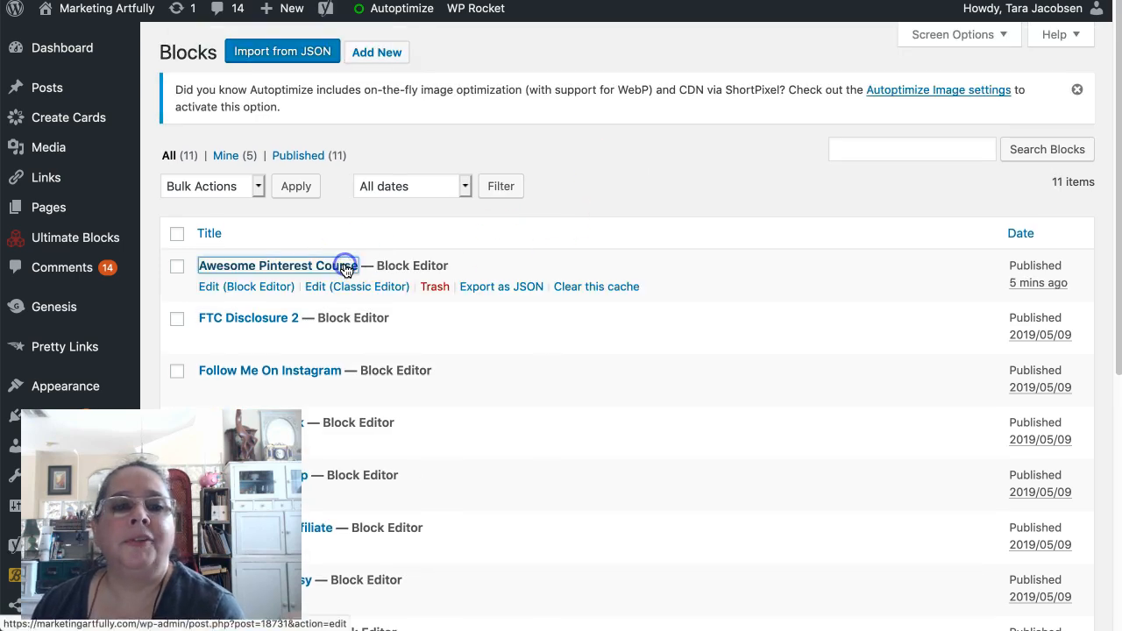
click(274, 266)
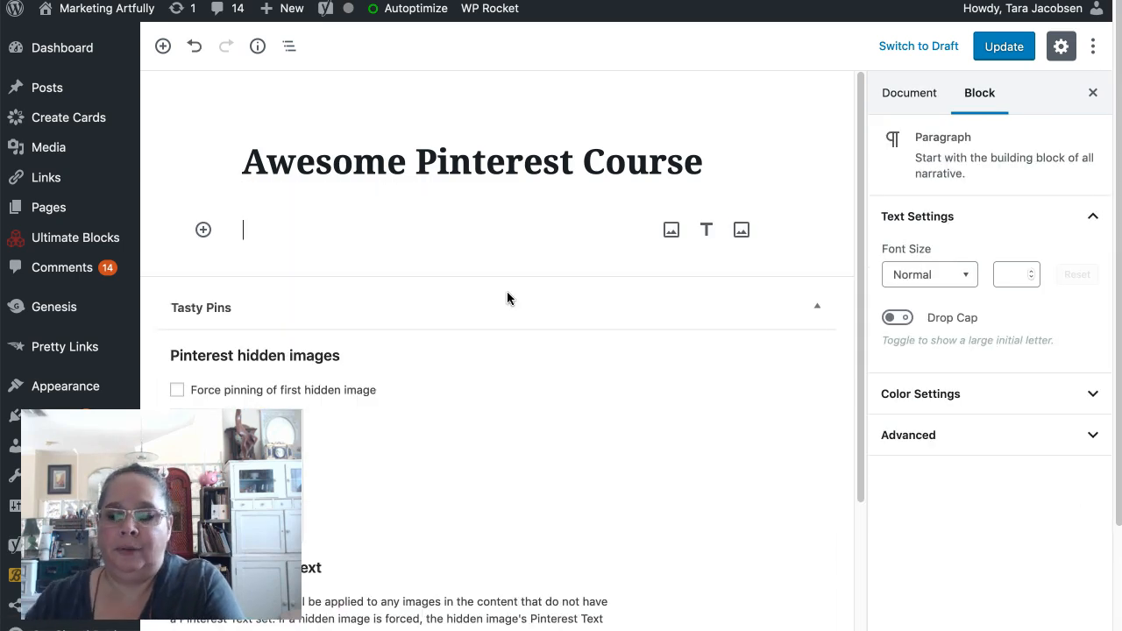
- Insert an image block holding the course banner from the Media Library
text(/i)
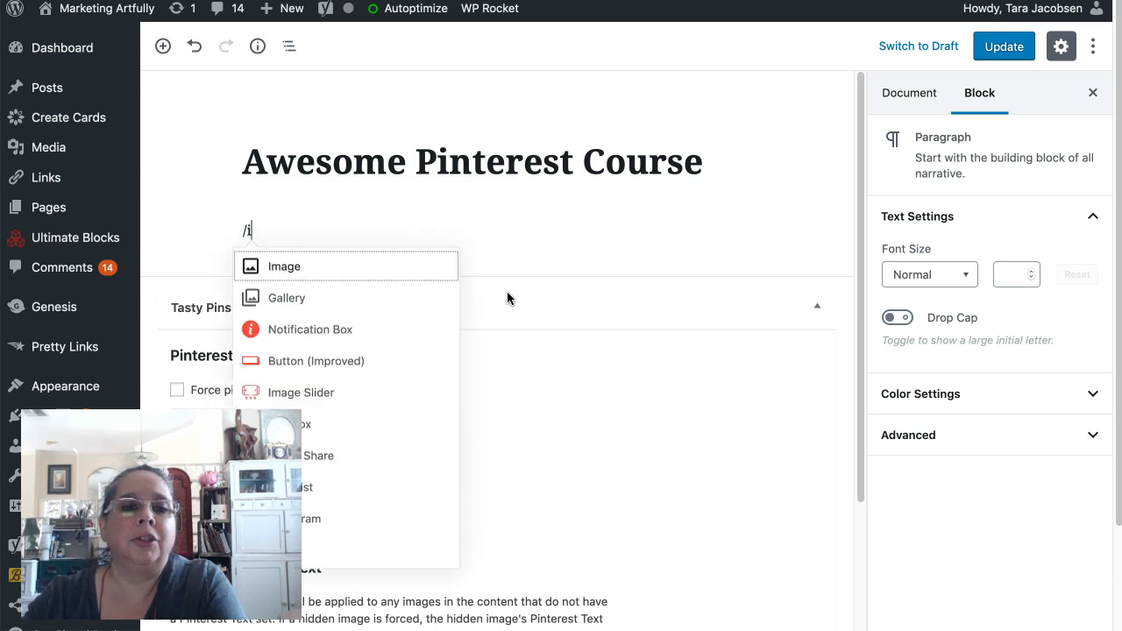
click(284, 266)
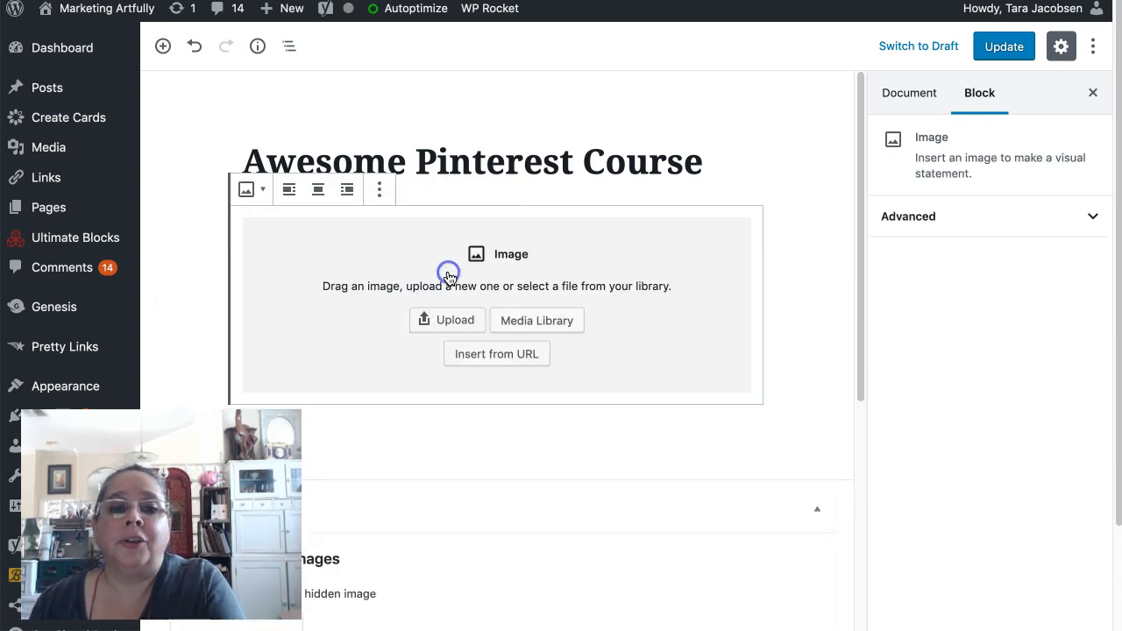
click(537, 320)
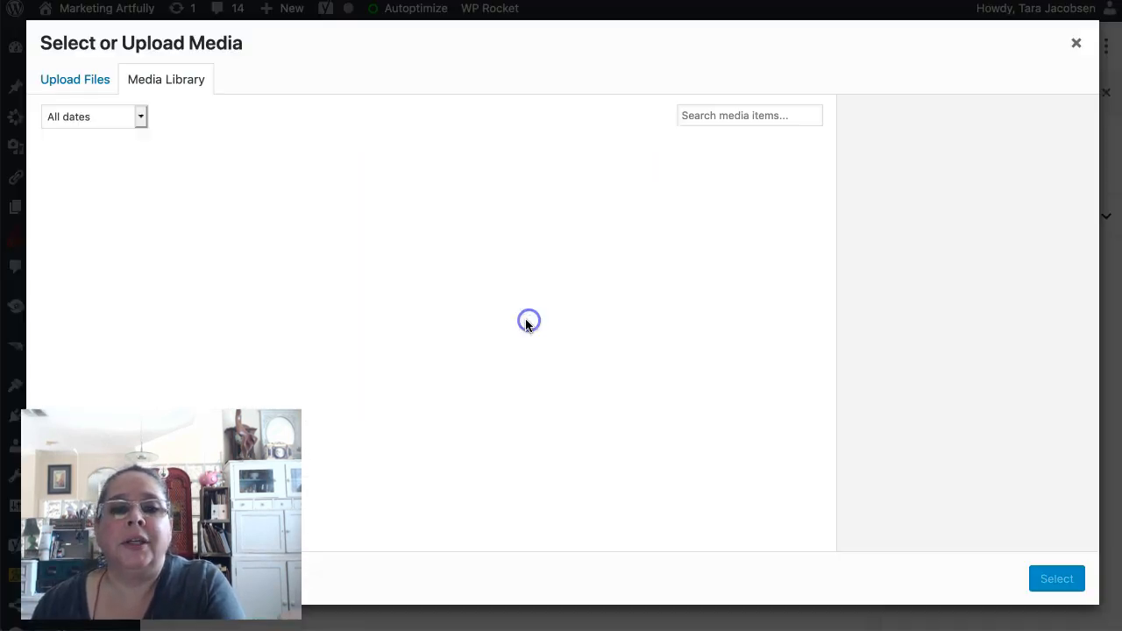
click(228, 205)
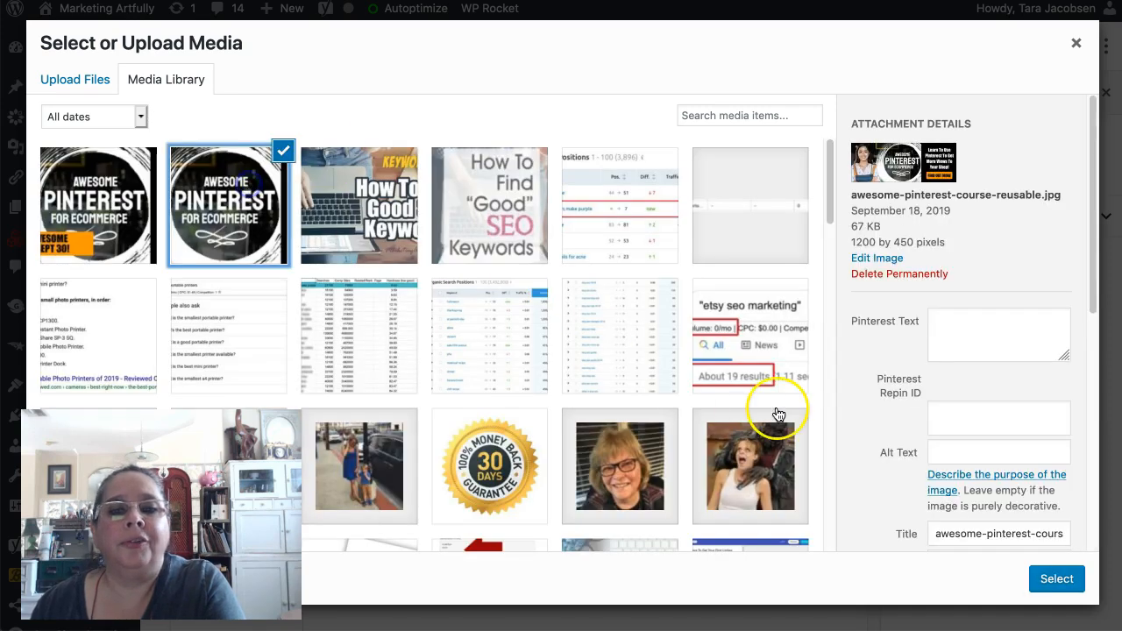
click(1056, 578)
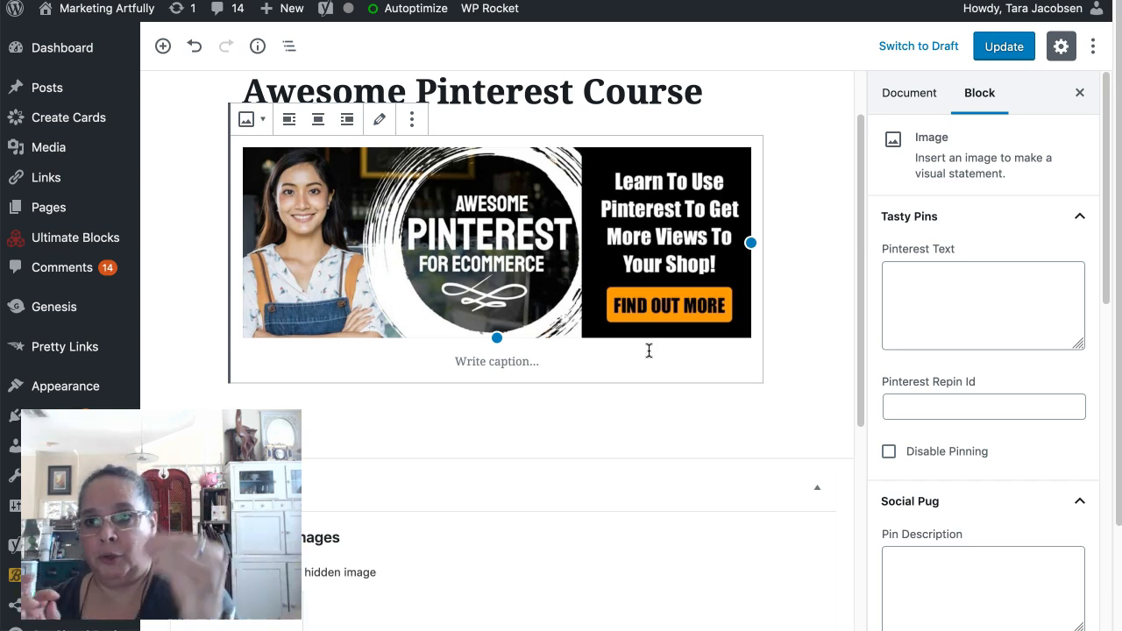
mouse_move(861, 119)
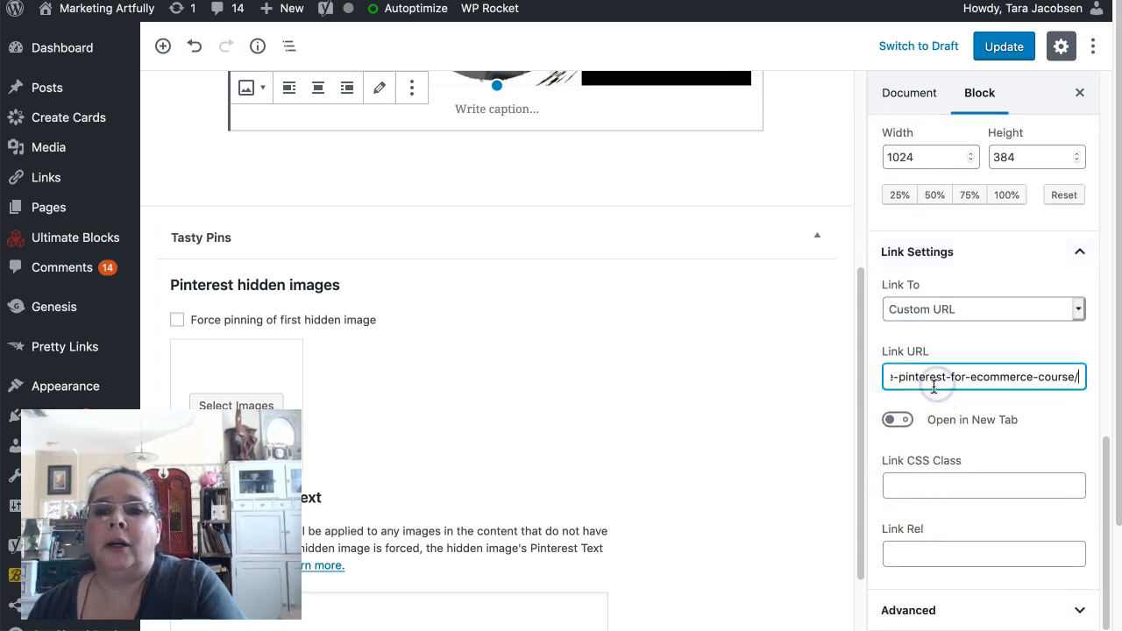
- Link the banner to the course page in a new tab and save the block
click(897, 419)
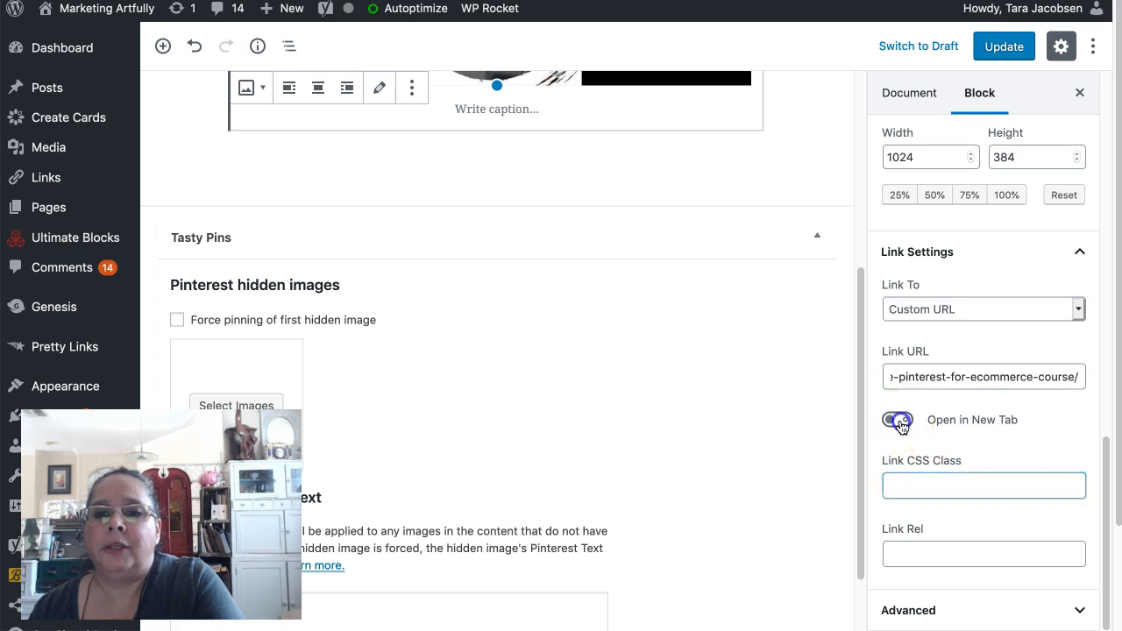
click(897, 419)
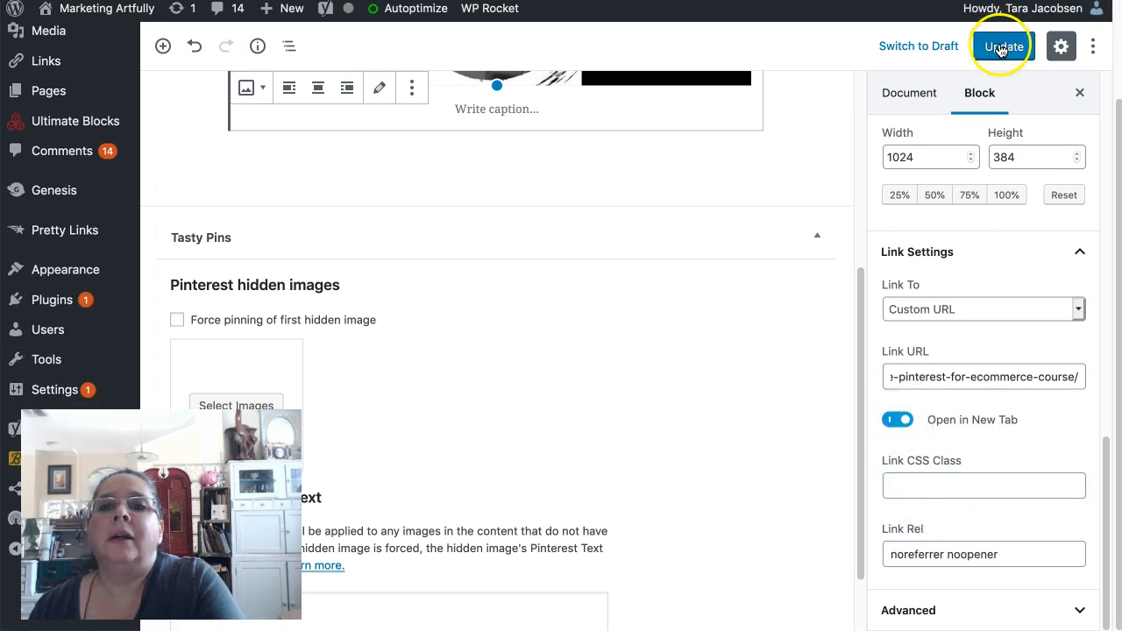
click(1002, 45)
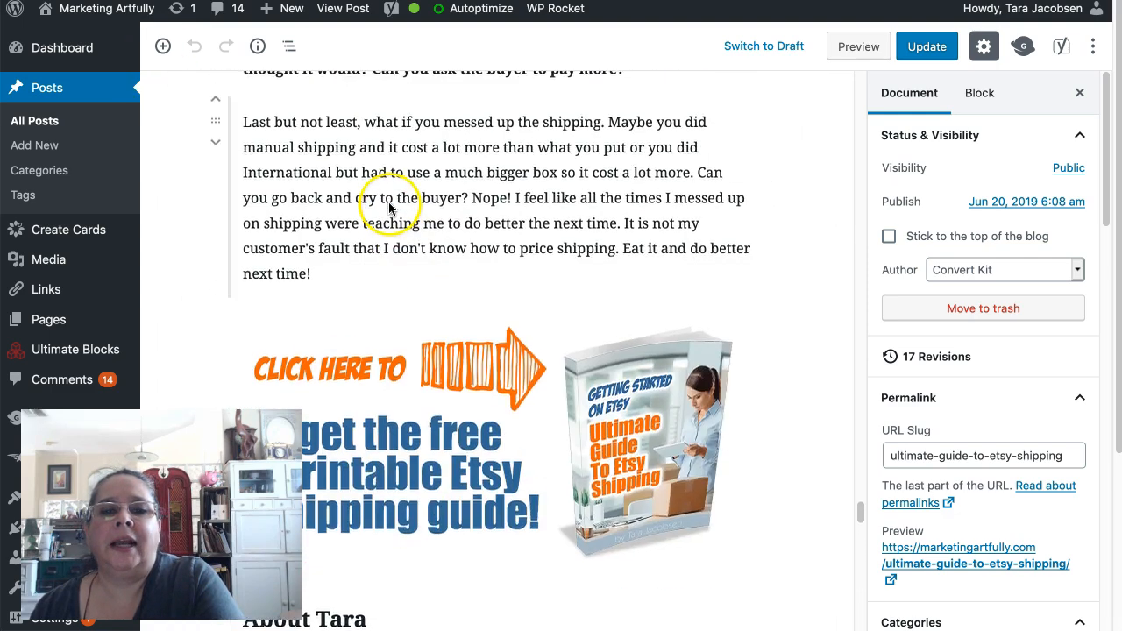
- Scroll through the posts until the Pinterest-scheduling post's Tailwind section is in view
scroll(down, 3)
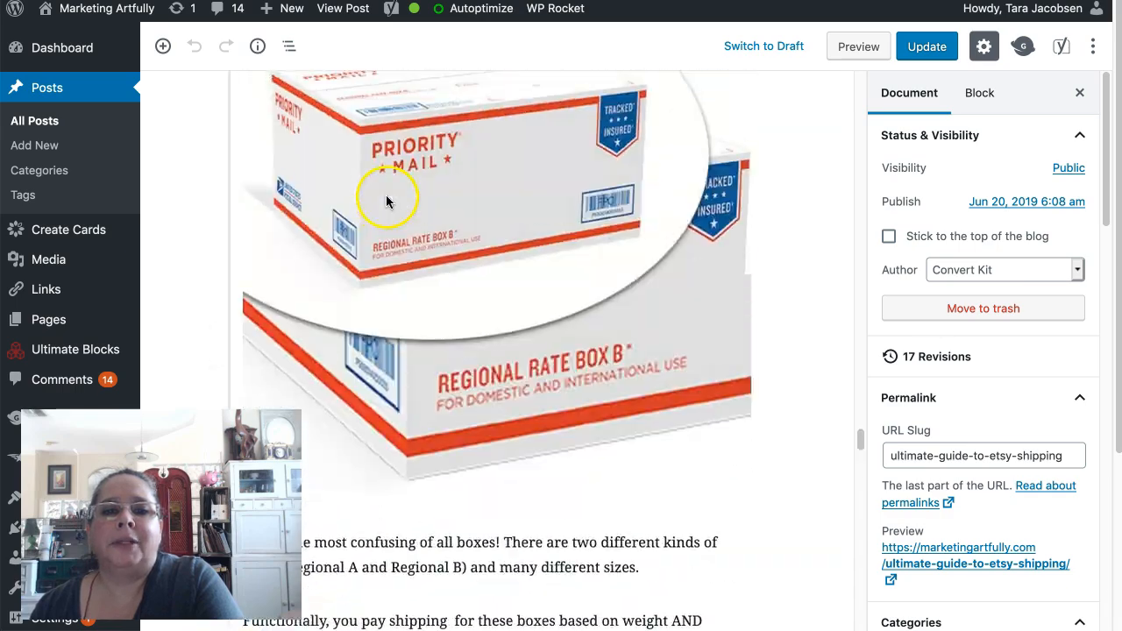
scroll(down, 3)
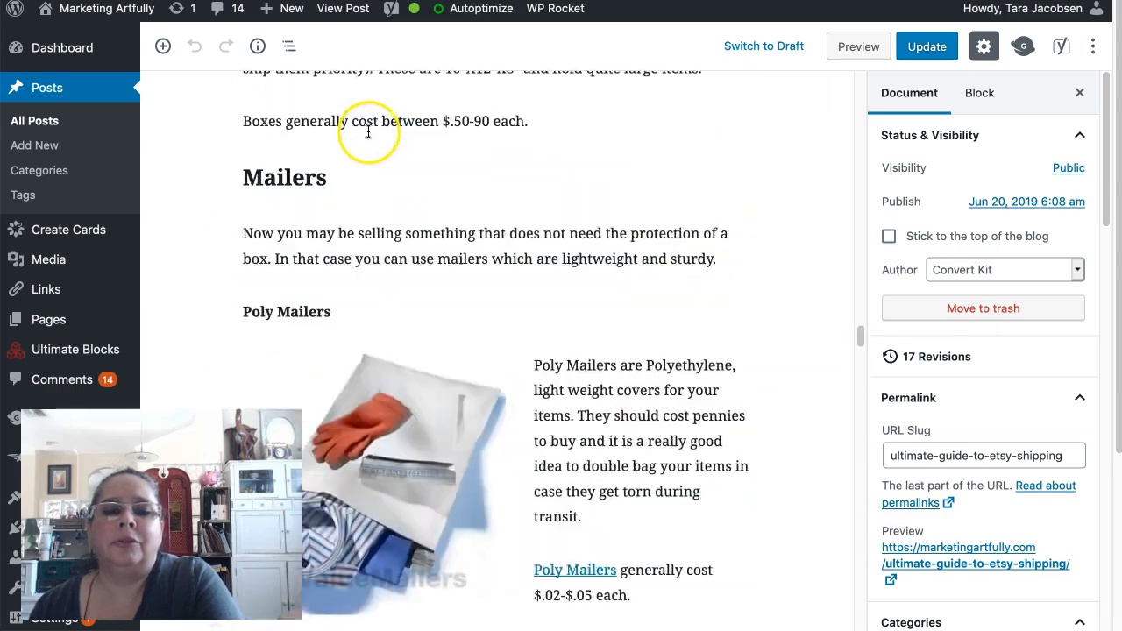
scroll(down, 3)
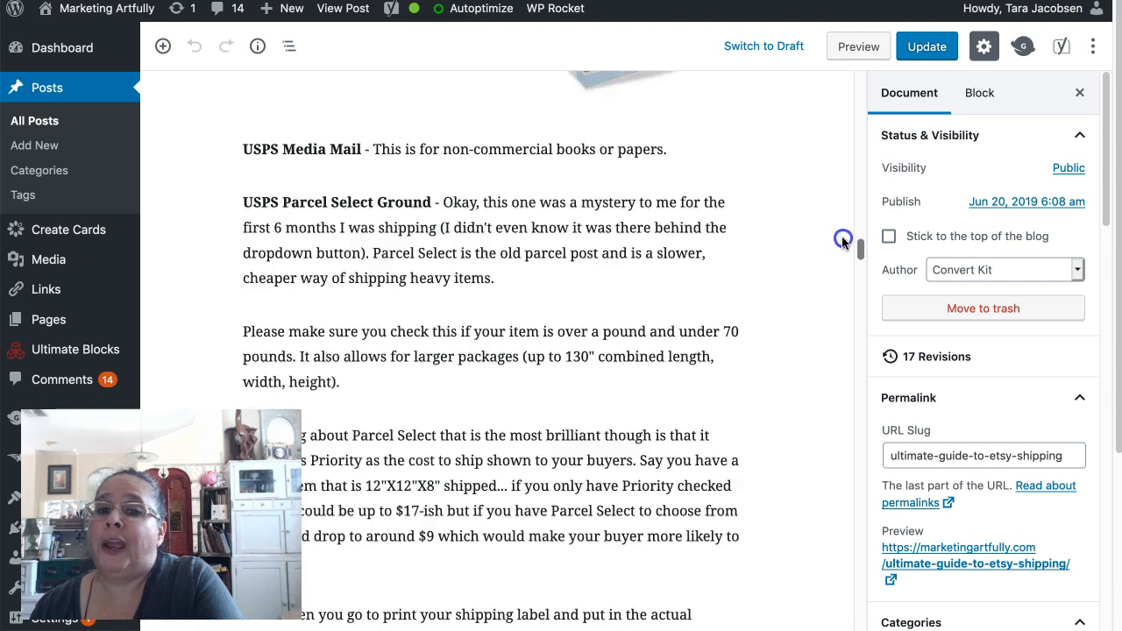
scroll(down, 3)
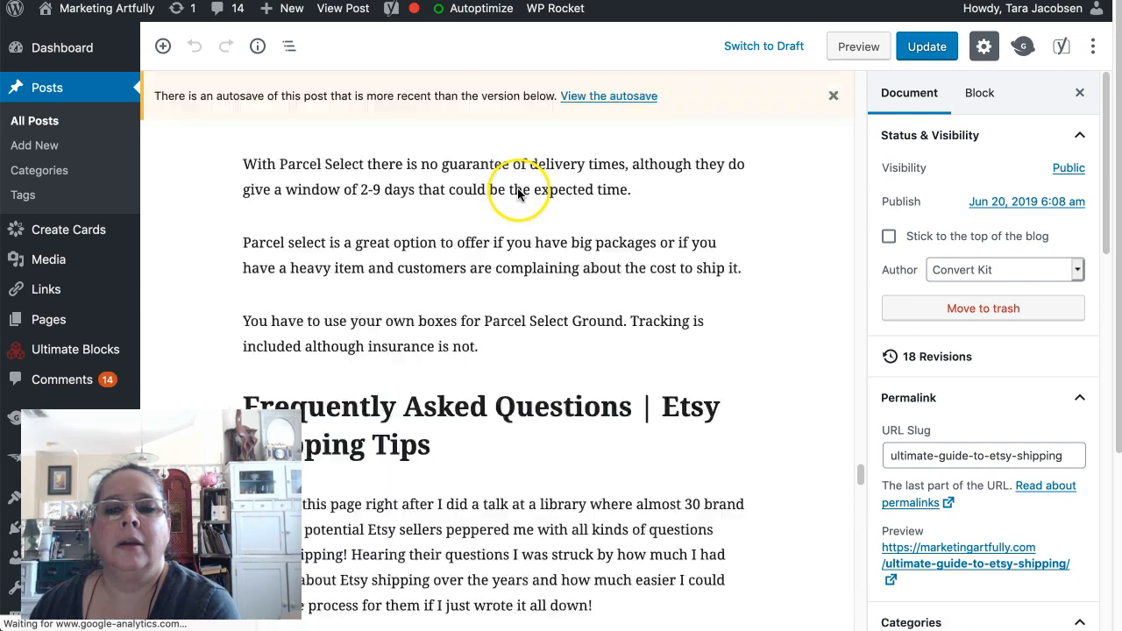
click(832, 96)
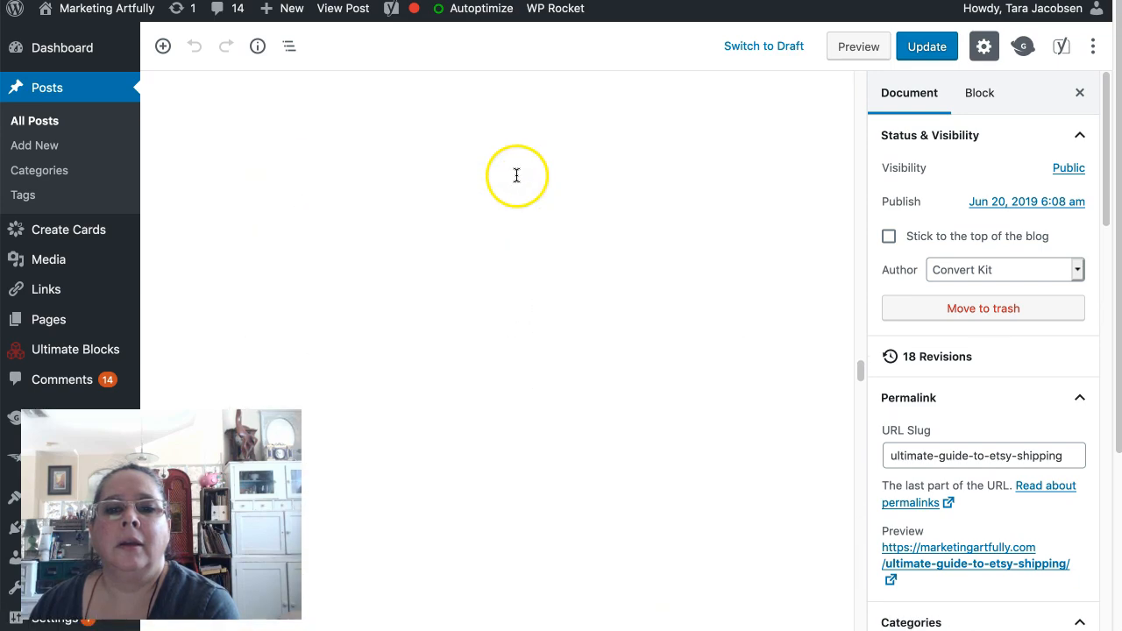
scroll(down, 3)
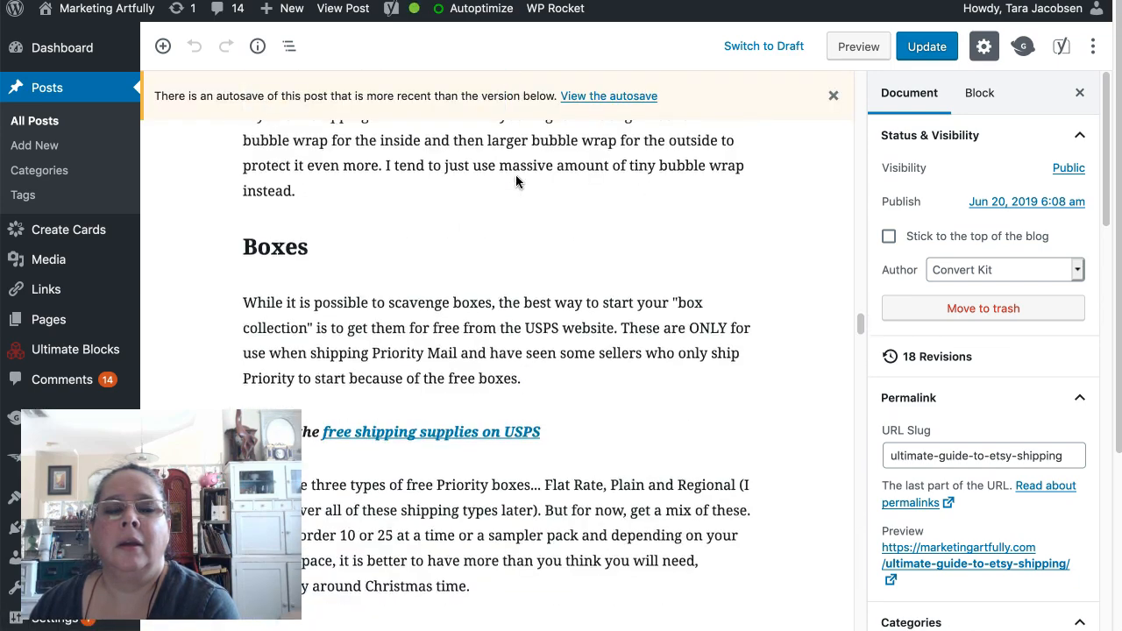
scroll(down, 3)
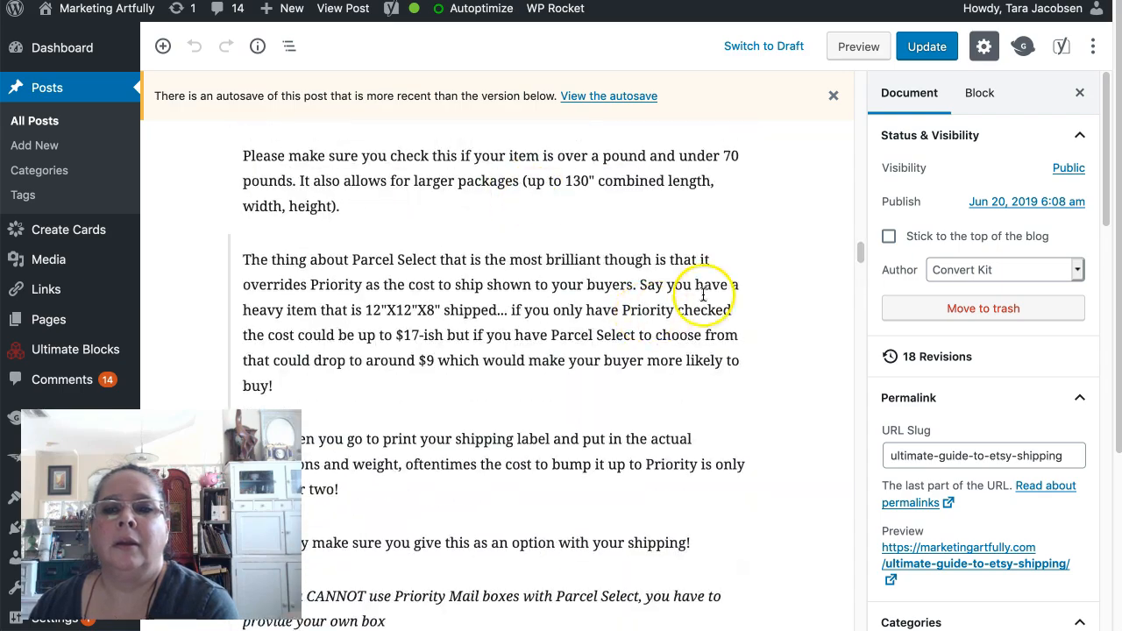
scroll(down, 3)
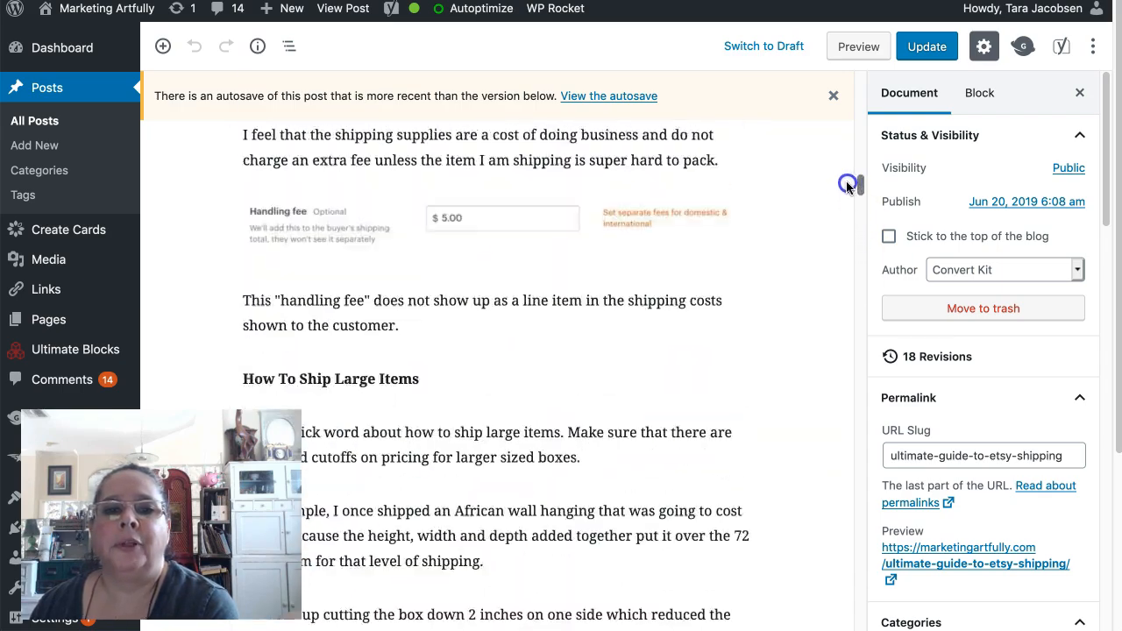
scroll(down, 3)
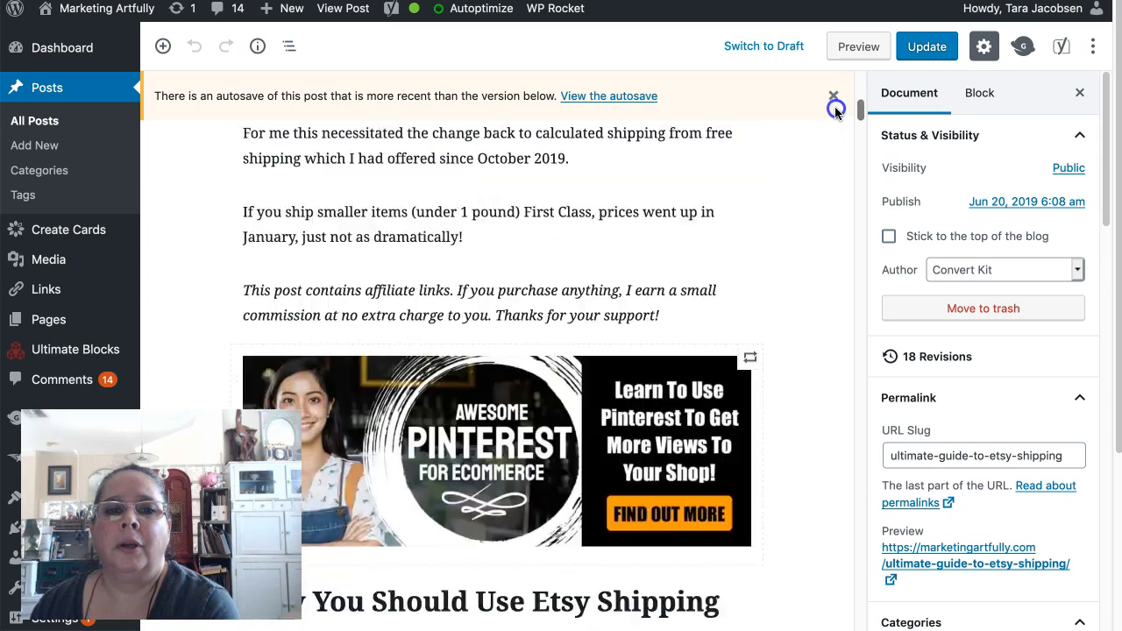
scroll(down, 3)
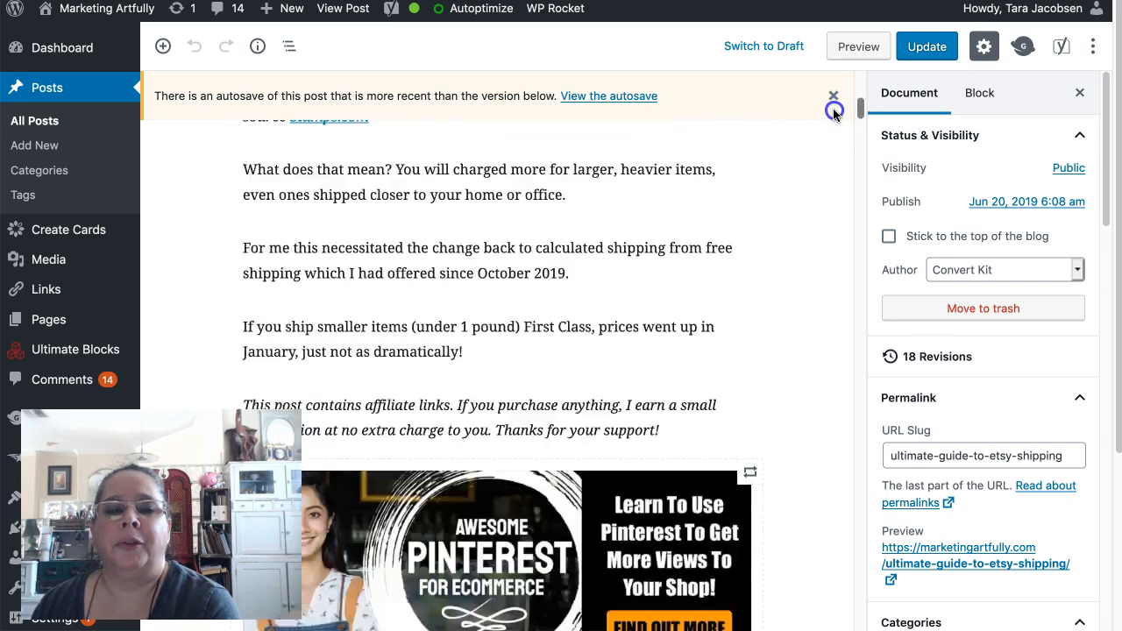
scroll(down, 3)
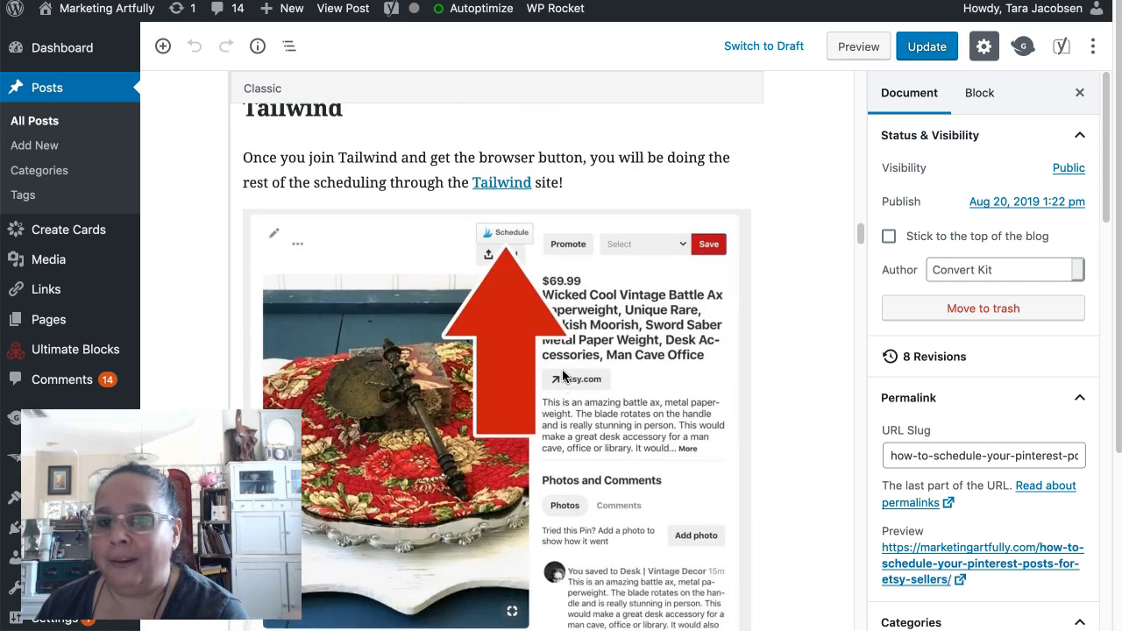
scroll(down, 3)
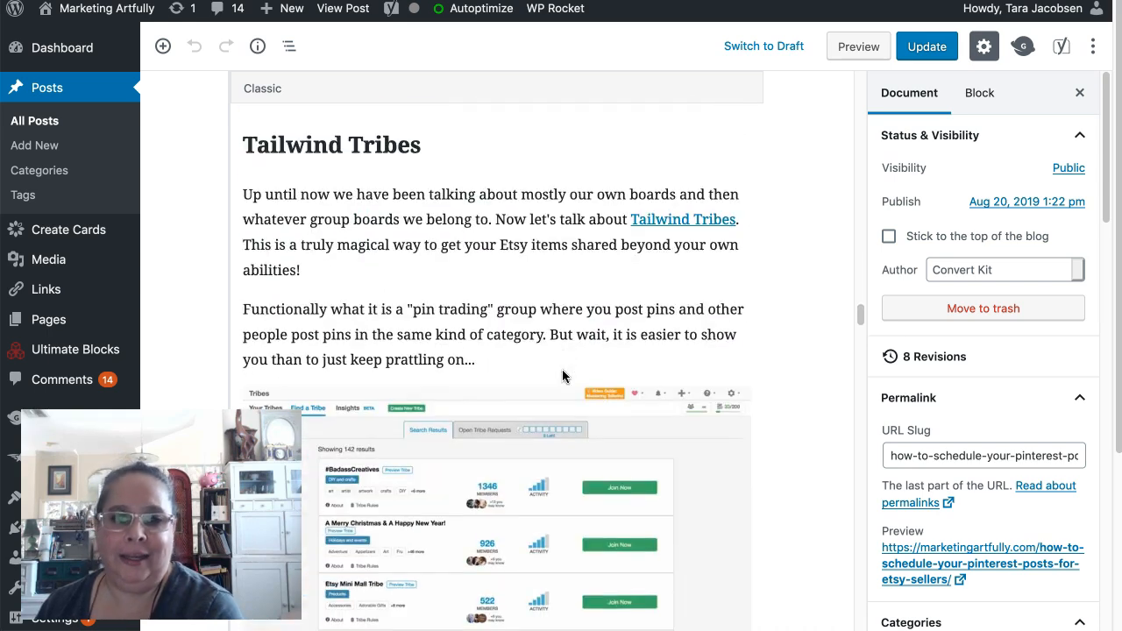
scroll(down, 3)
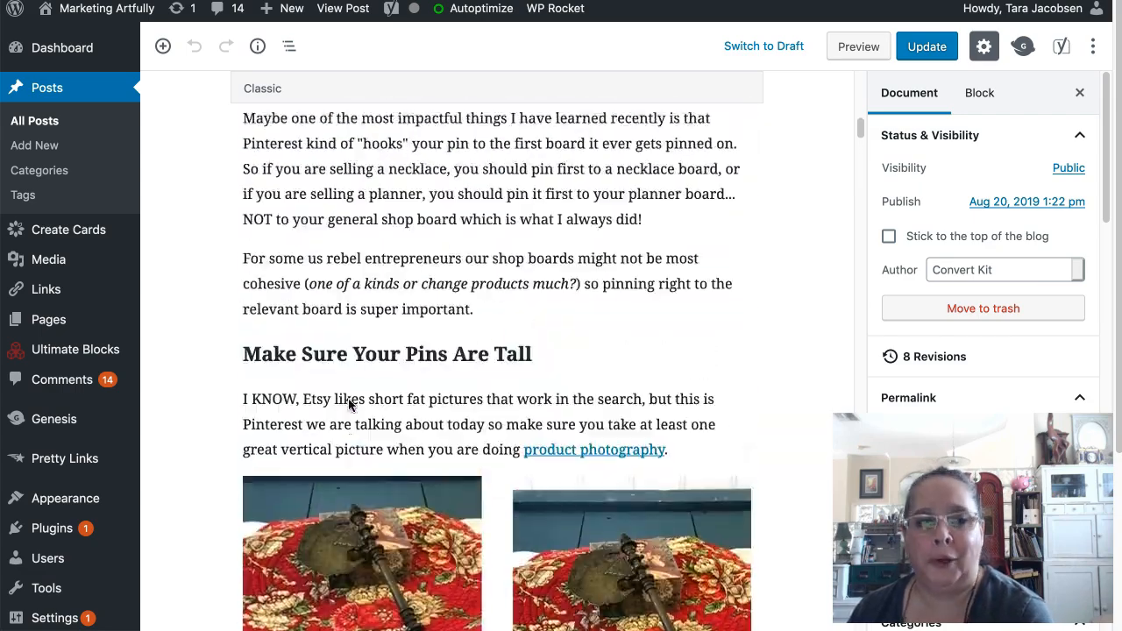
scroll(down, 3)
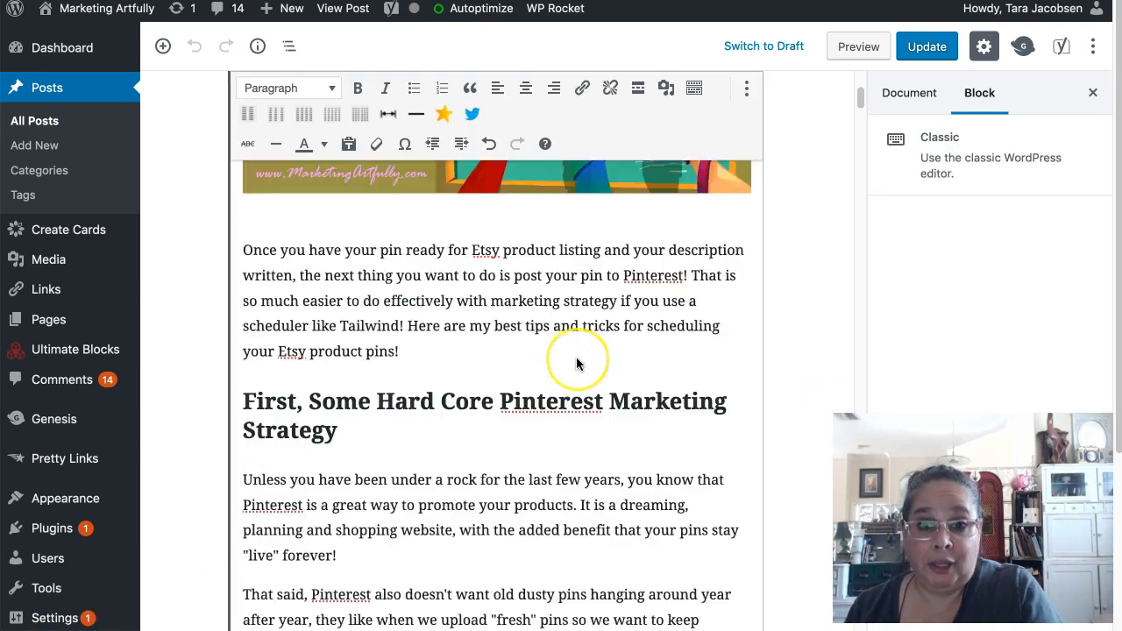
scroll(up, 3)
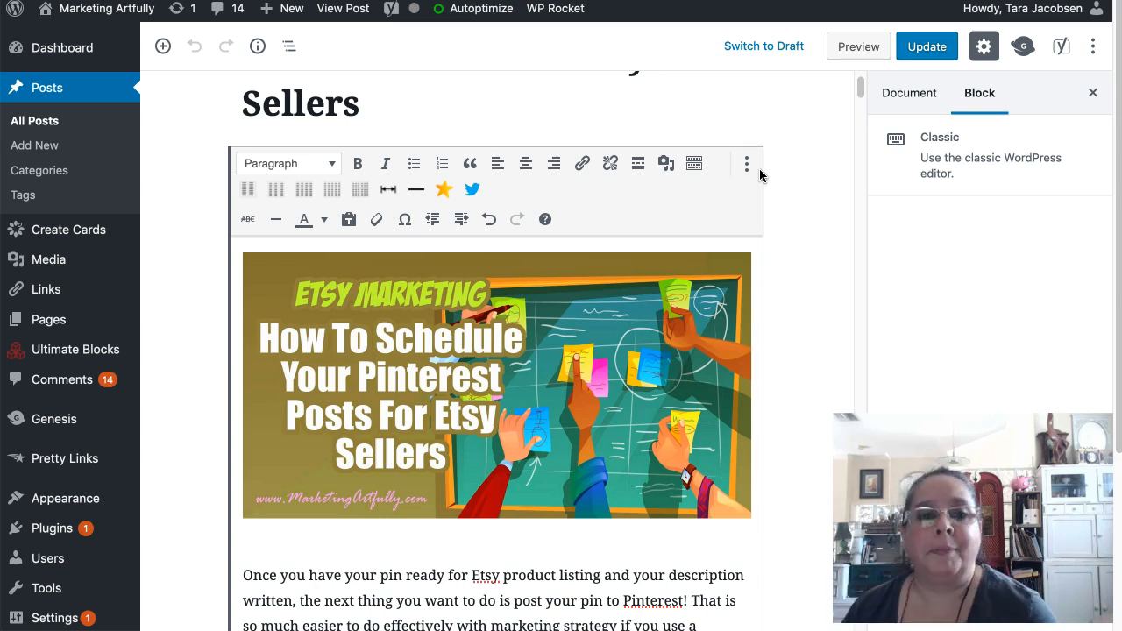
scroll(down, 3)
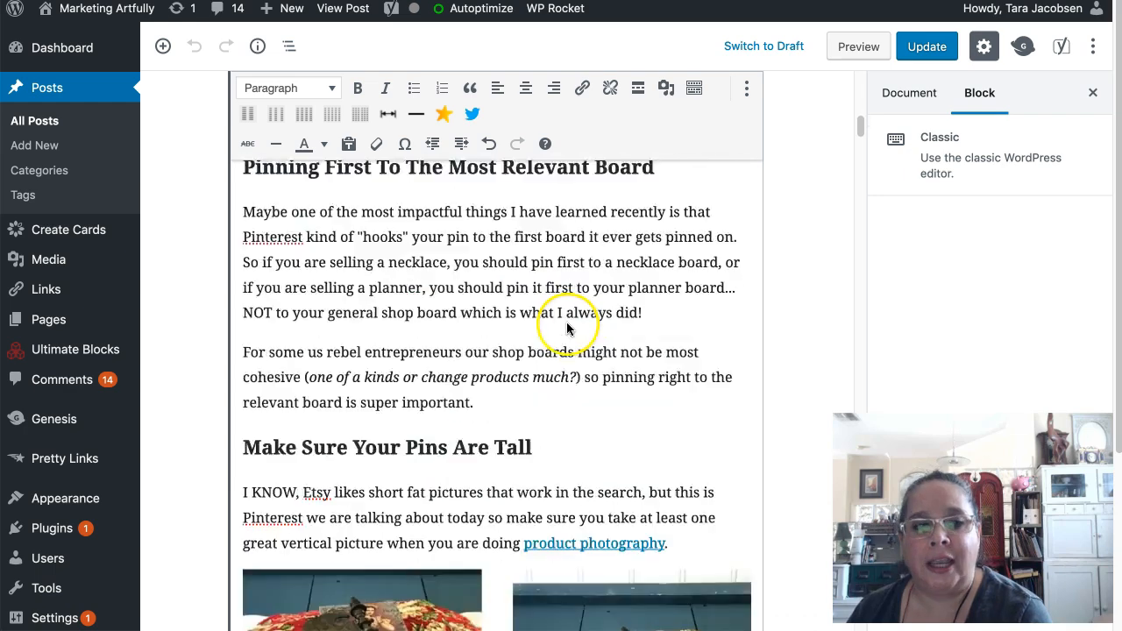
scroll(down, 3)
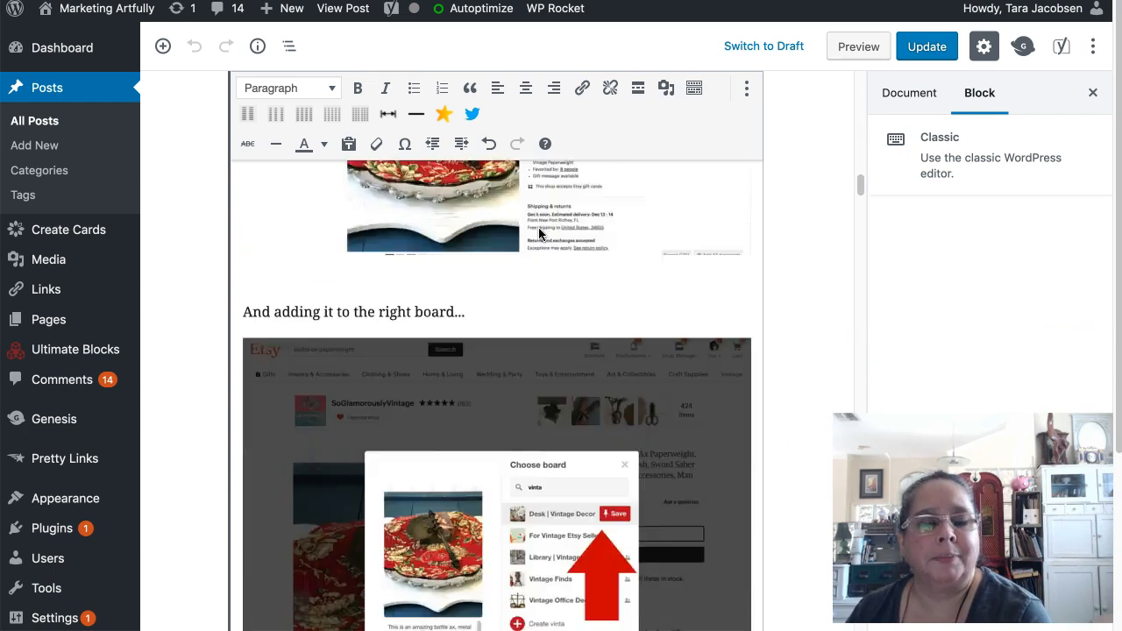
scroll(down, 3)
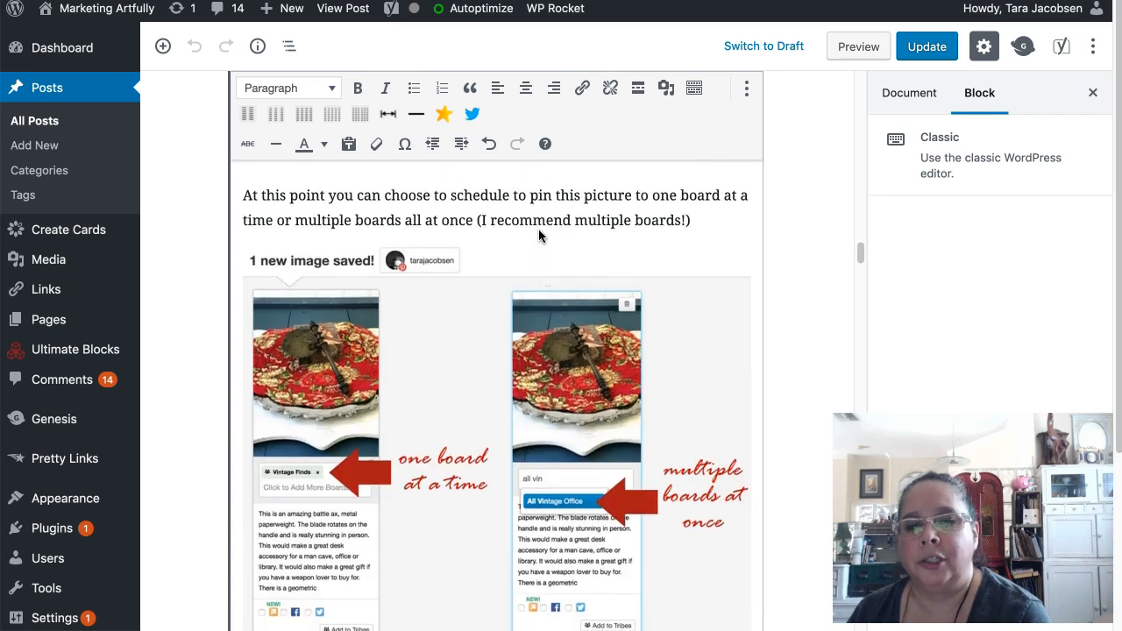
scroll(down, 3)
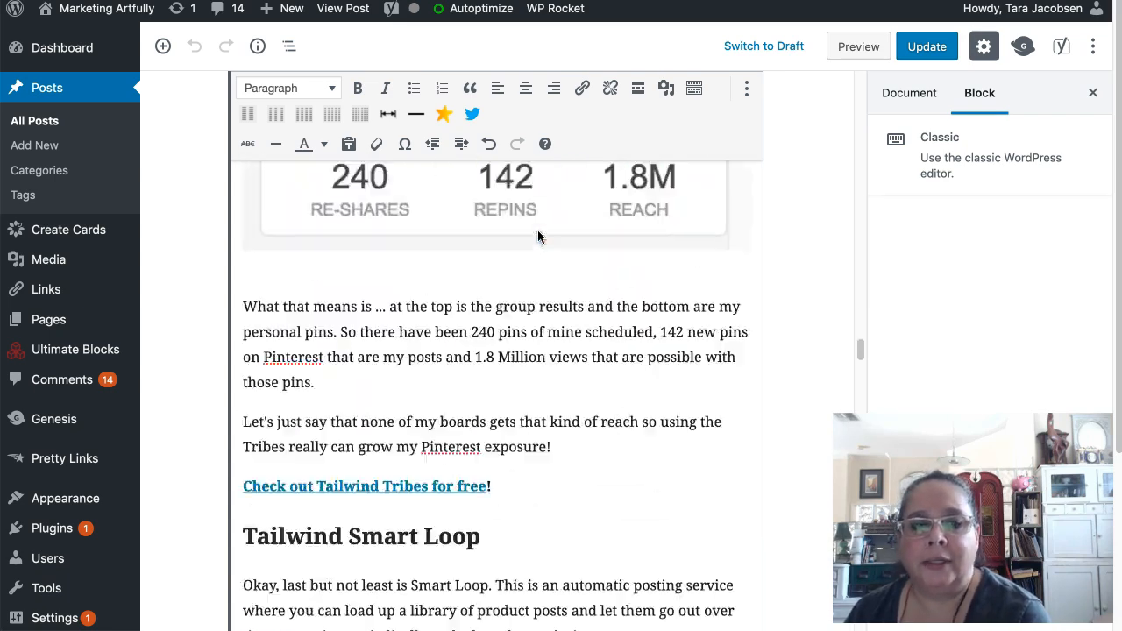
scroll(down, 3)
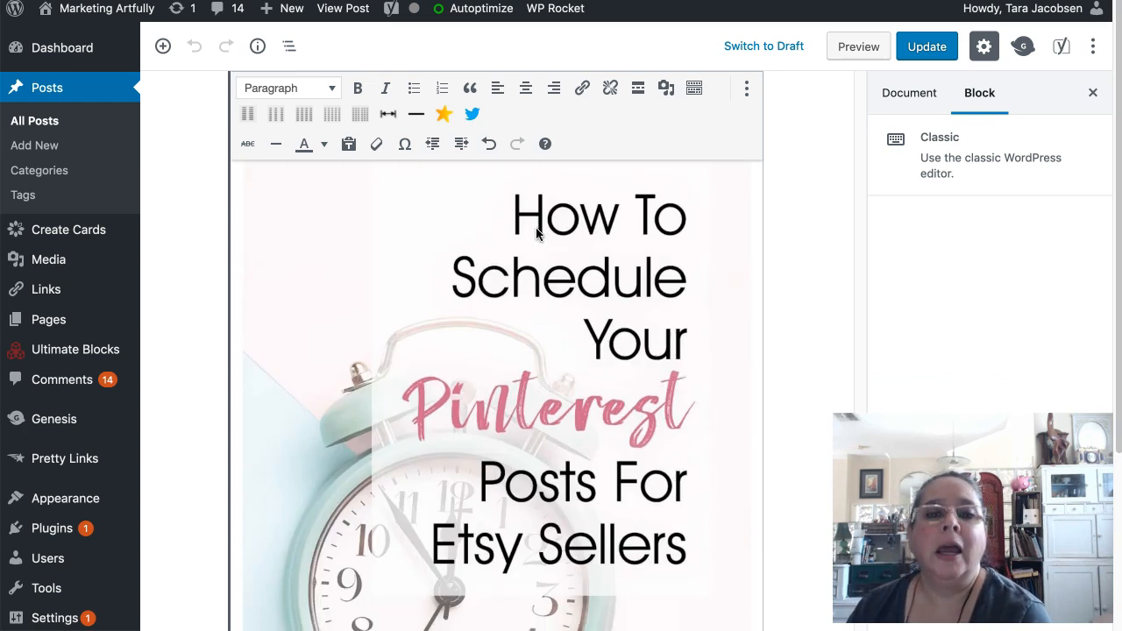
mouse_move(746, 88)
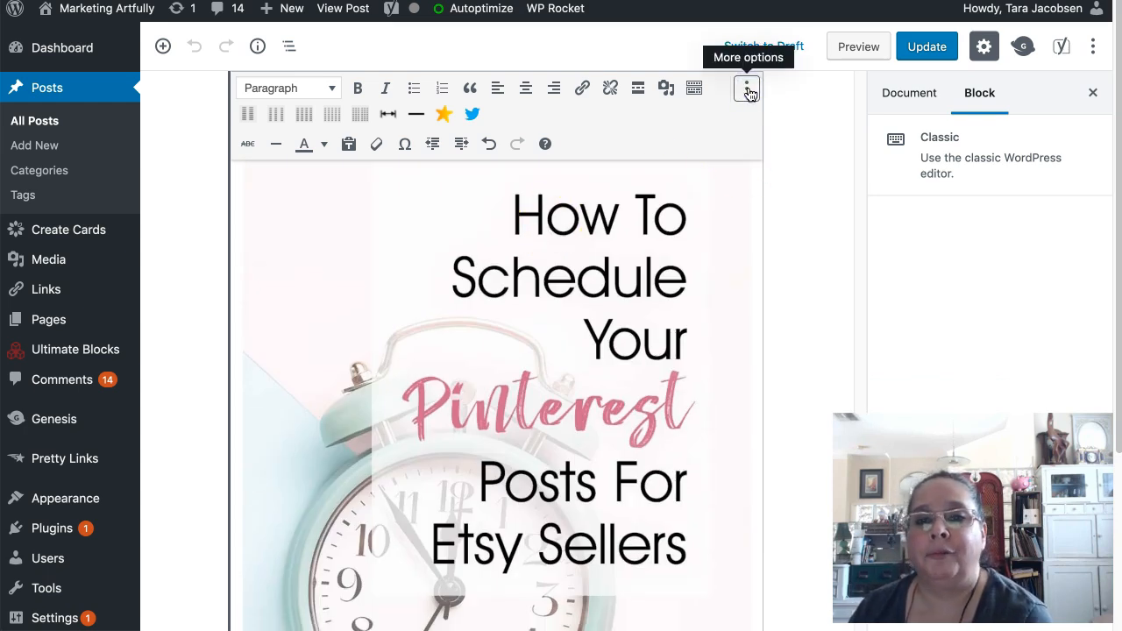
- Convert the Classic block's content into separate blocks from its More options menu
click(746, 88)
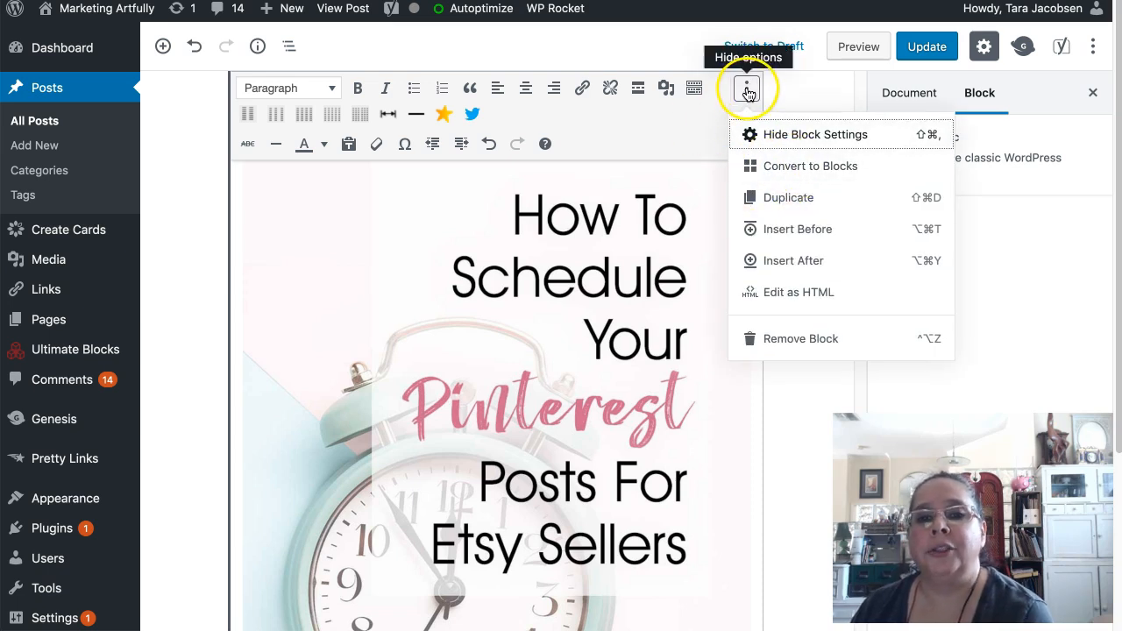
click(798, 291)
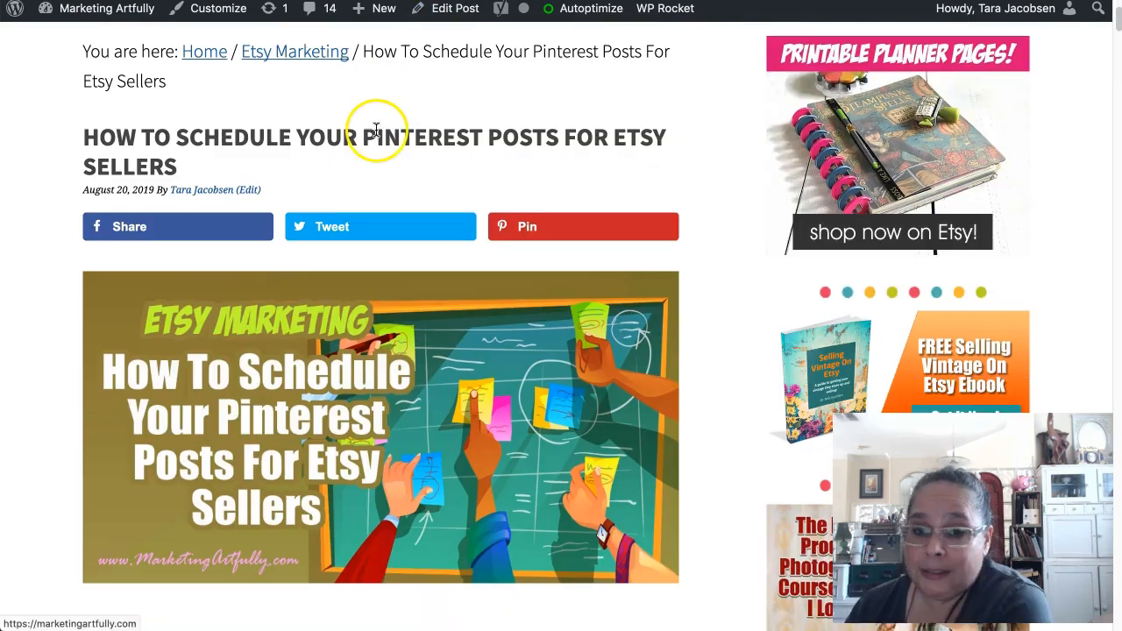
- Scroll down the Pinterest-scheduling post to its posting-interval passage
scroll(down, 3)
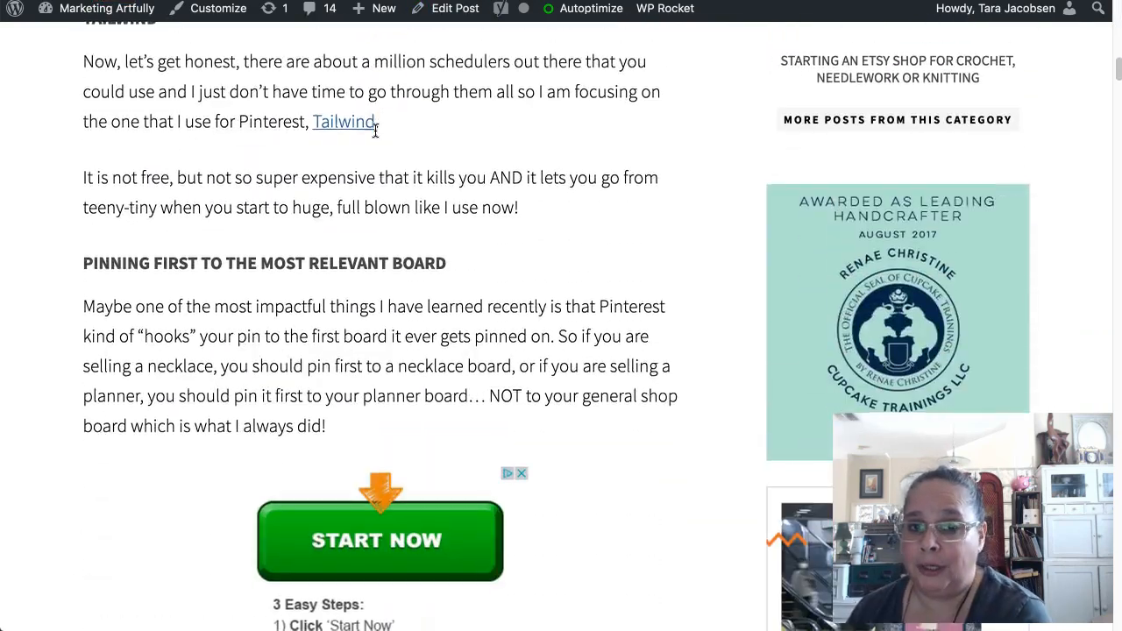
scroll(down, 3)
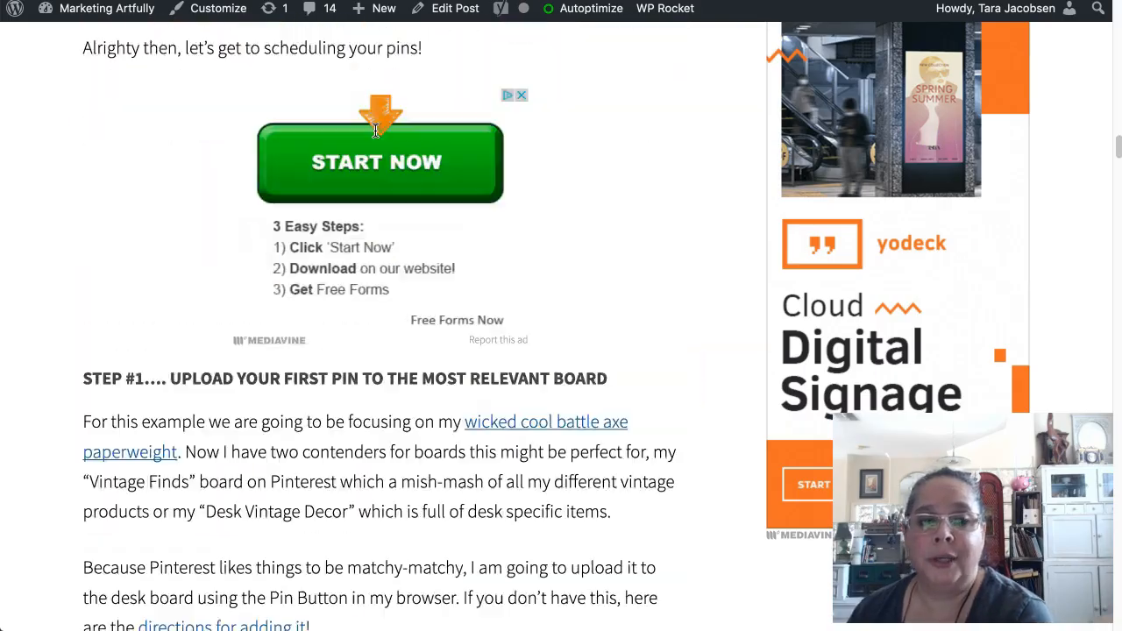
scroll(down, 3)
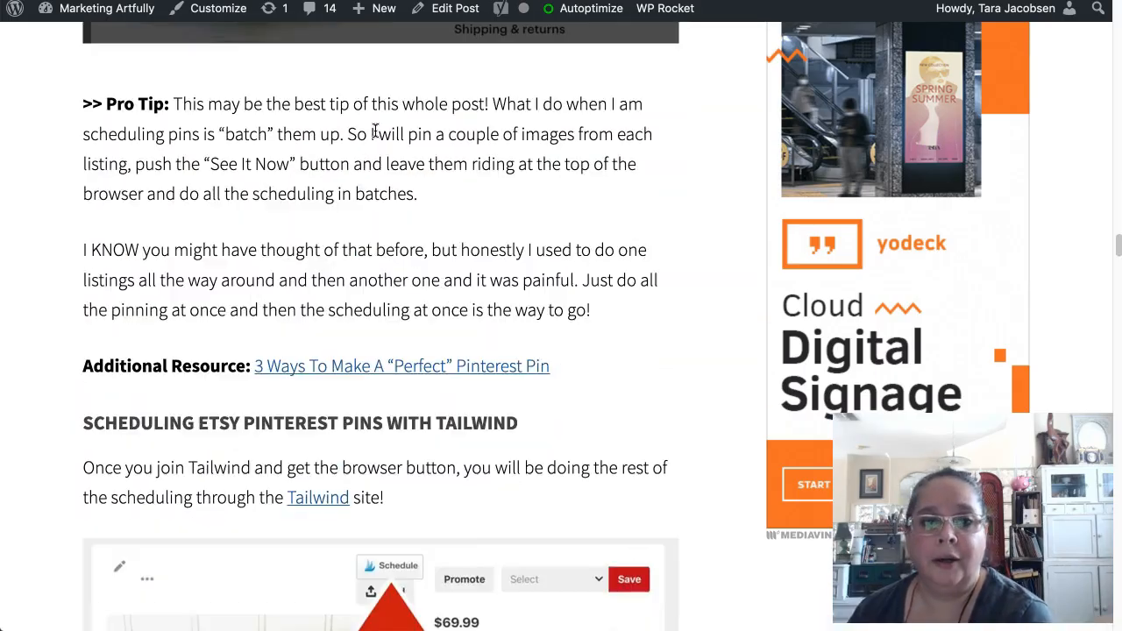
scroll(down, 3)
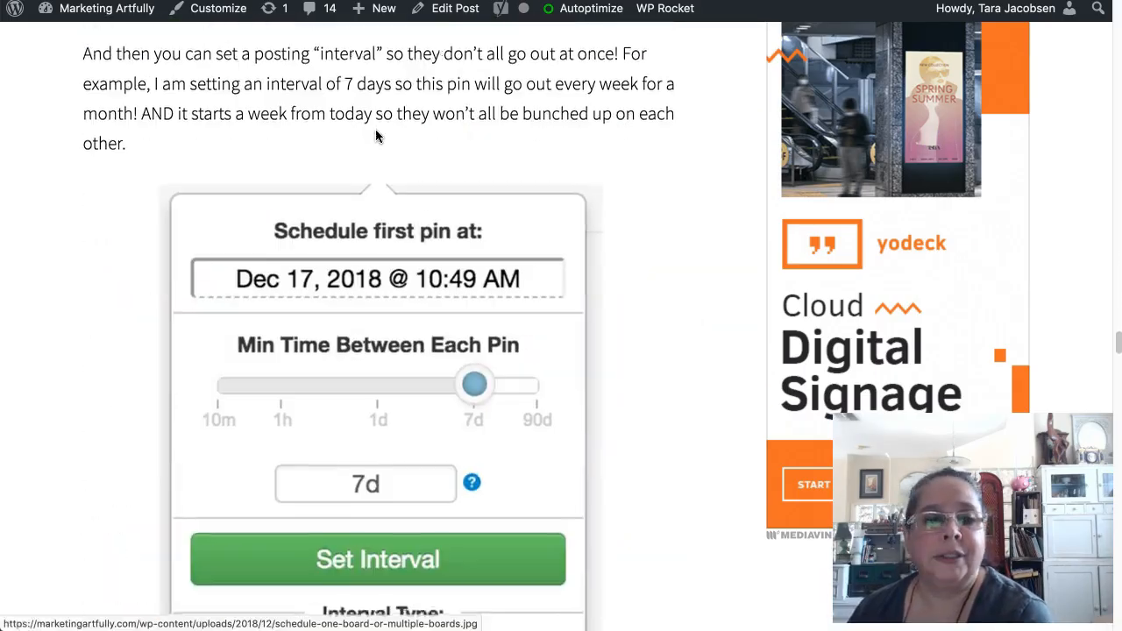
scroll(down, 3)
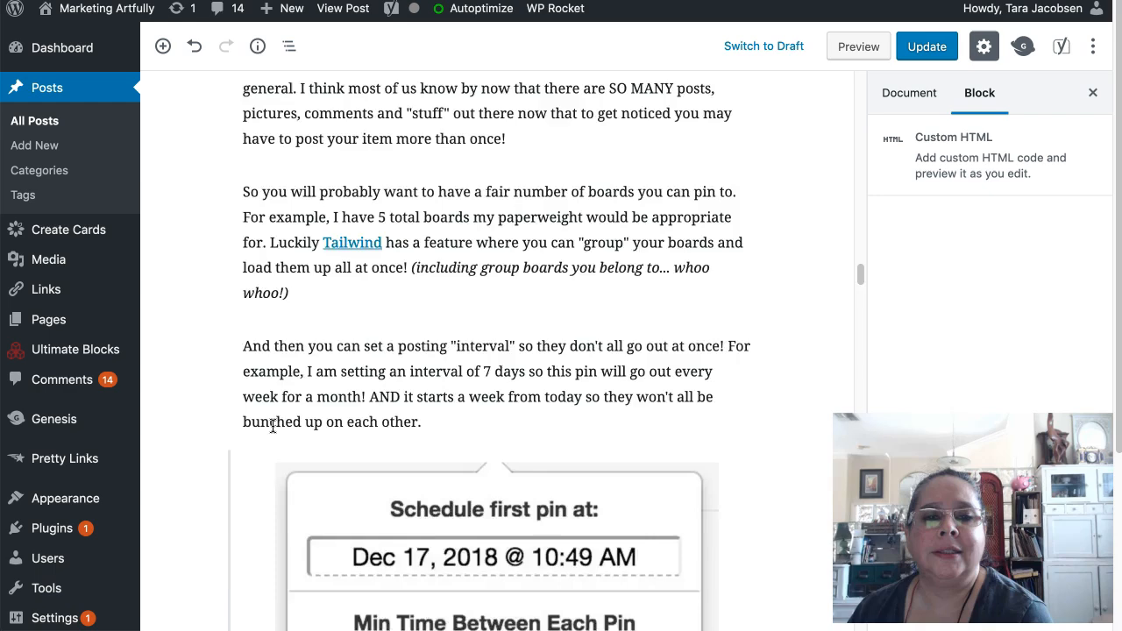
- Add the 'Awesome Pinterest Course' reusable block via /awe on a new line below the italic affiliate note
scroll(down, 3)
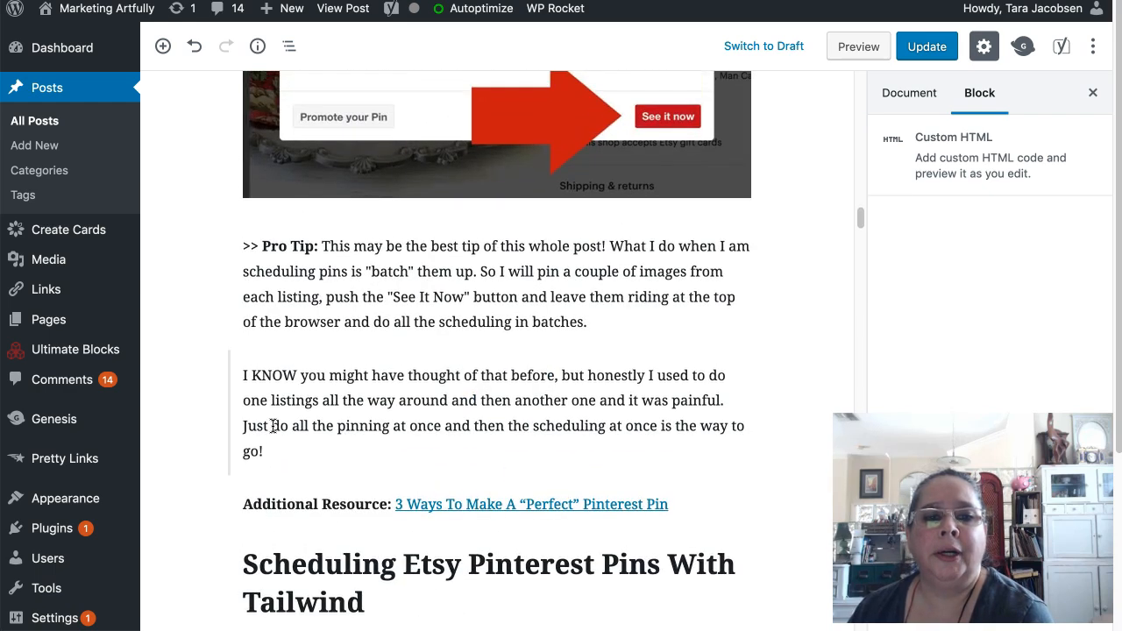
scroll(down, 3)
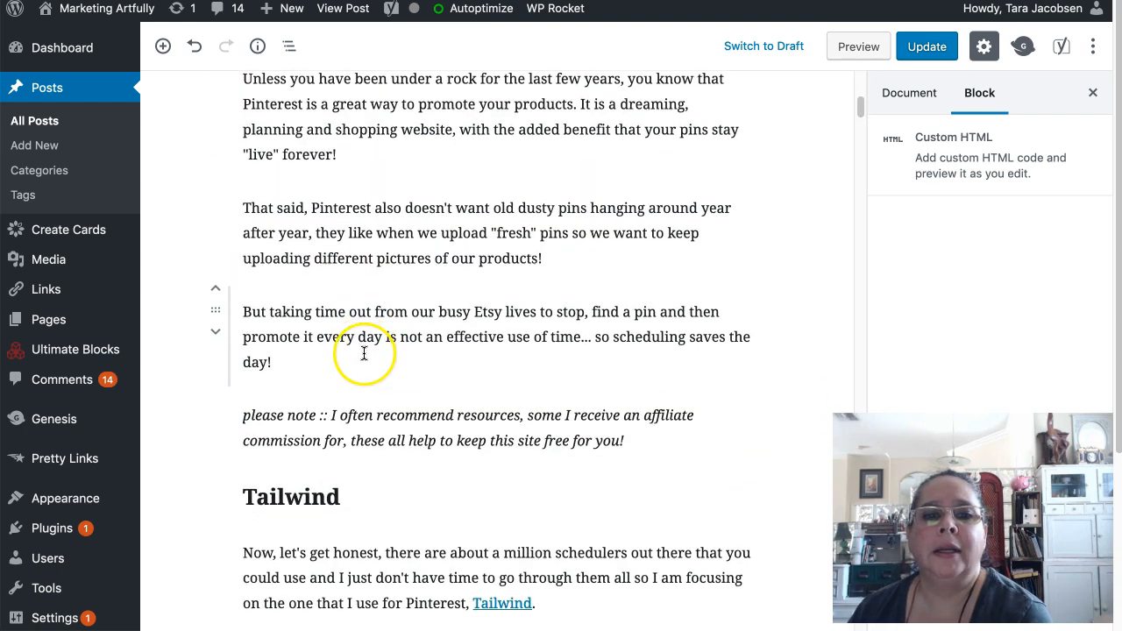
click(363, 351)
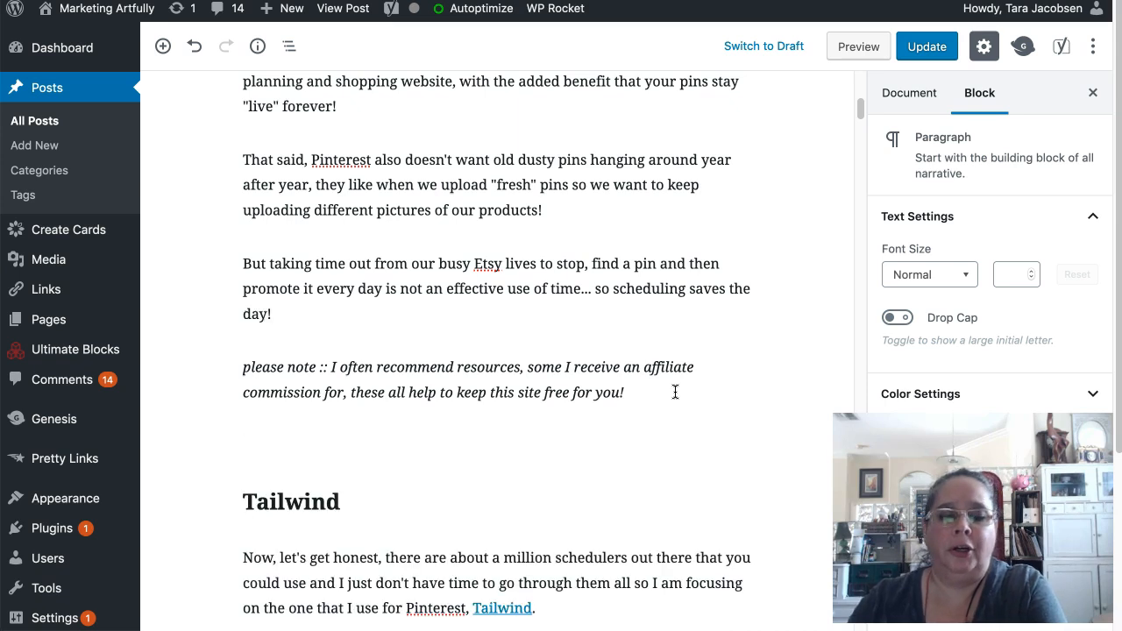
text(/awe)
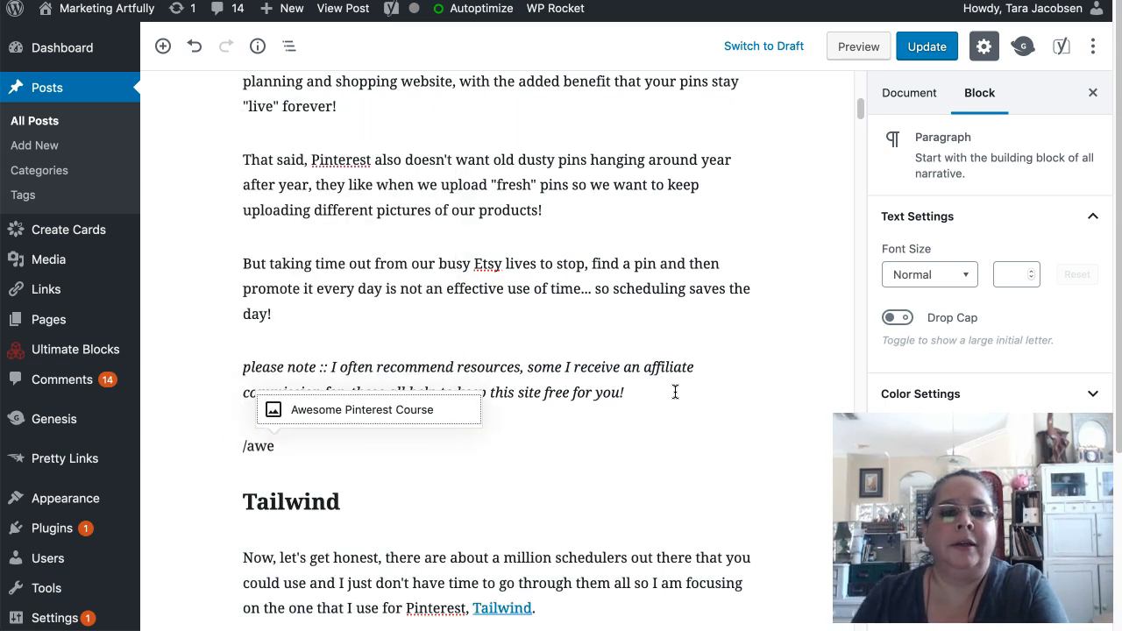
click(361, 410)
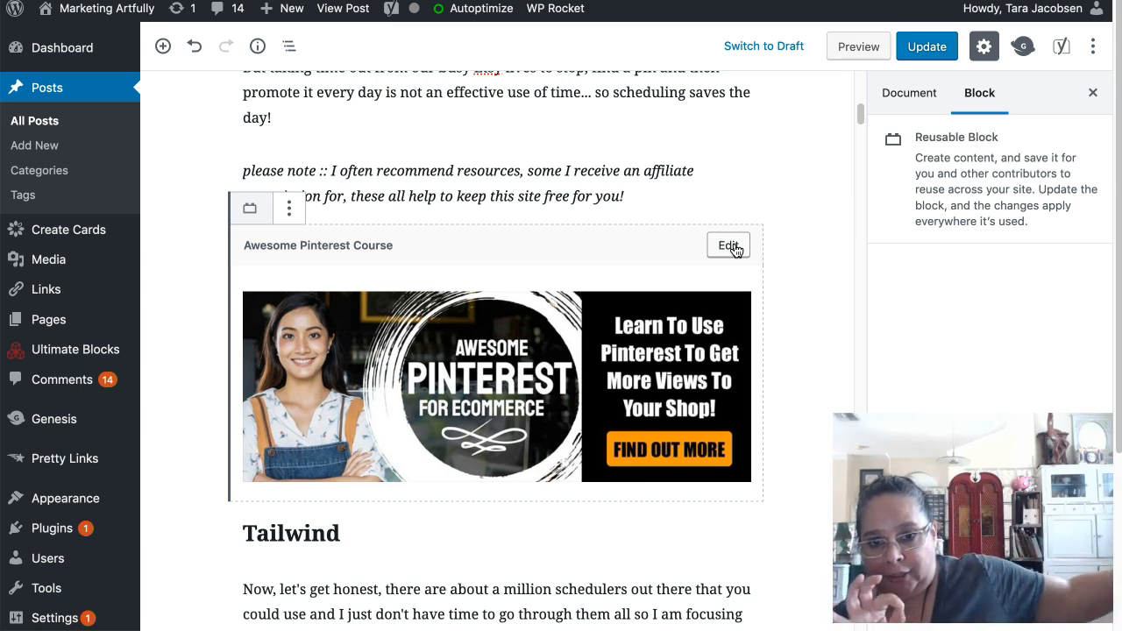
mouse_move(184, 363)
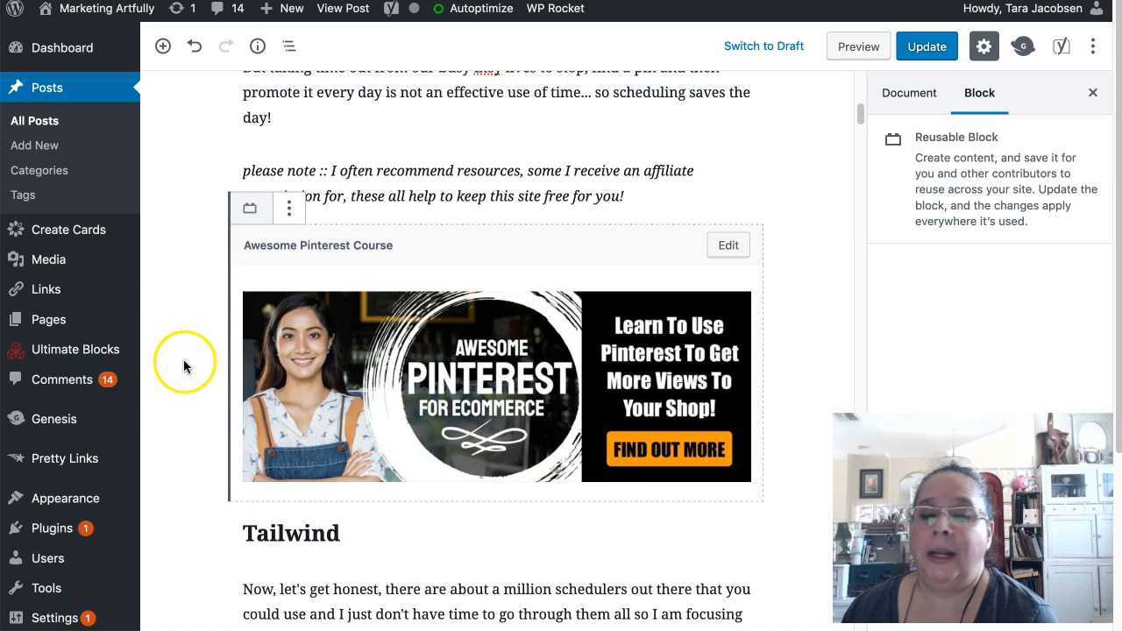
- Update the Pinterest-scheduling post and scroll the live page to check the banner
click(927, 46)
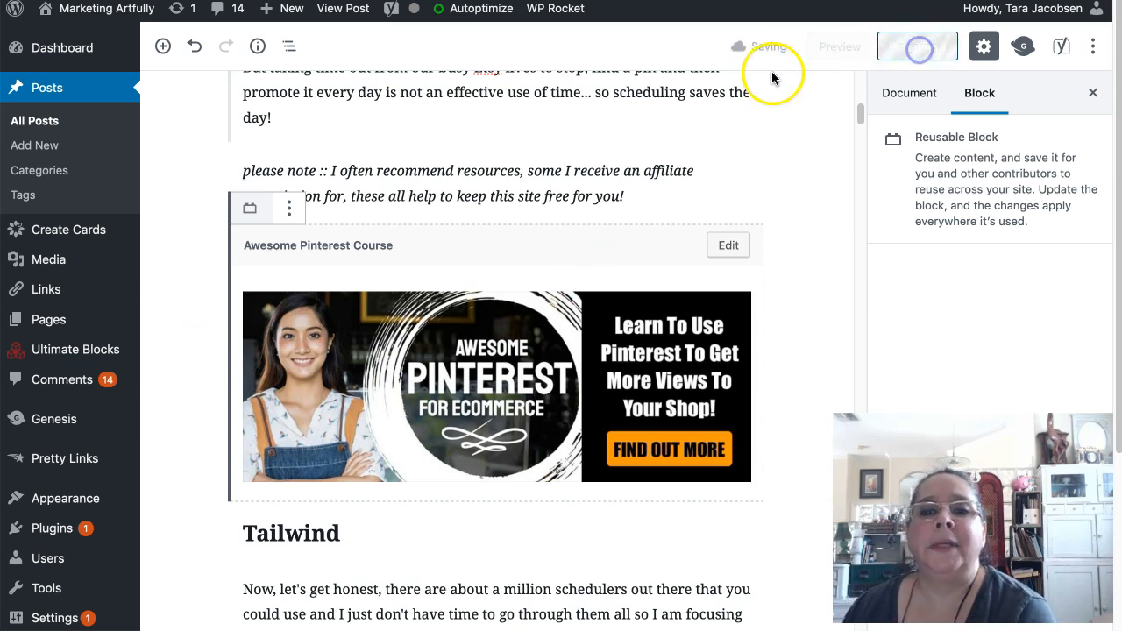
click(917, 45)
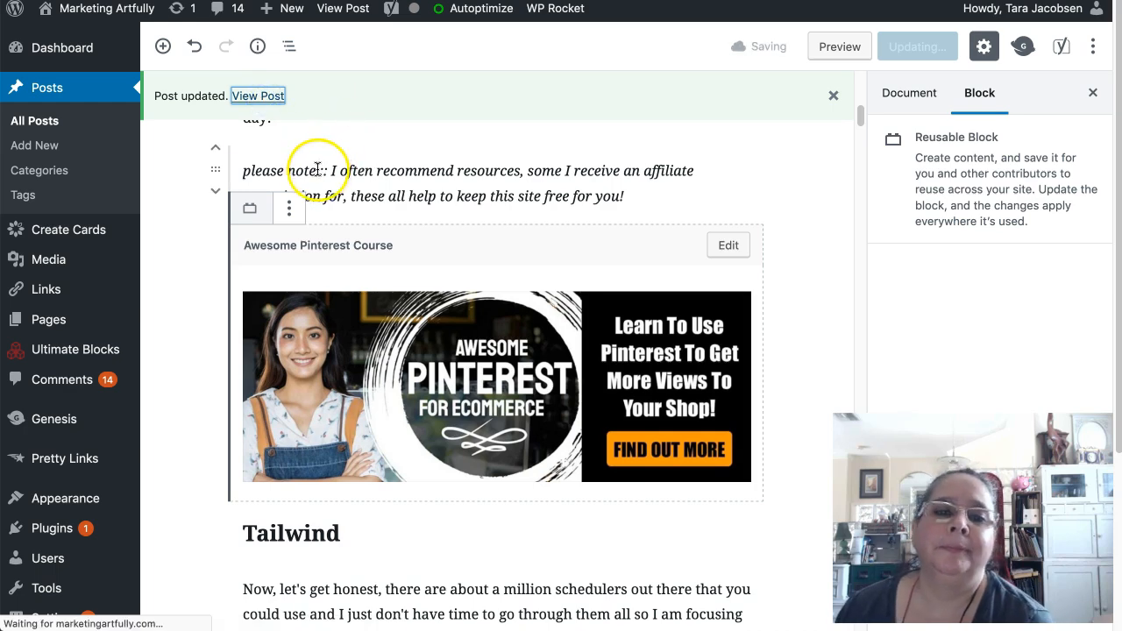
click(258, 96)
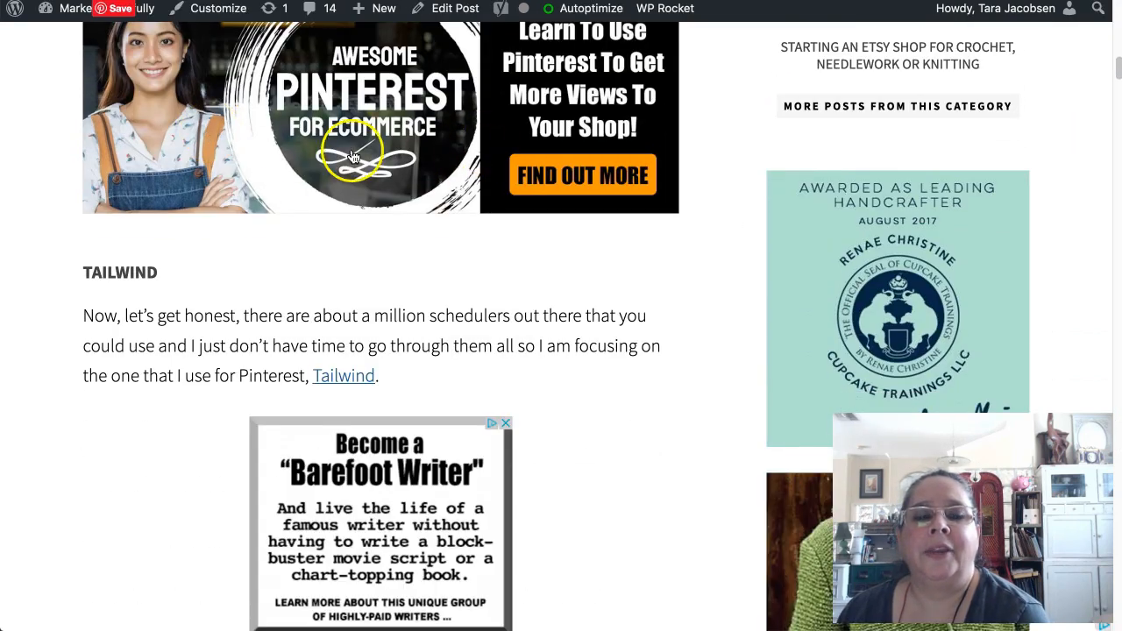
scroll(up, 3)
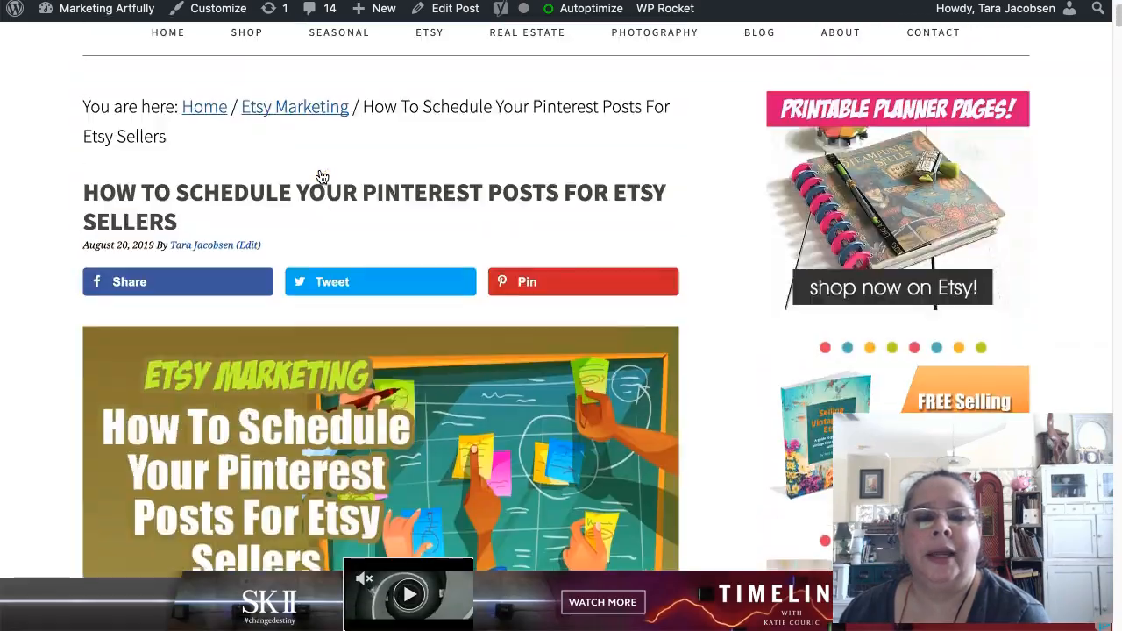
scroll(down, 3)
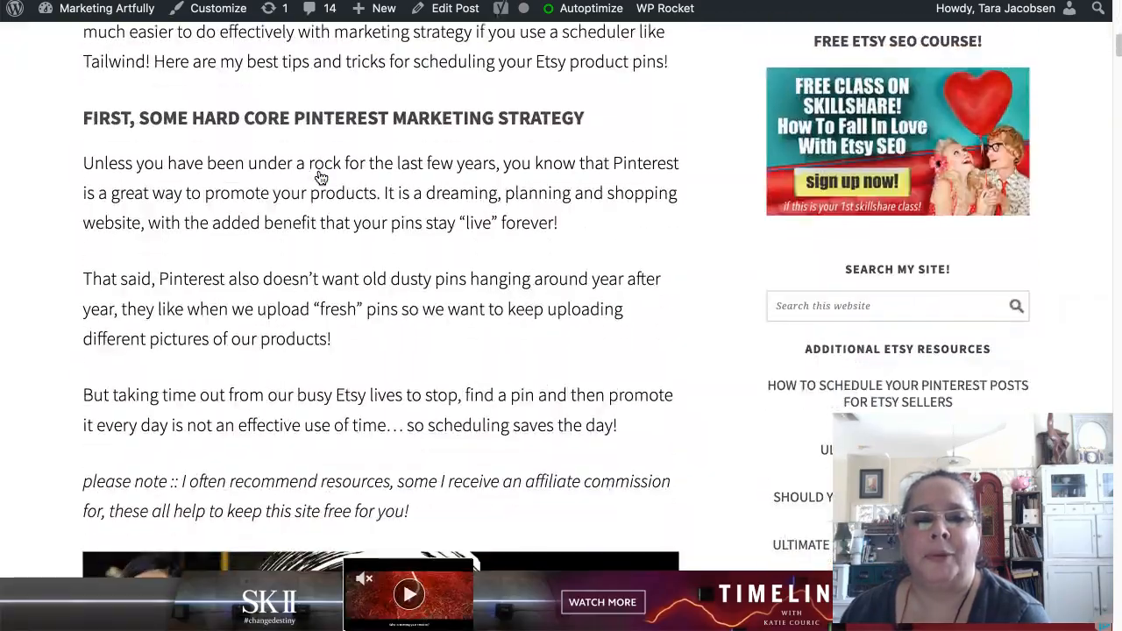
scroll(down, 3)
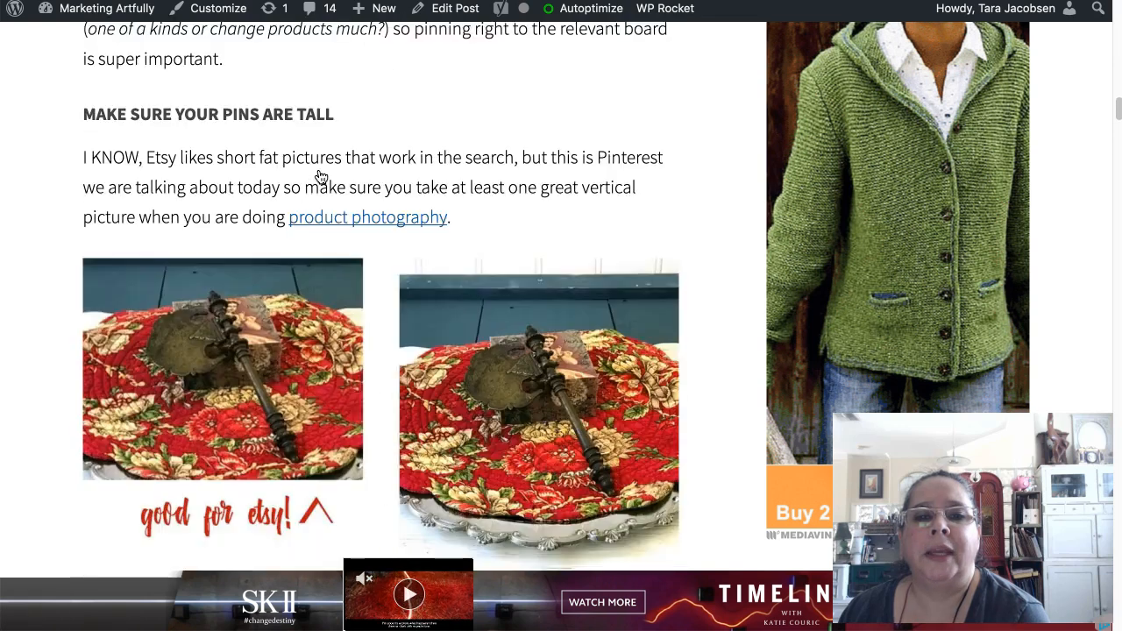
scroll(down, 3)
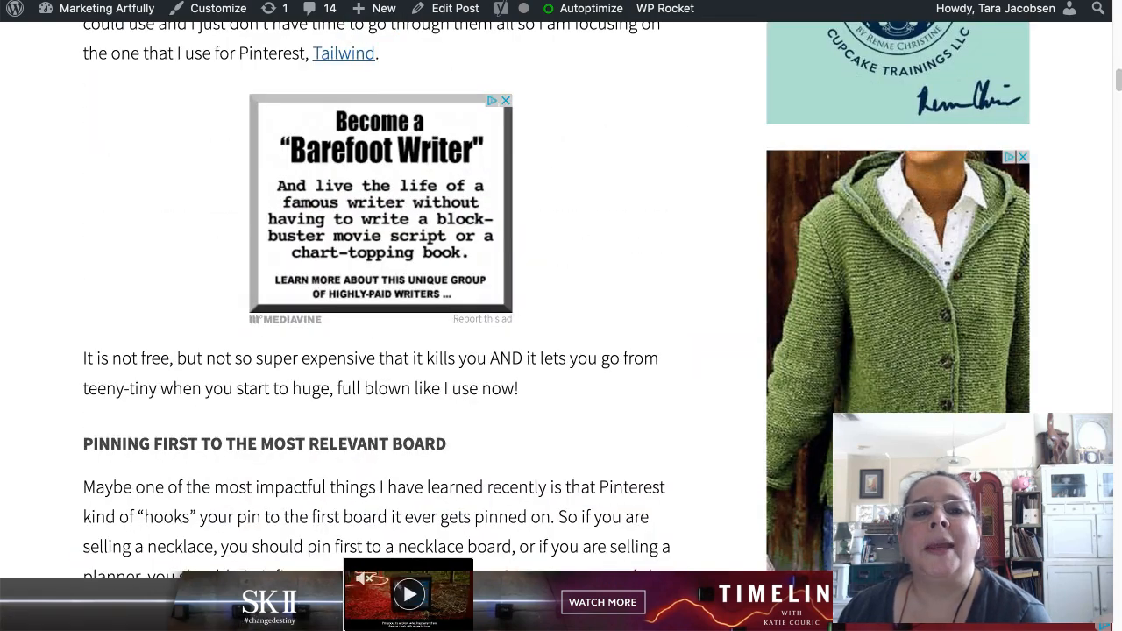
mouse_move(331, 48)
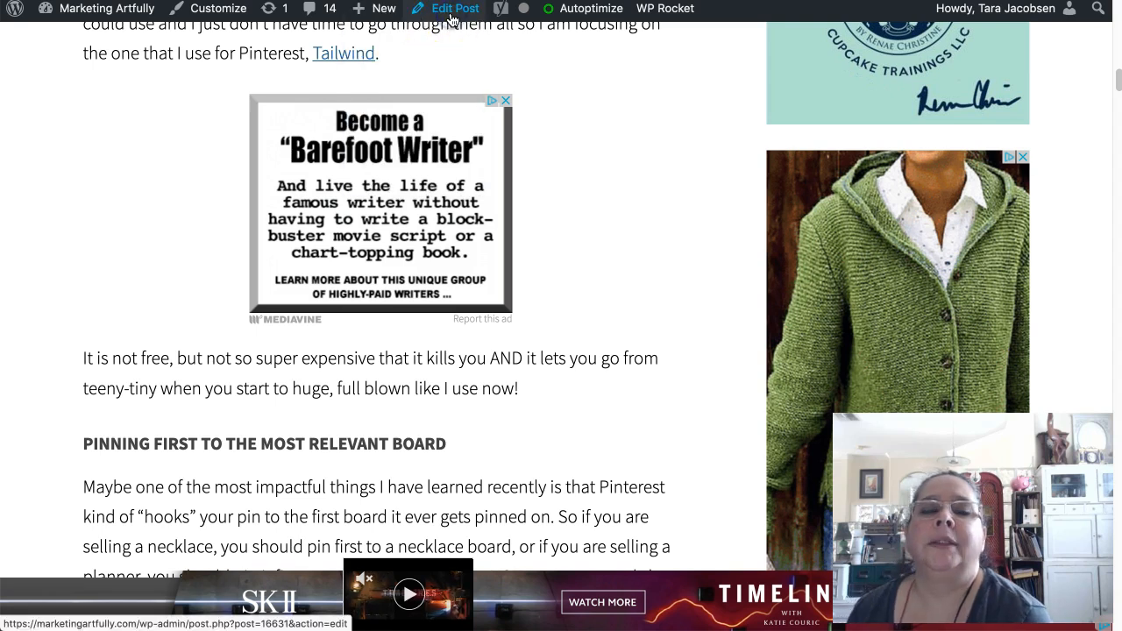
- Add a Custom HTML block containing an opening <div> above the banner section
click(453, 8)
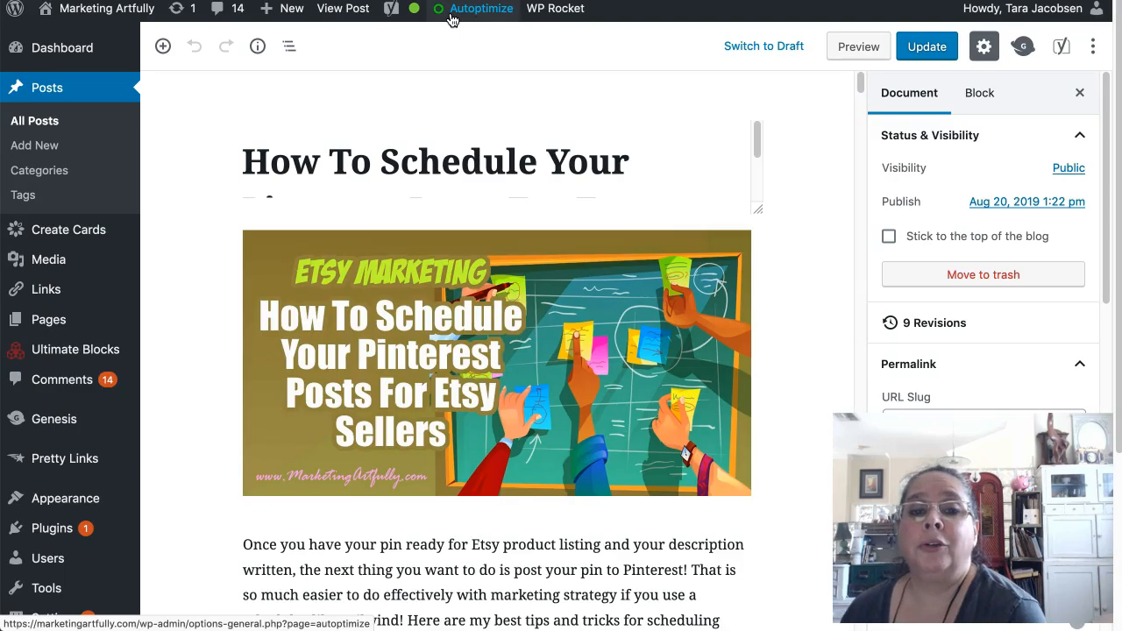
scroll(down, 3)
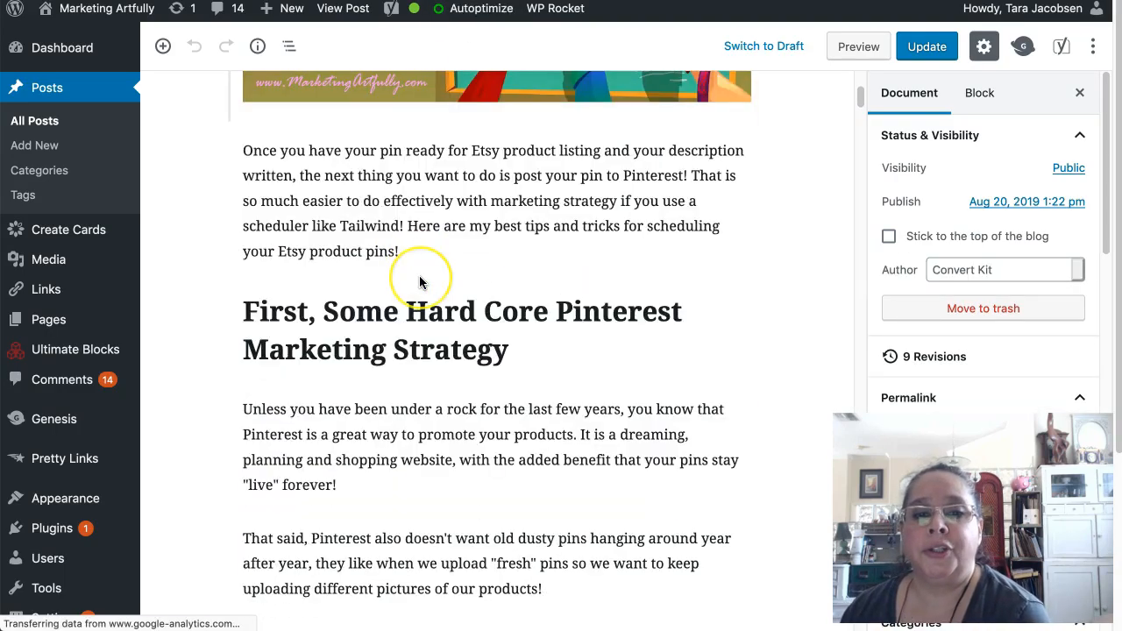
scroll(down, 3)
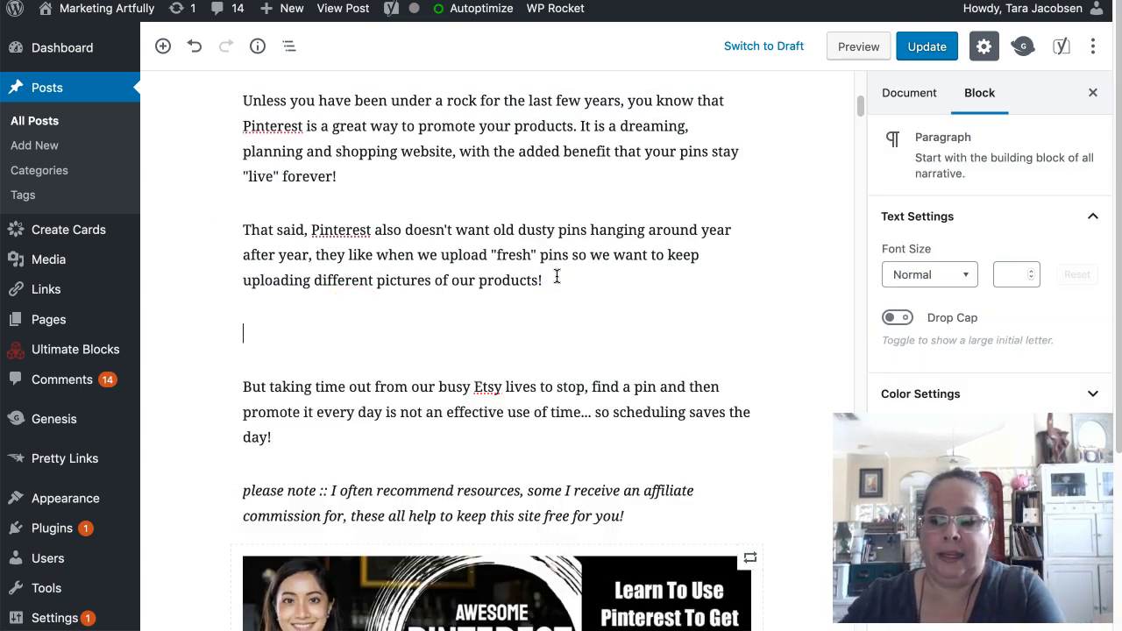
text(.hmt)
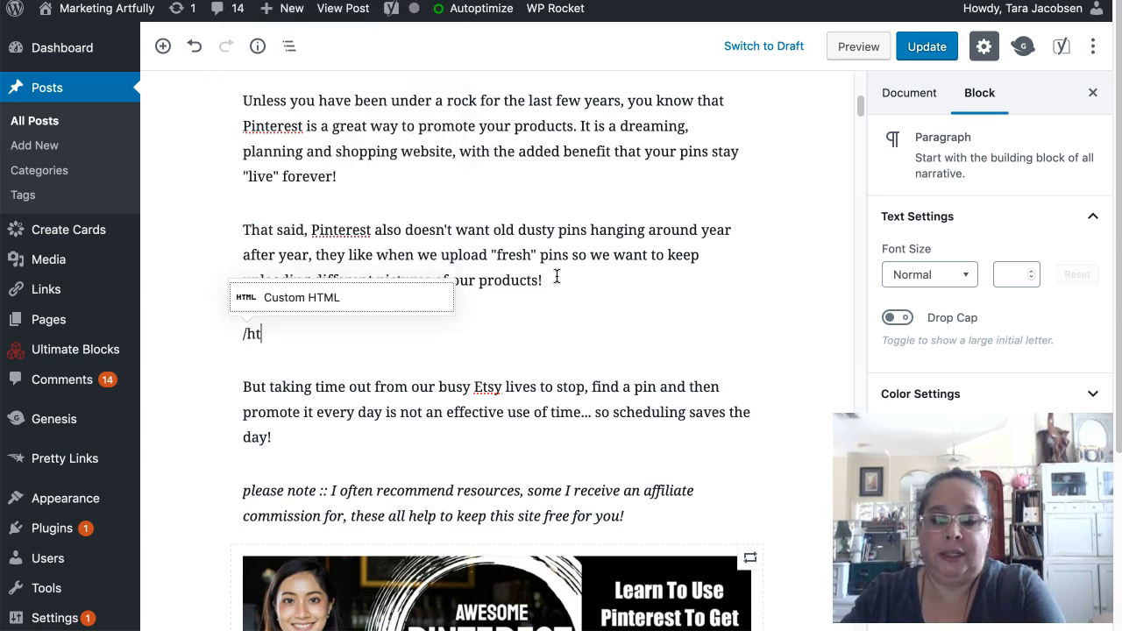
click(301, 298)
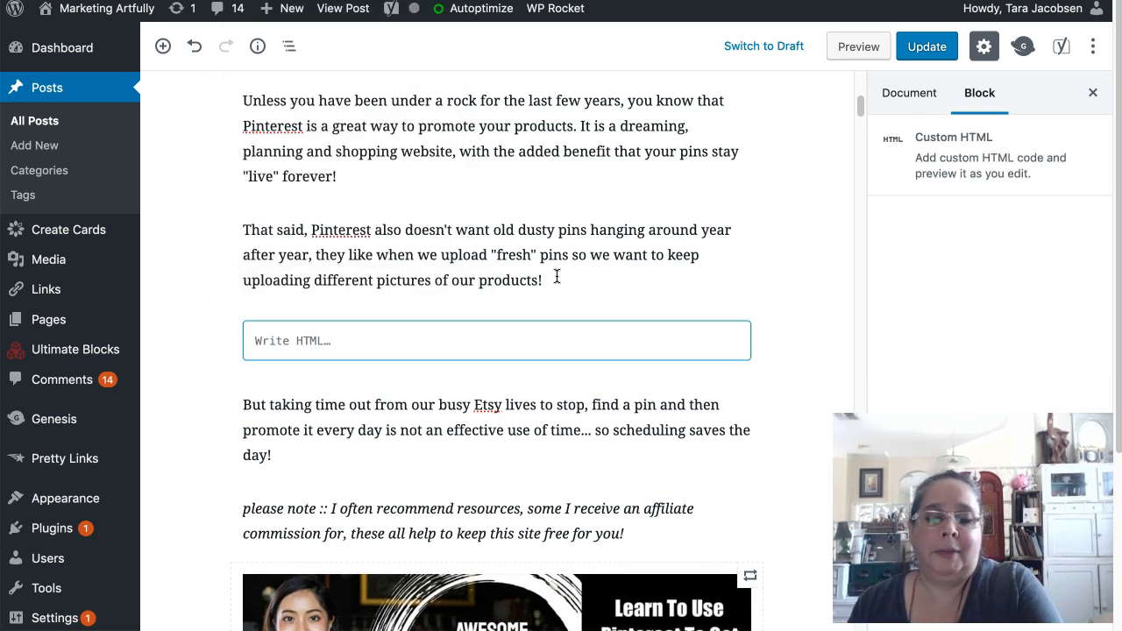
text(<div)
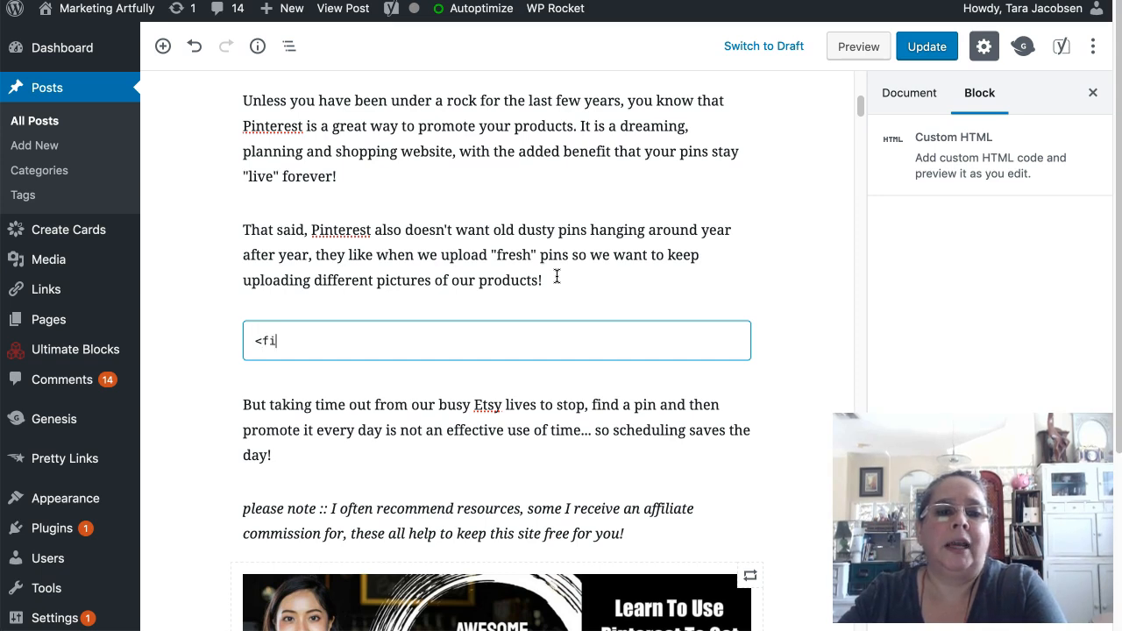
text(div>)
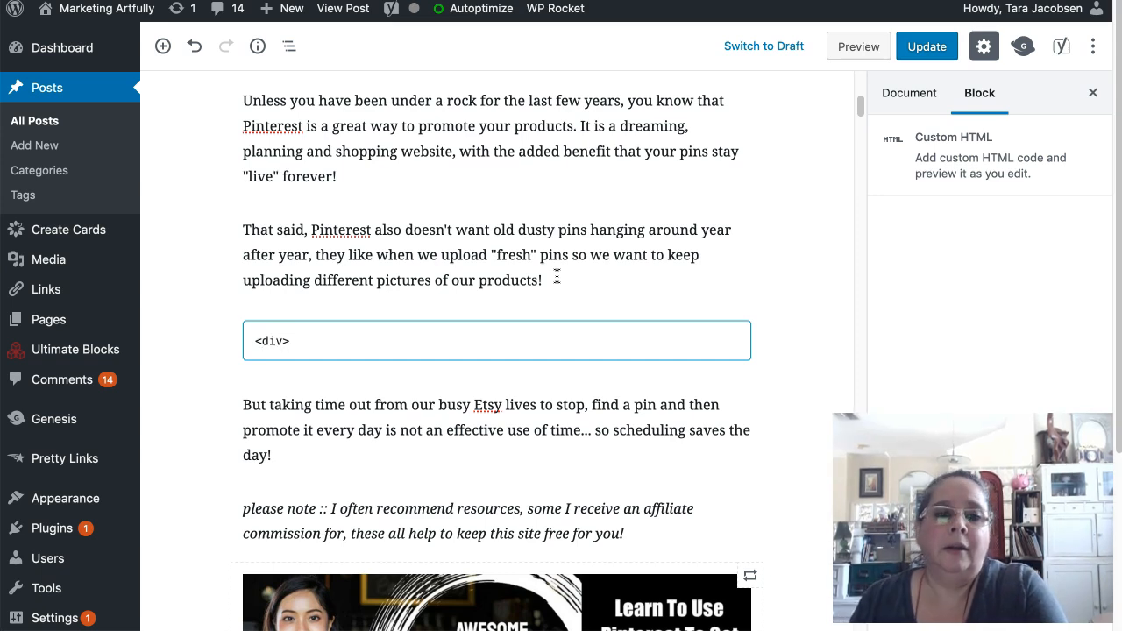
click(401, 292)
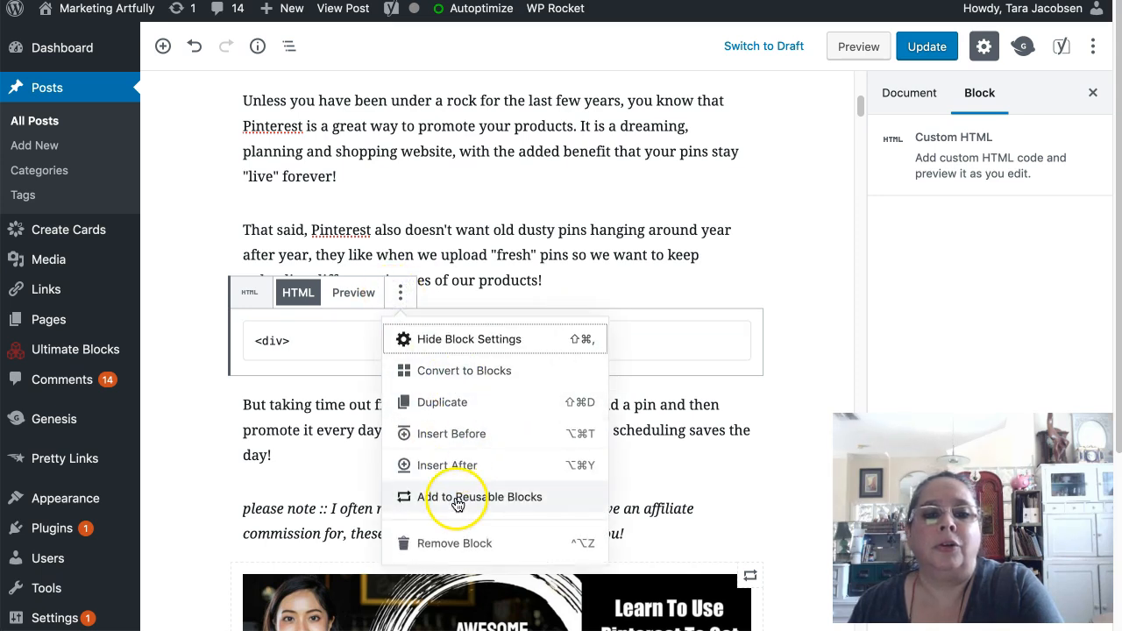
mouse_move(456, 370)
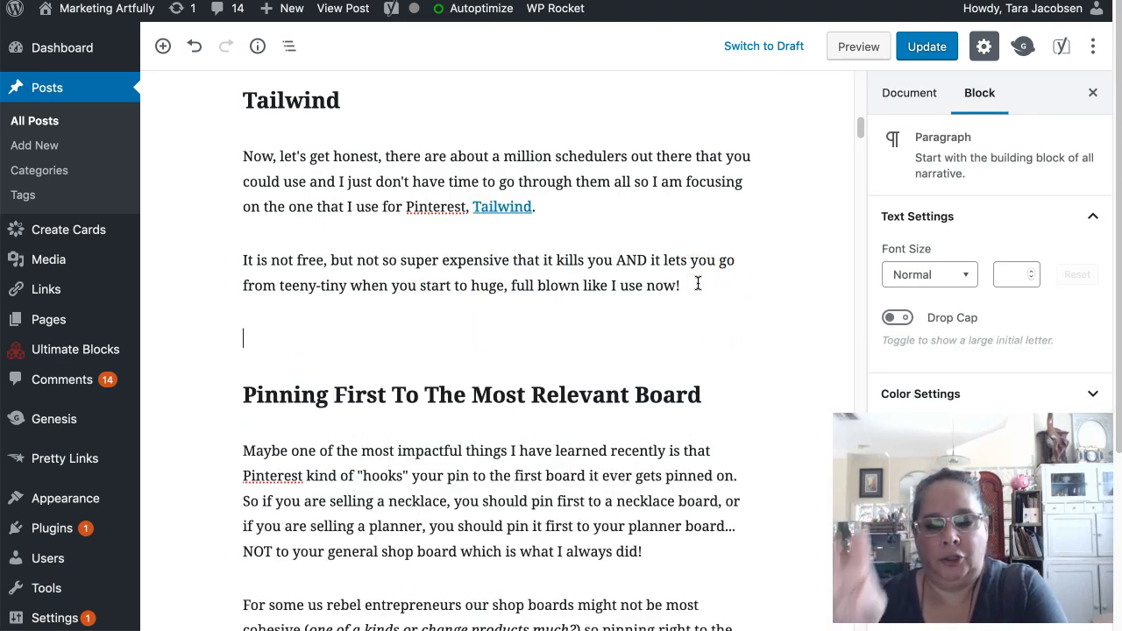
- Add a Custom HTML block with a closing </div> below the Tailwind text, then update the post
text(</div)
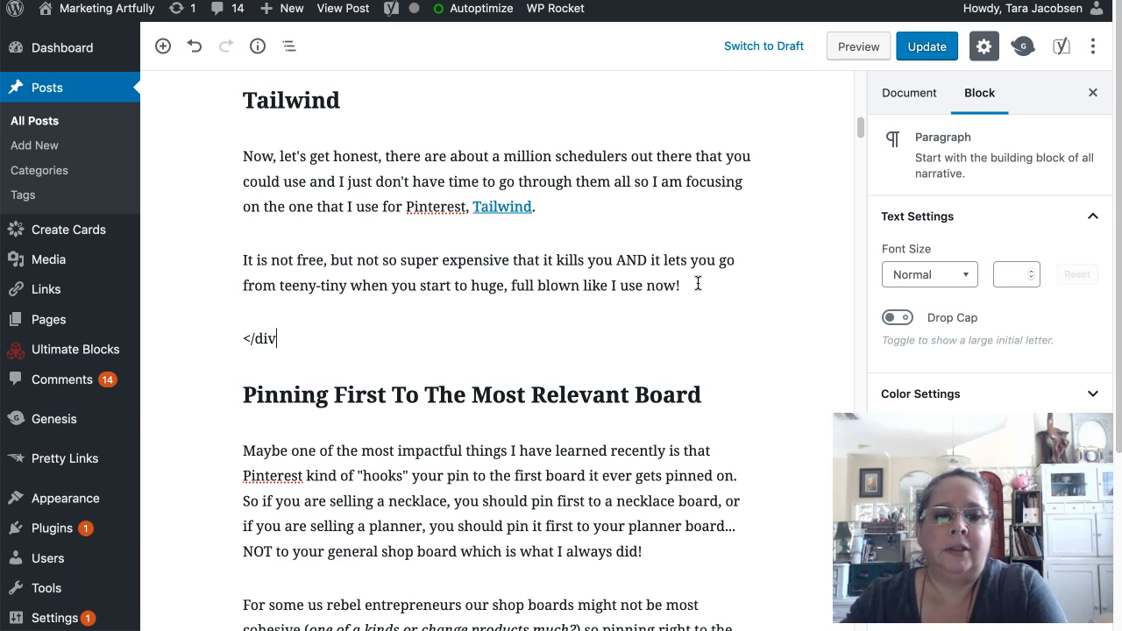
click(163, 46)
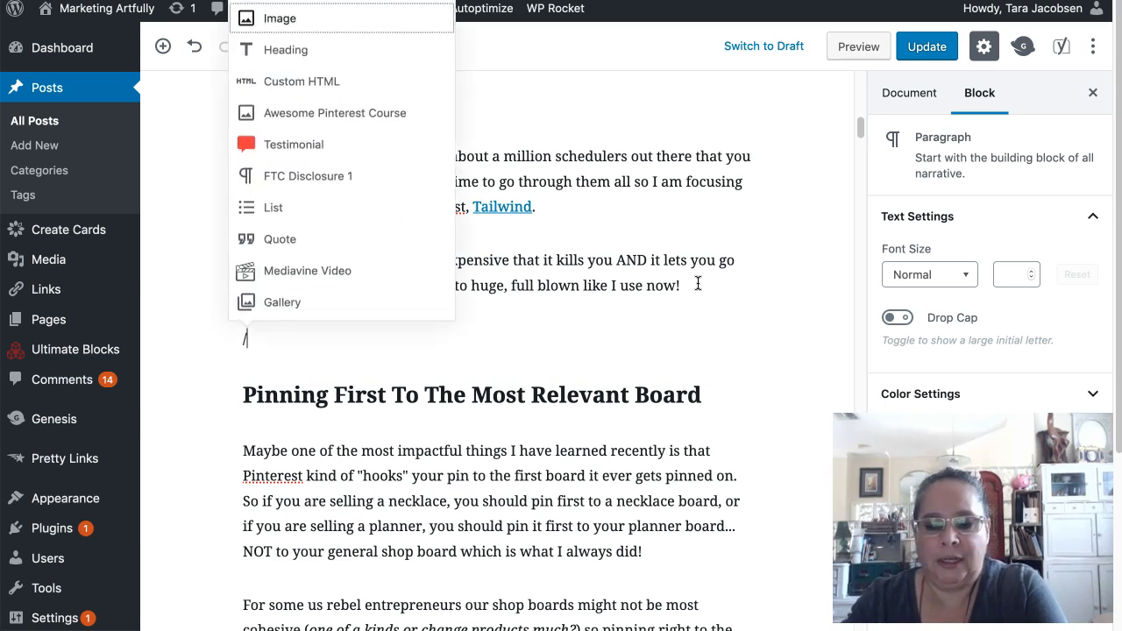
click(301, 81)
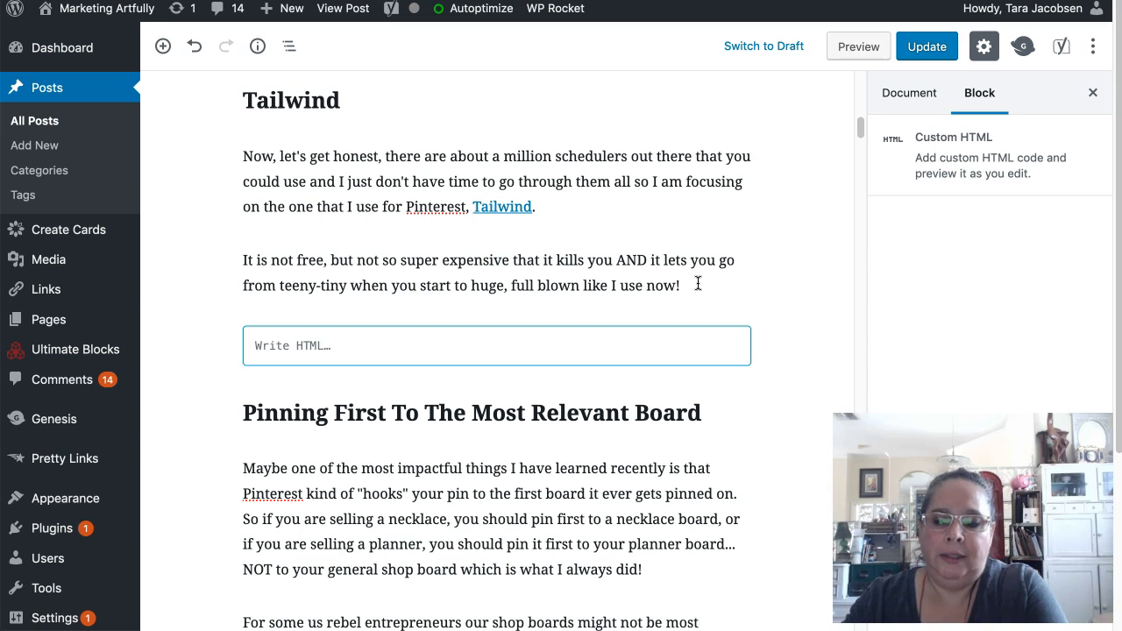
text(</div>)
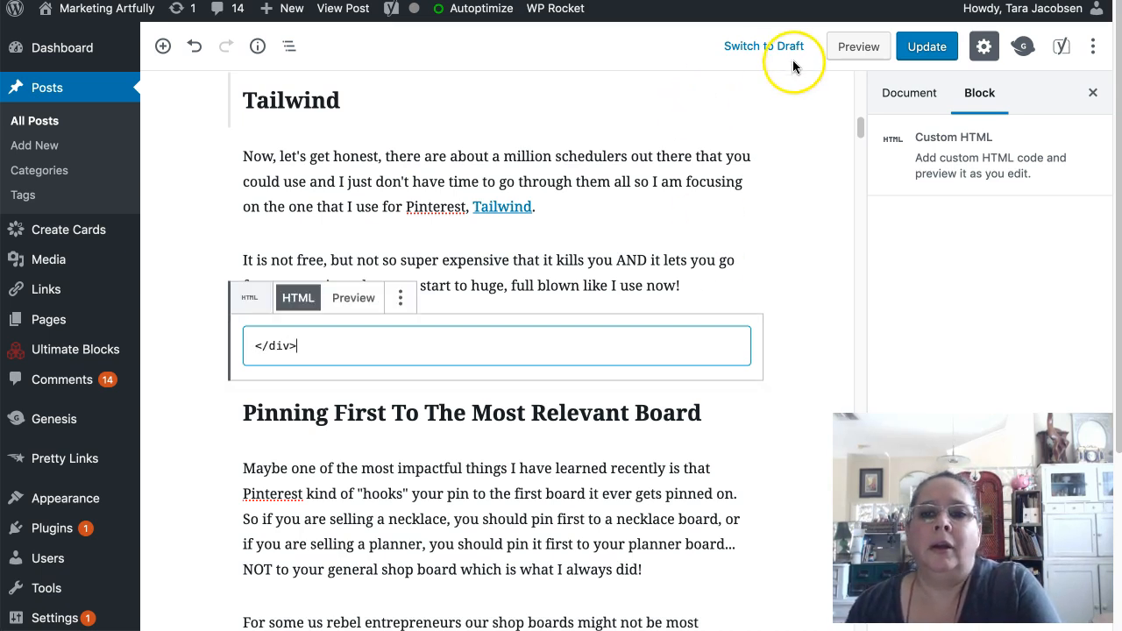
click(927, 46)
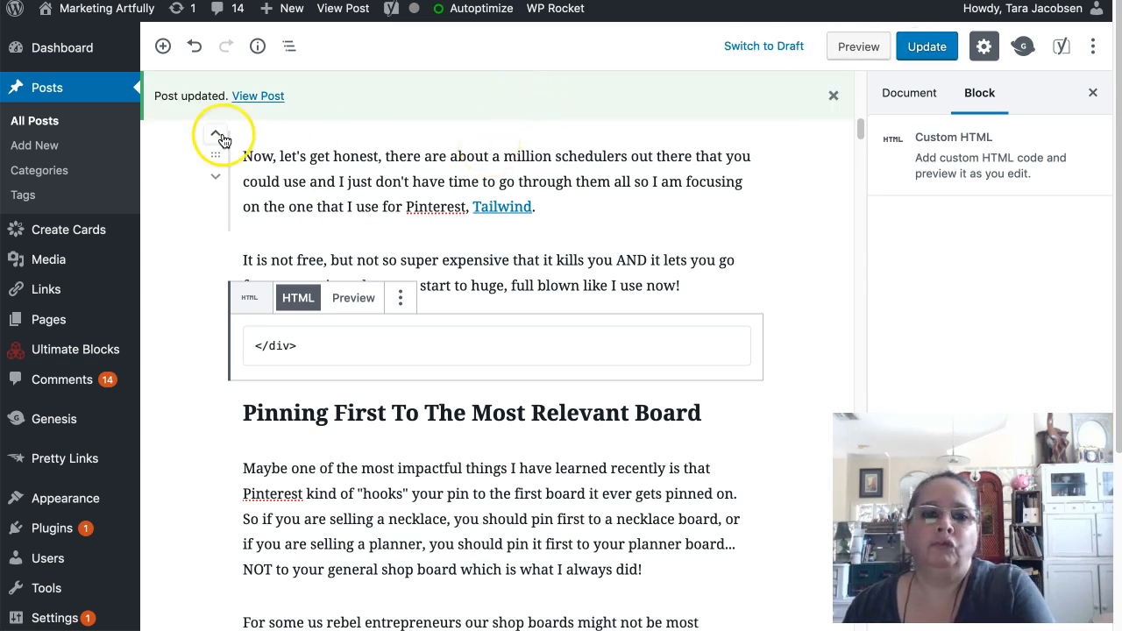
- Scroll through the live post, then open the Awesome Pinterest Course reusable block for editing
click(257, 96)
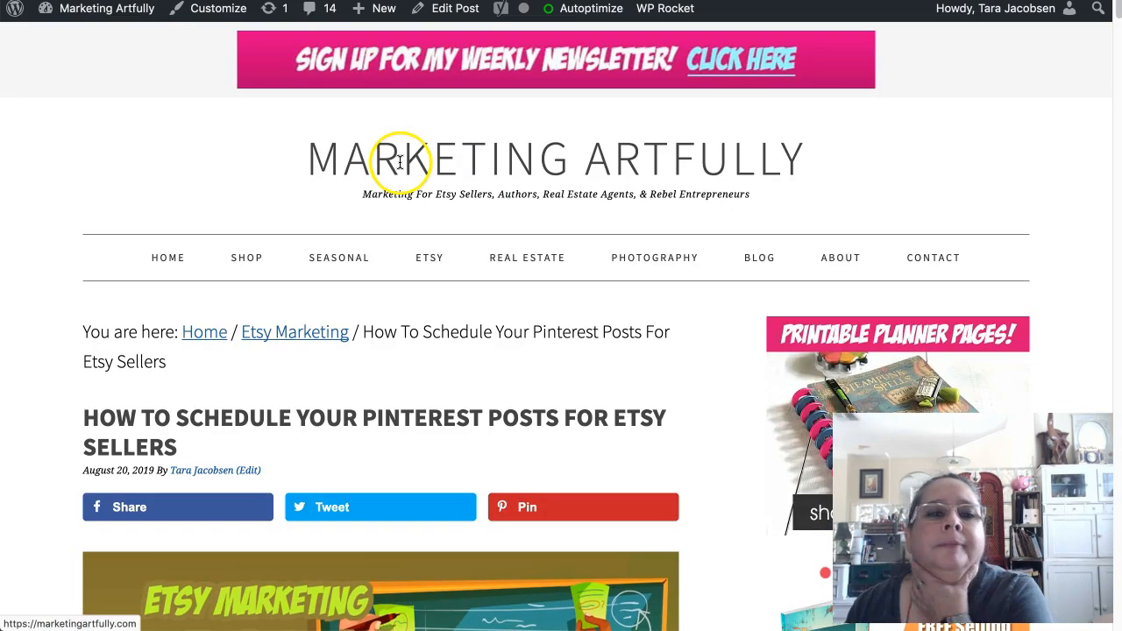
scroll(down, 3)
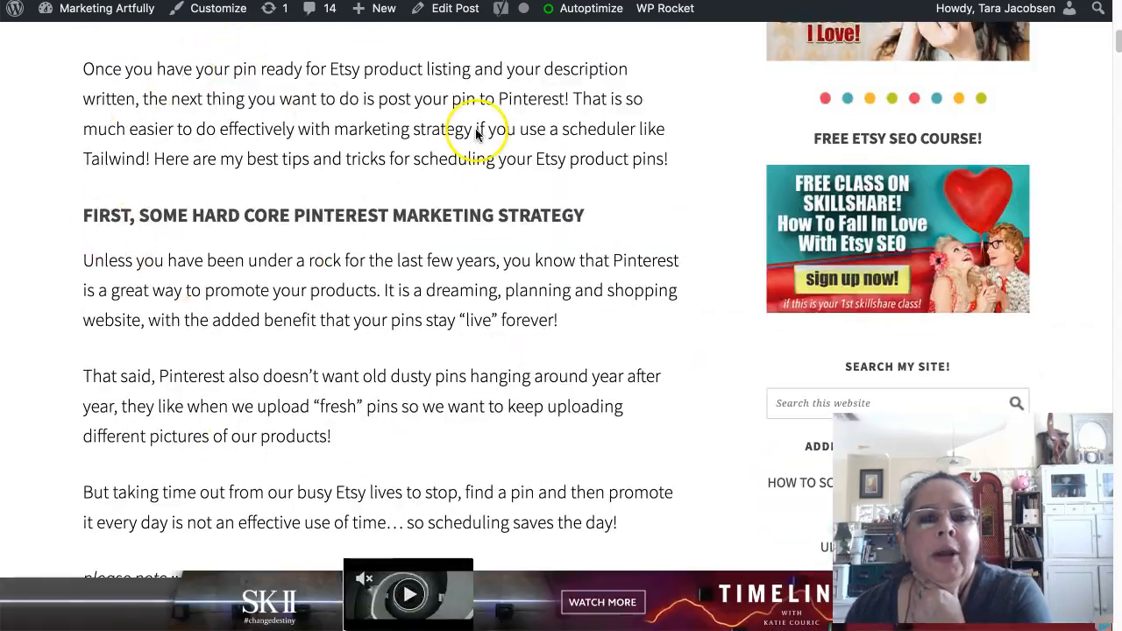
scroll(down, 3)
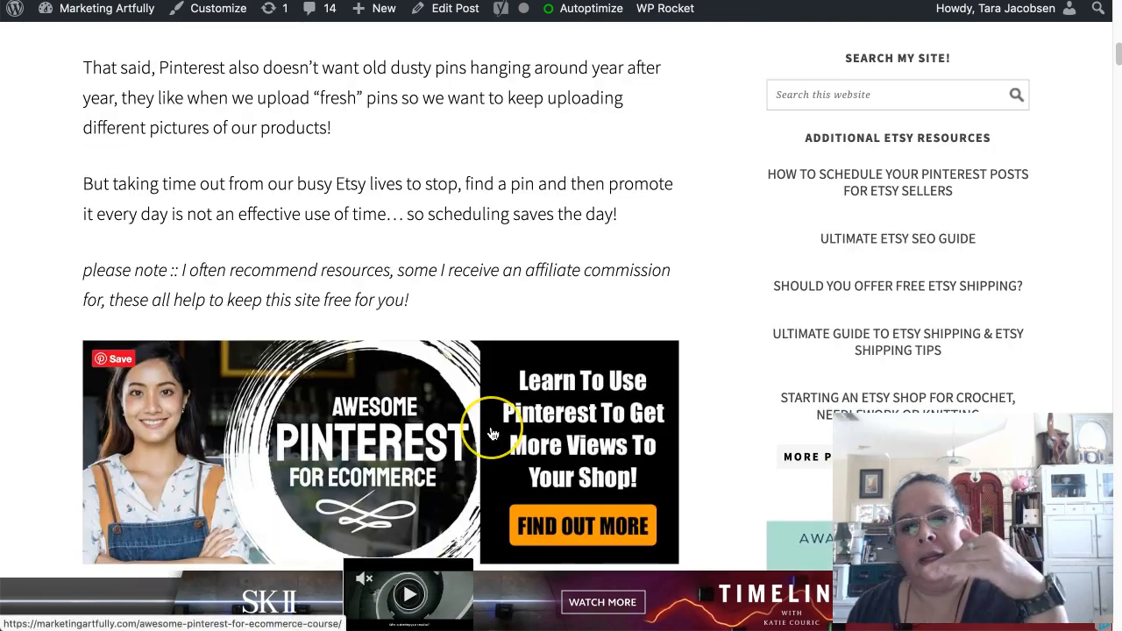
scroll(down, 3)
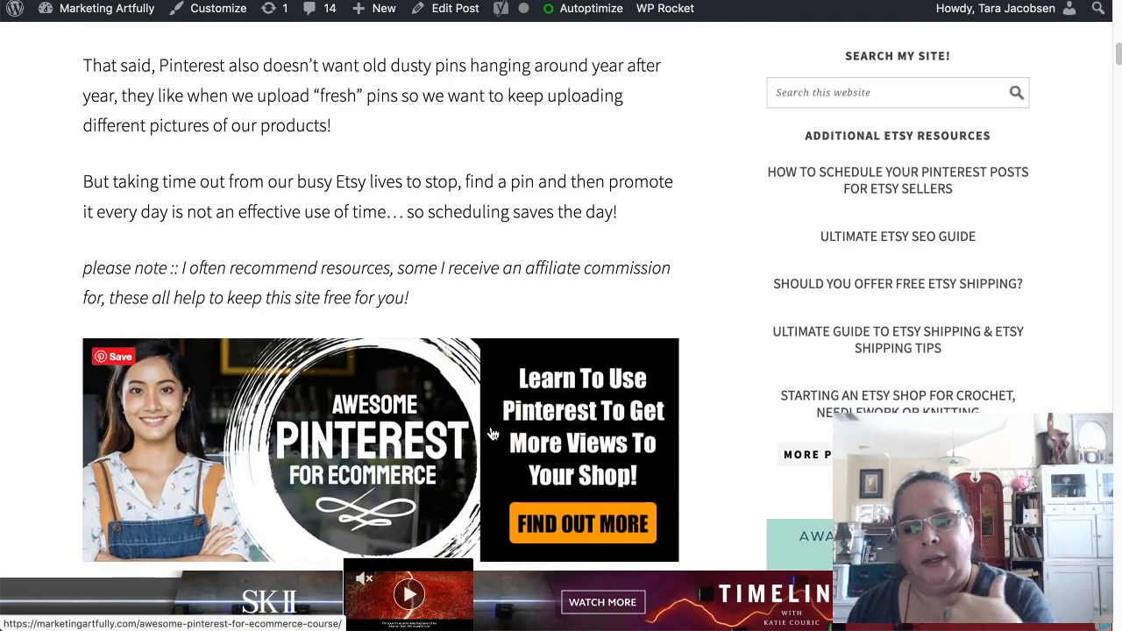
scroll(down, 3)
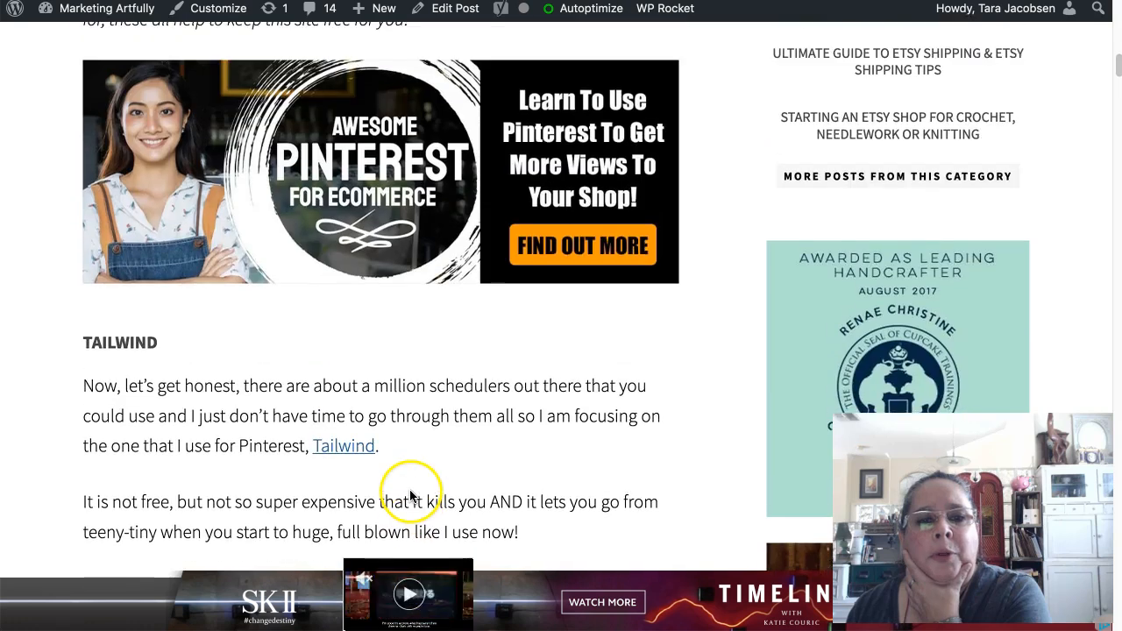
scroll(up, 3)
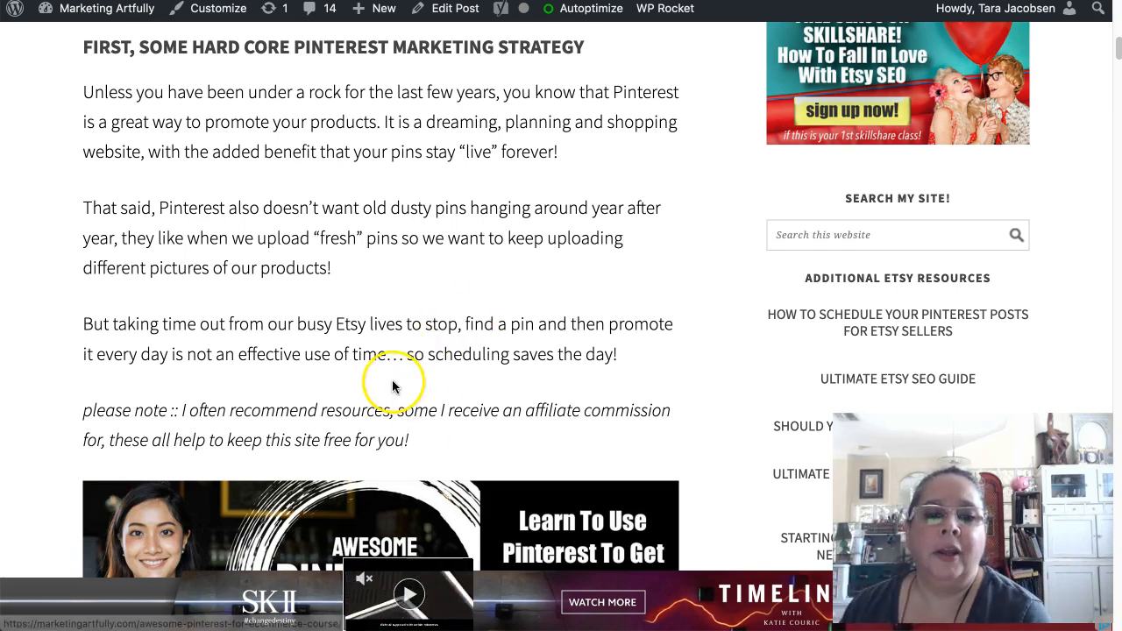
scroll(down, 3)
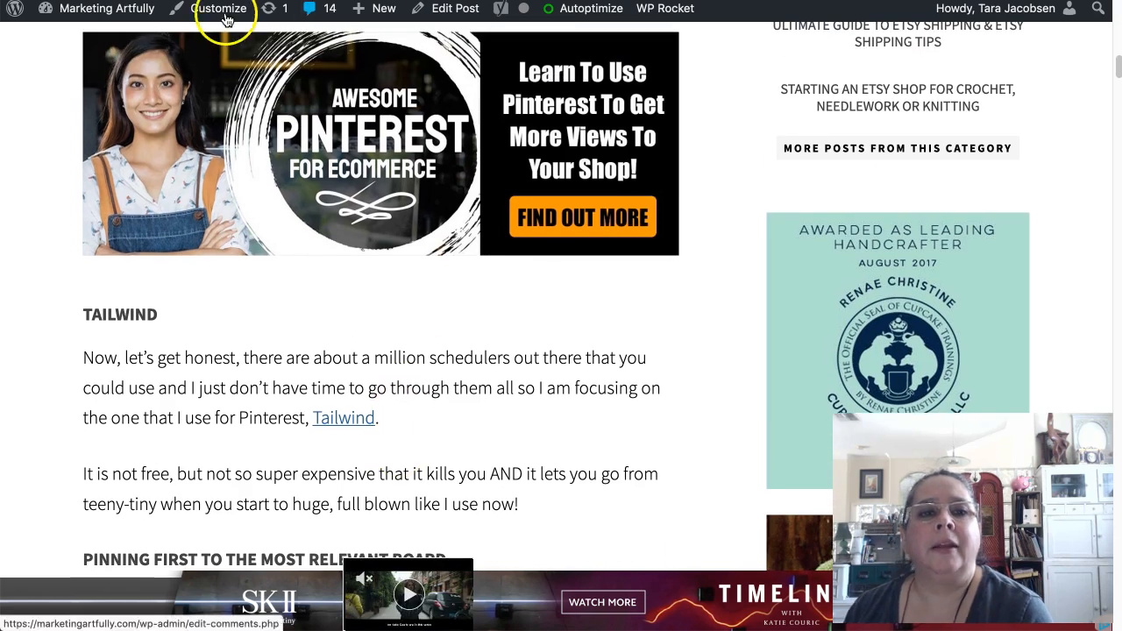
click(226, 8)
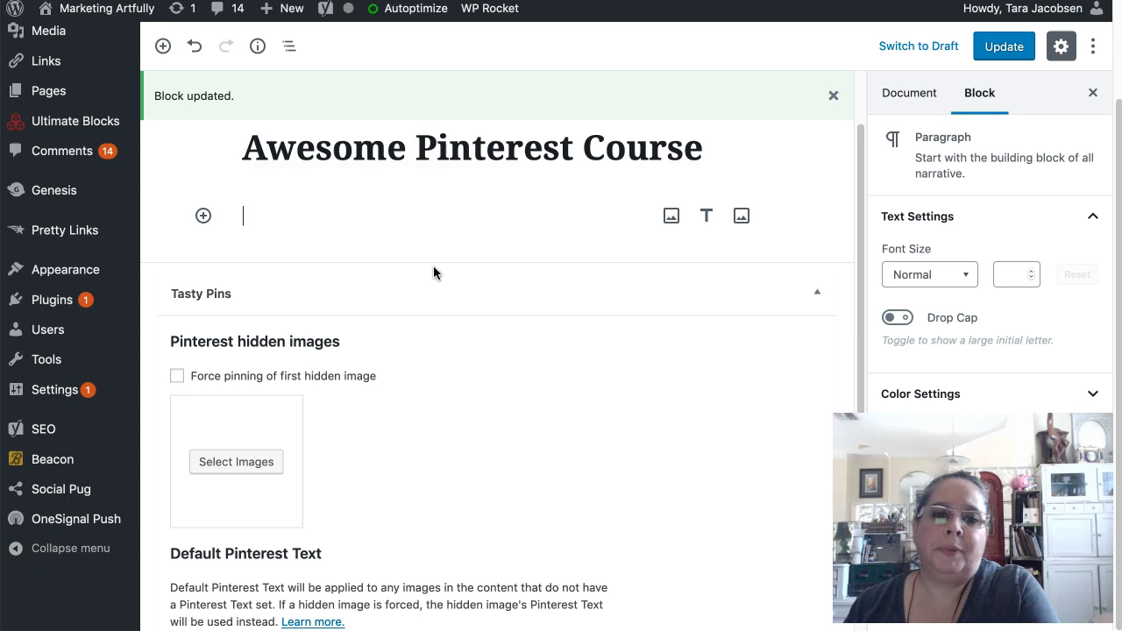
- Insert the Sept 30 STARTAWESOME banner from the Media Library with alt text 'Link To Awesome Pinterest For Ecommerce Course'
text(/imag)
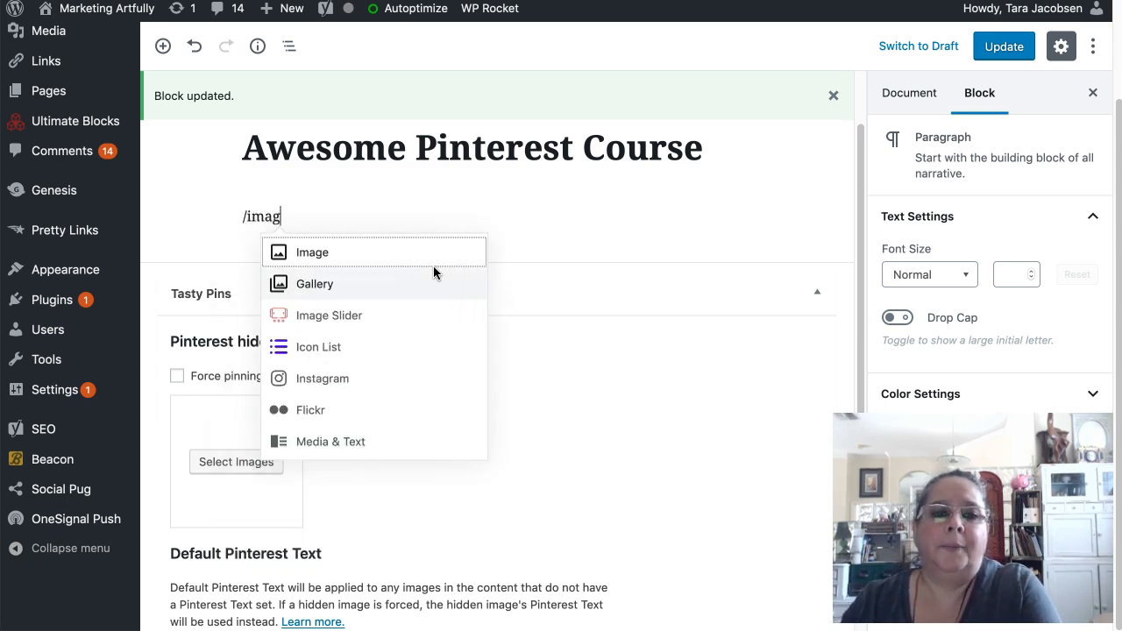
click(312, 252)
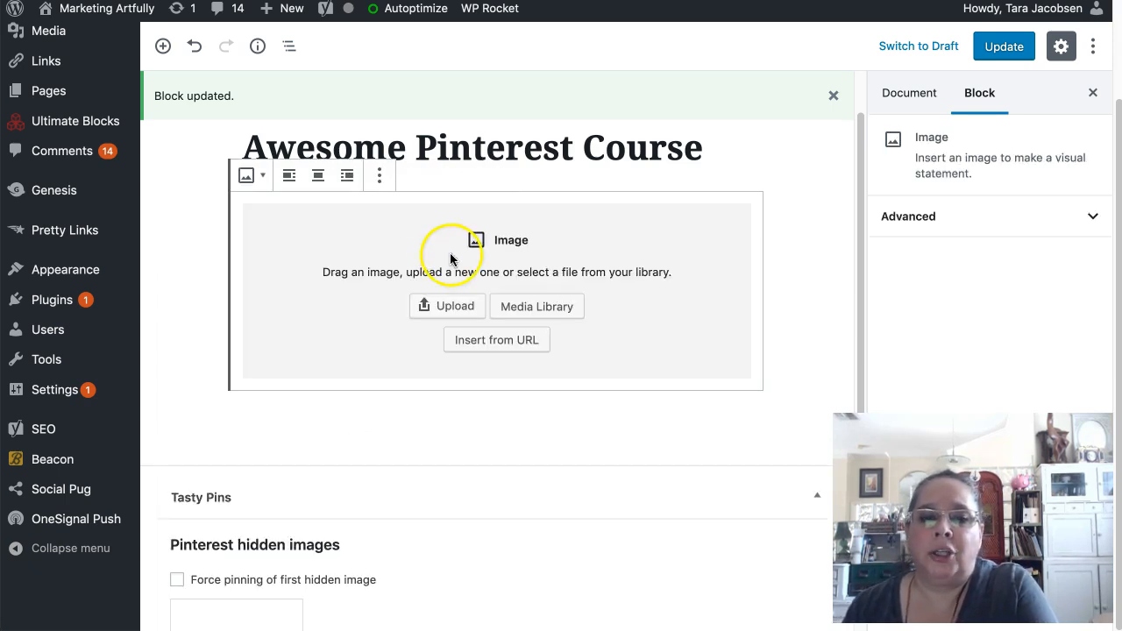
click(536, 306)
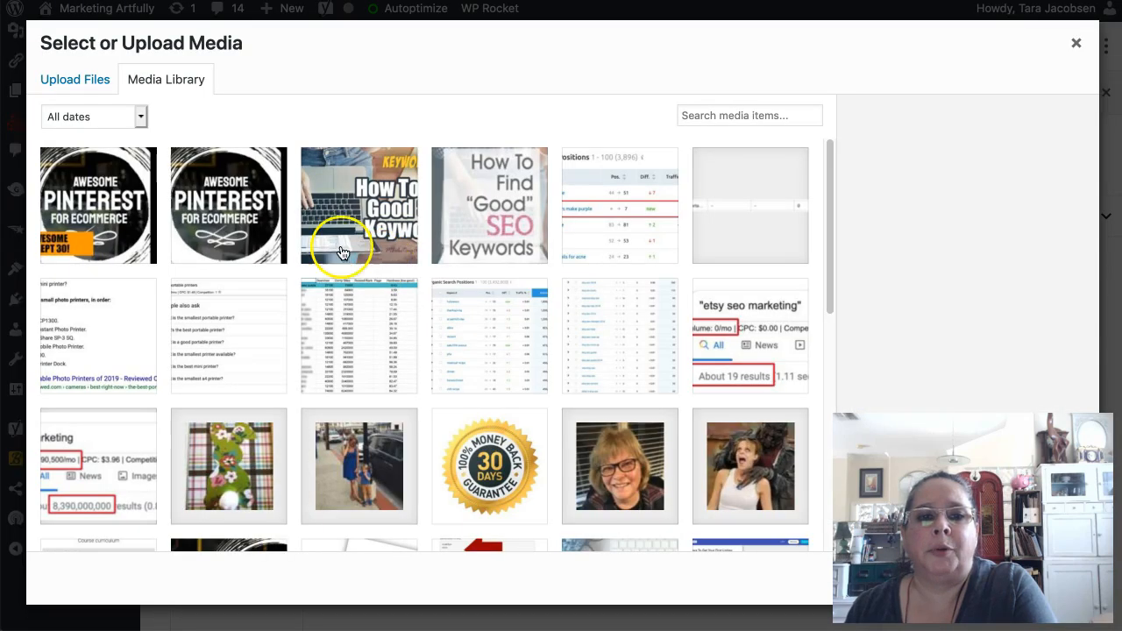
click(98, 205)
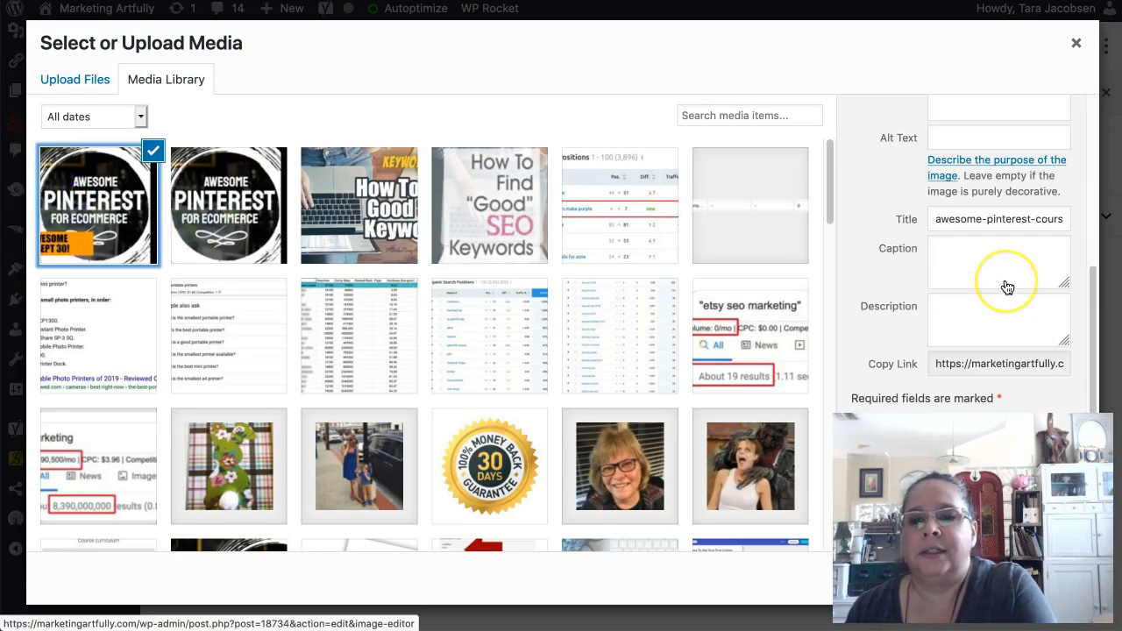
scroll(down, 3)
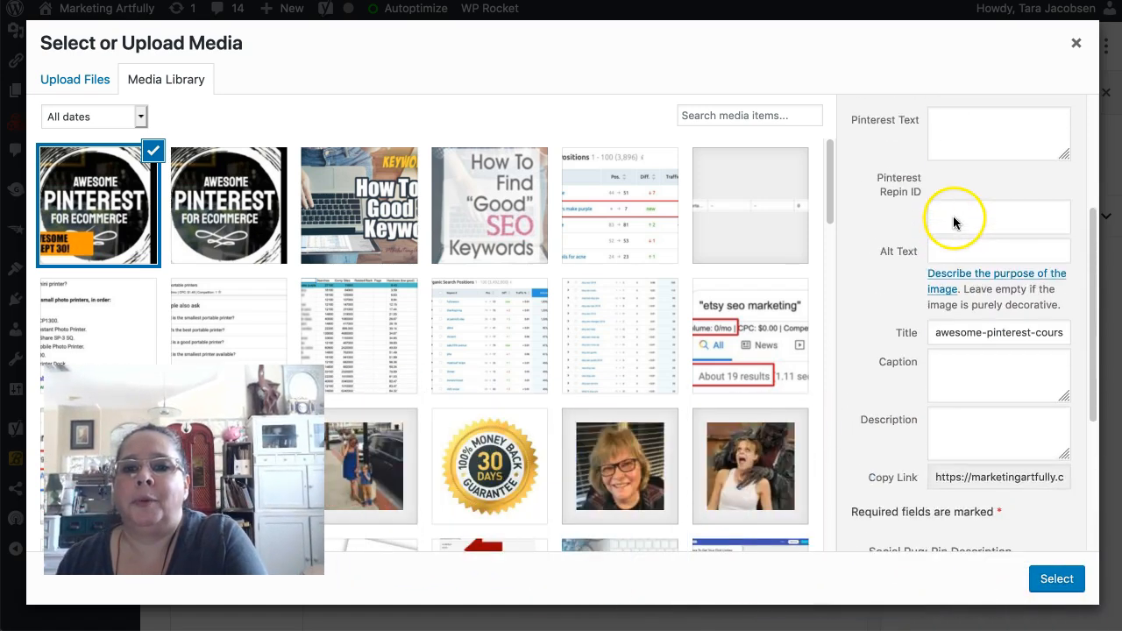
click(998, 251)
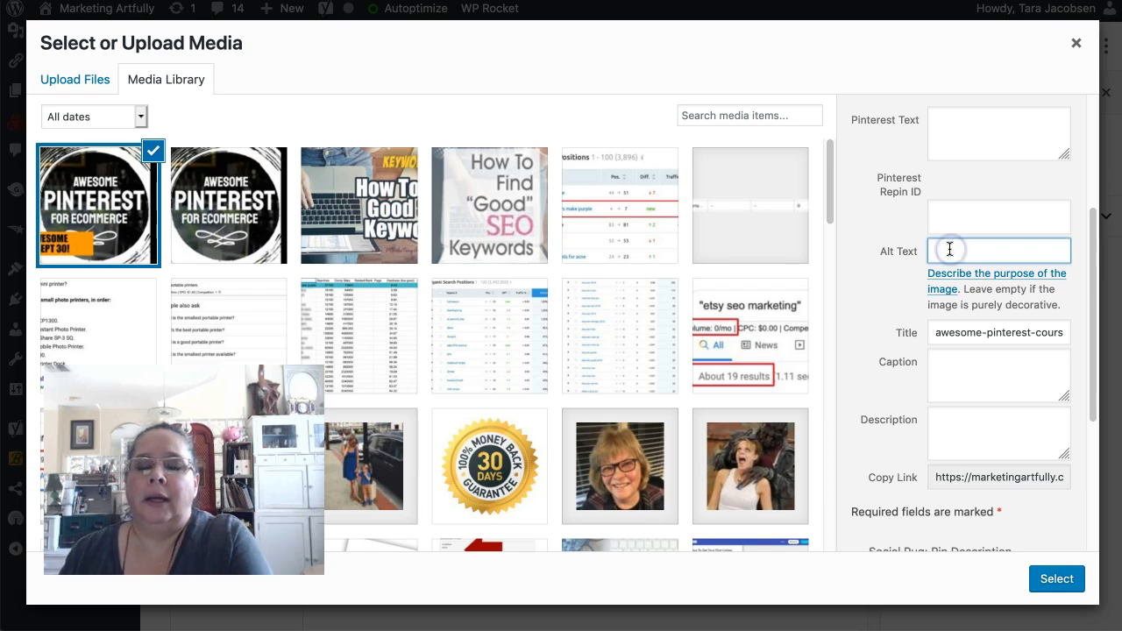
text(Link)
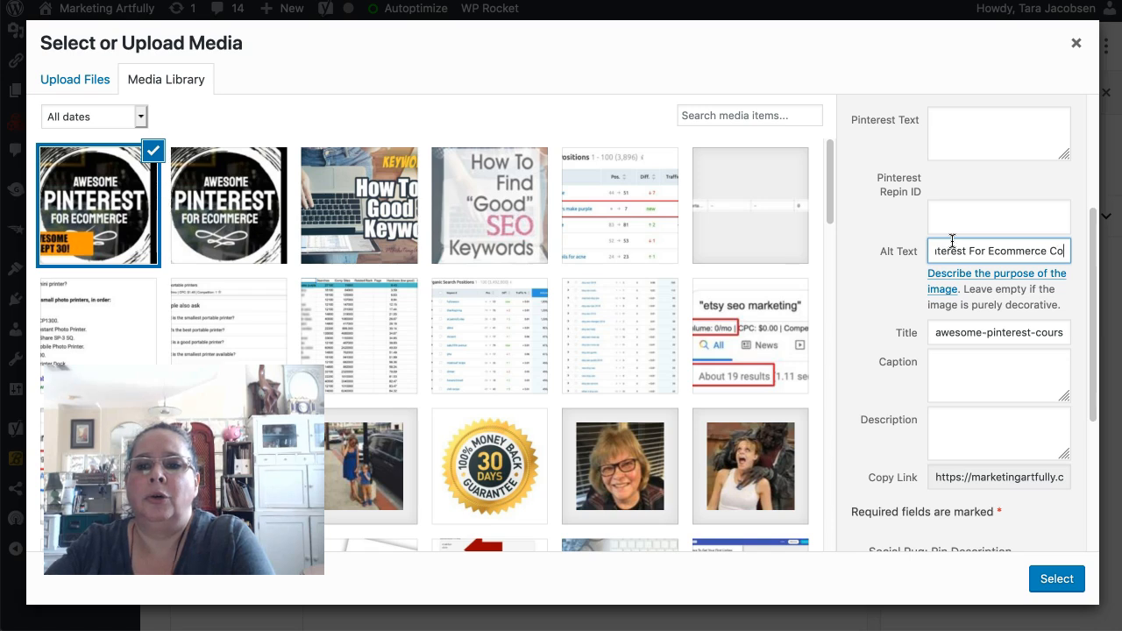
scroll(down, 3)
text(urse)
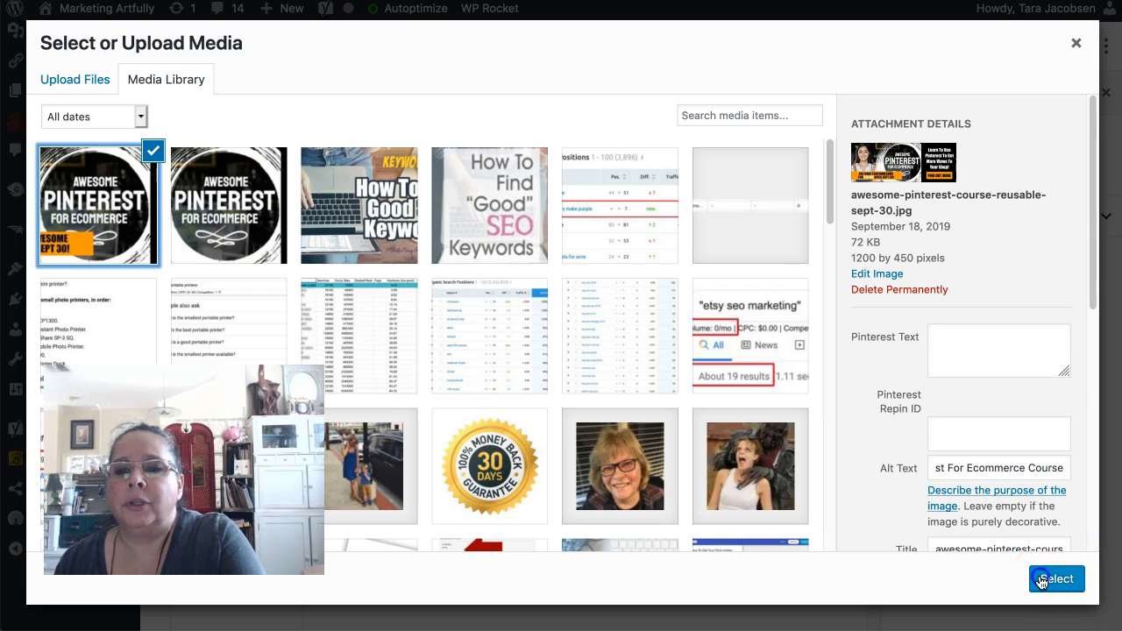
click(1056, 579)
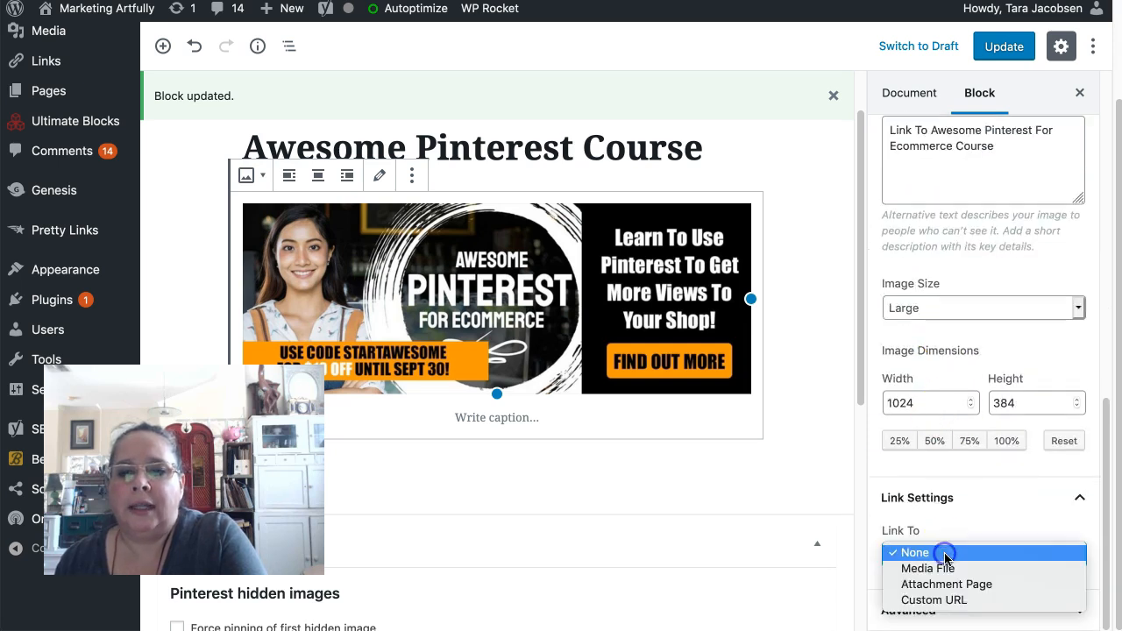
- Link the banner to the custom URL 'pinterest-for-ecommerce-course/' and save the block
click(933, 600)
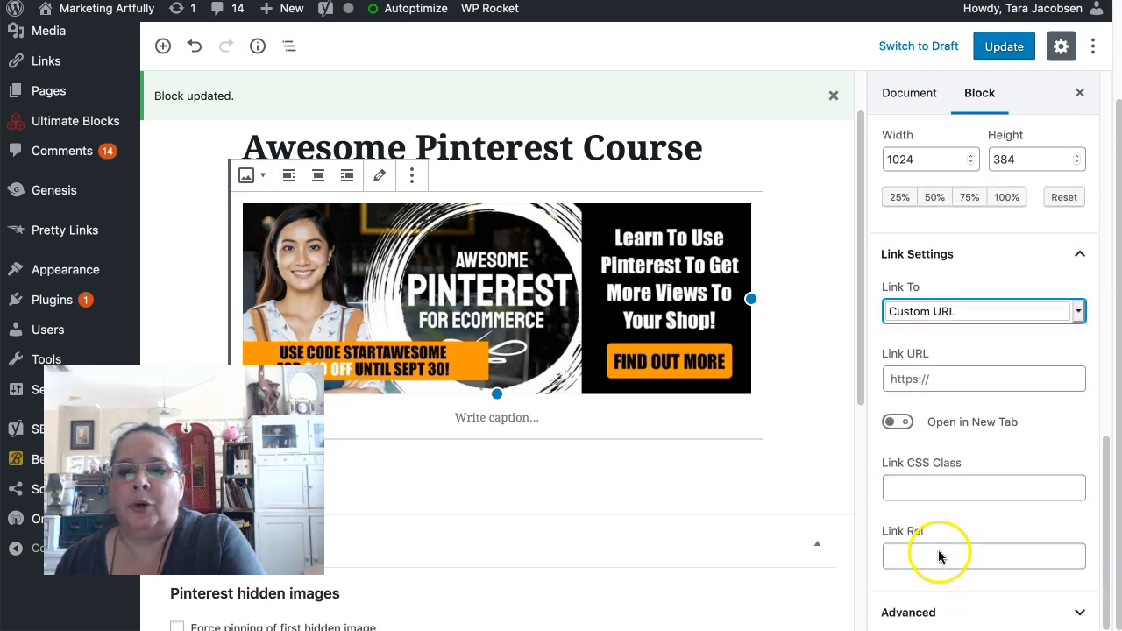
text(pinterest-for-ecommerce-course/)
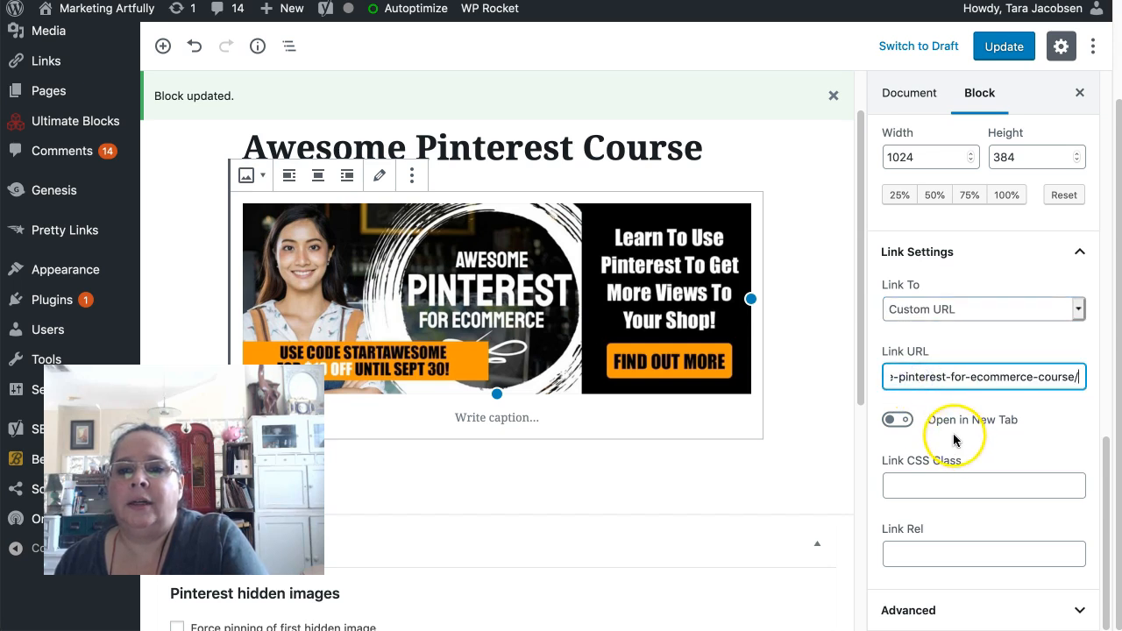
click(896, 419)
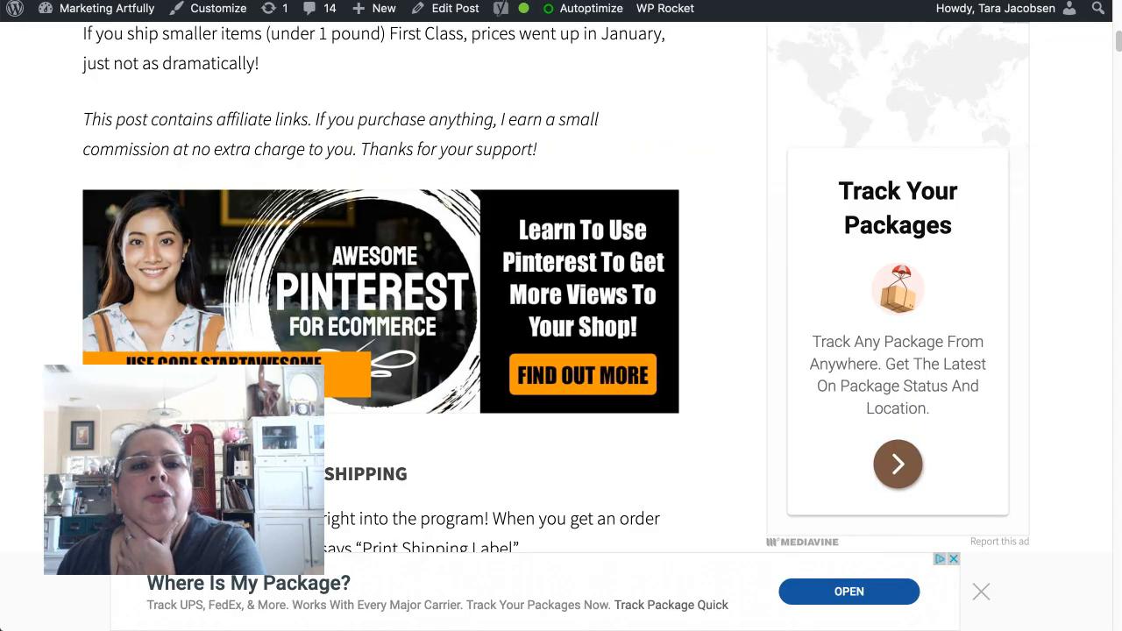
- Update the Etsy shipping guide post and view it live
click(455, 8)
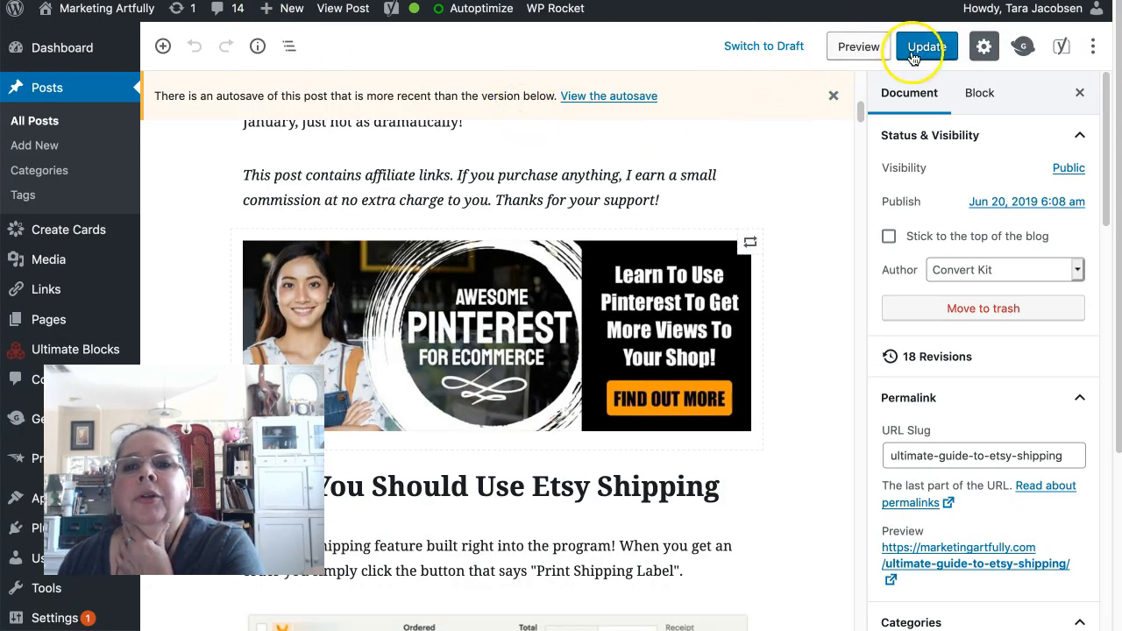
click(925, 45)
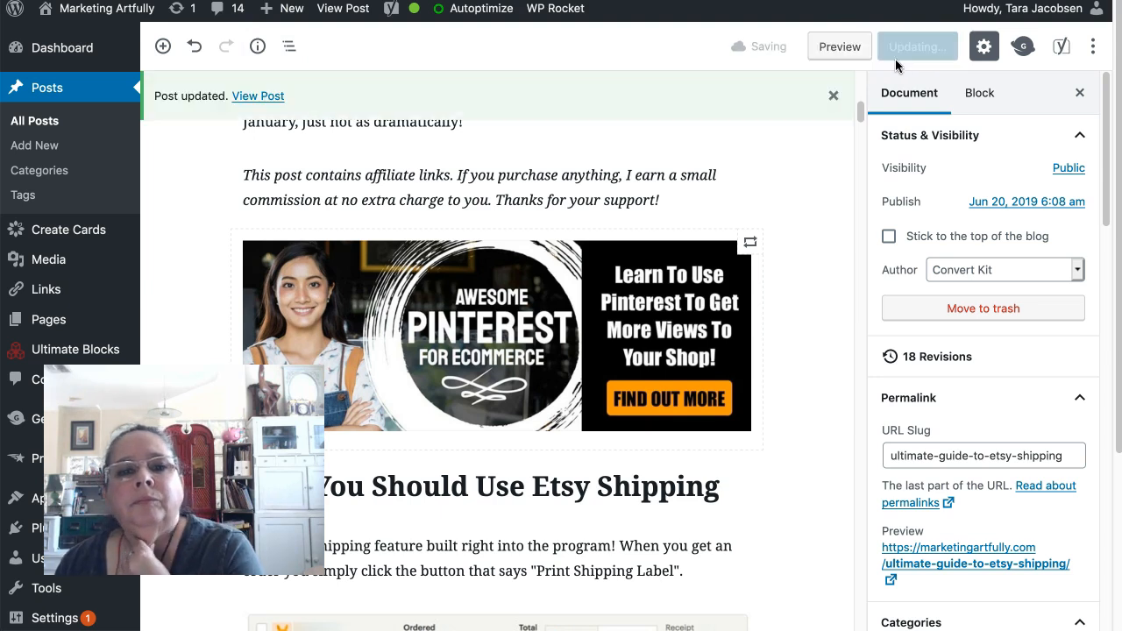
mouse_move(258, 95)
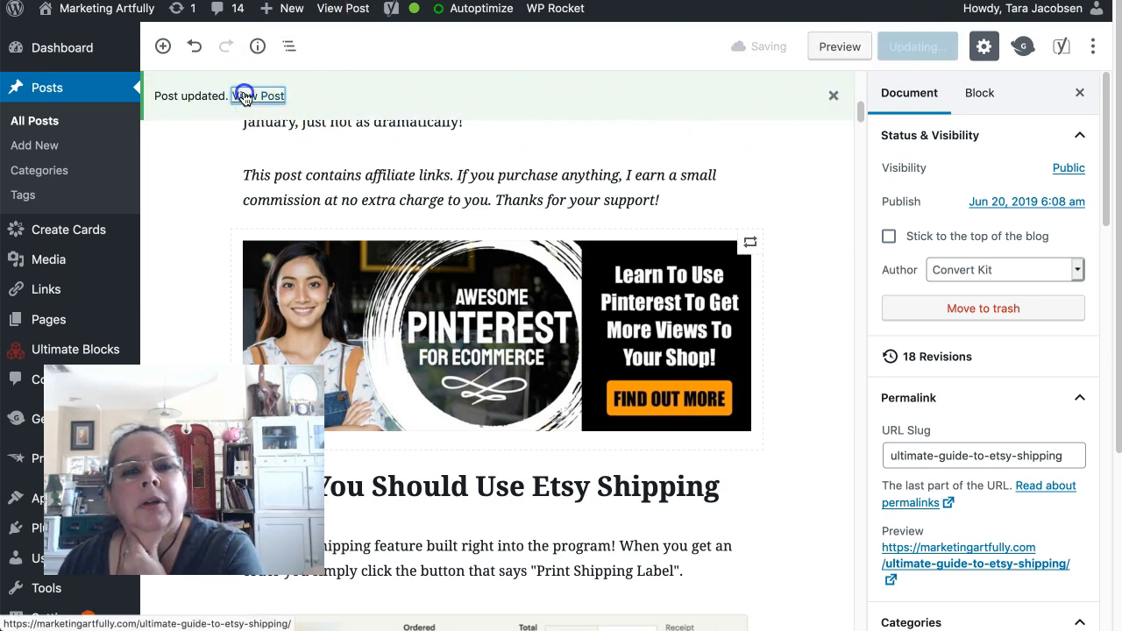
click(258, 96)
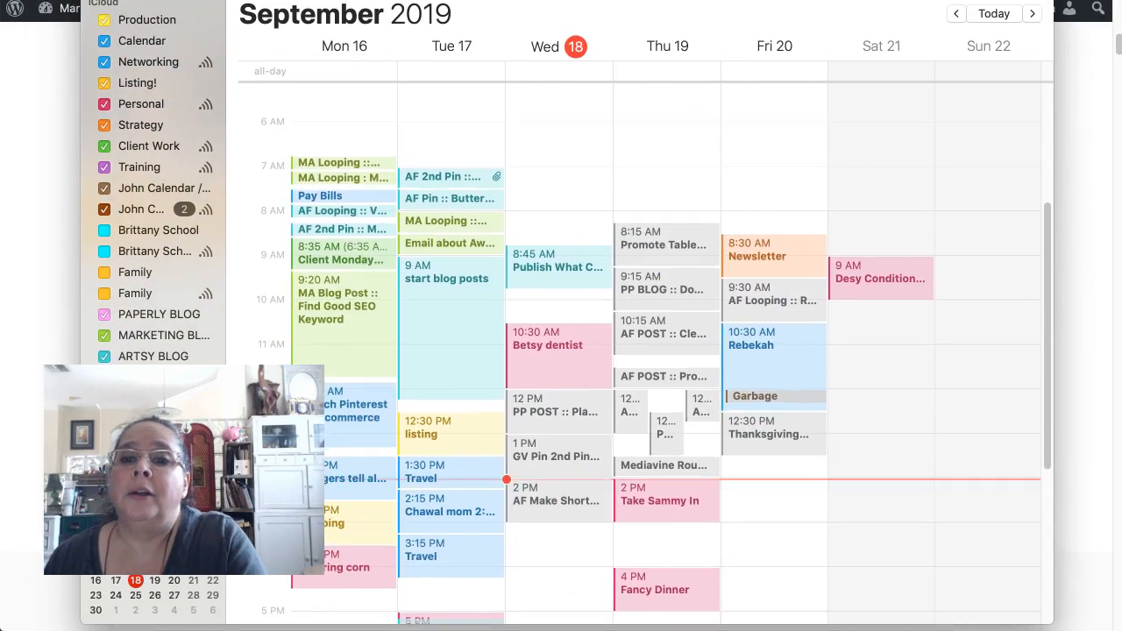
- Create a Sept 30, 8 AM reminder 'WHOOP WHOOP WHOOP - Change out Awesome Pinterest Gutenberg block without $10'
click(1032, 13)
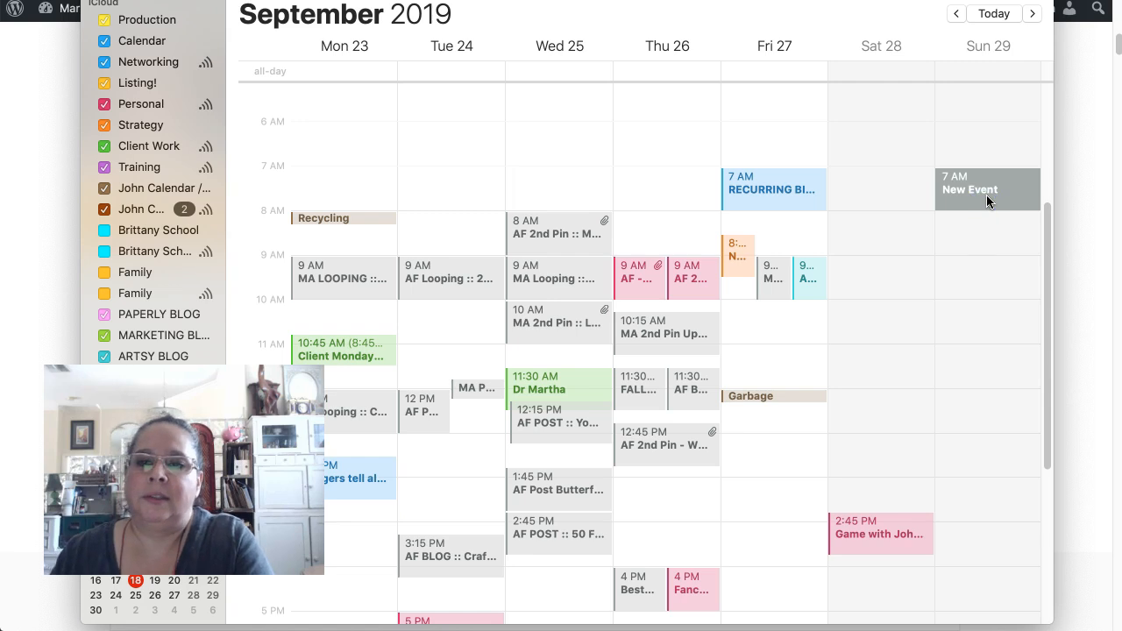
click(1033, 13)
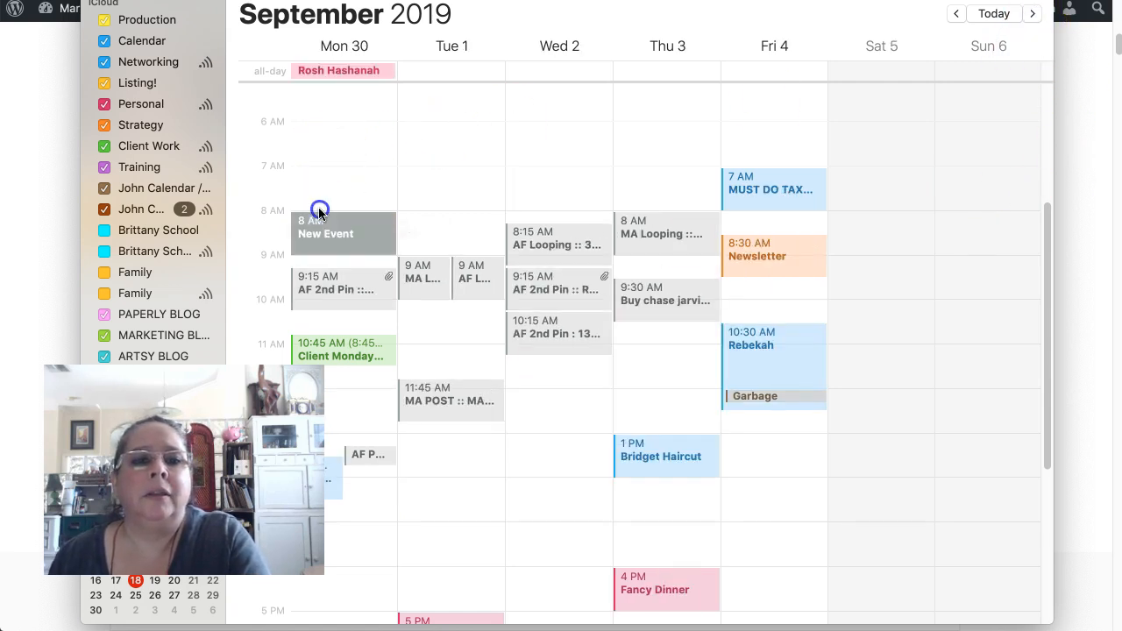
text(WHOOP WHOOP WHOOP - Change out)
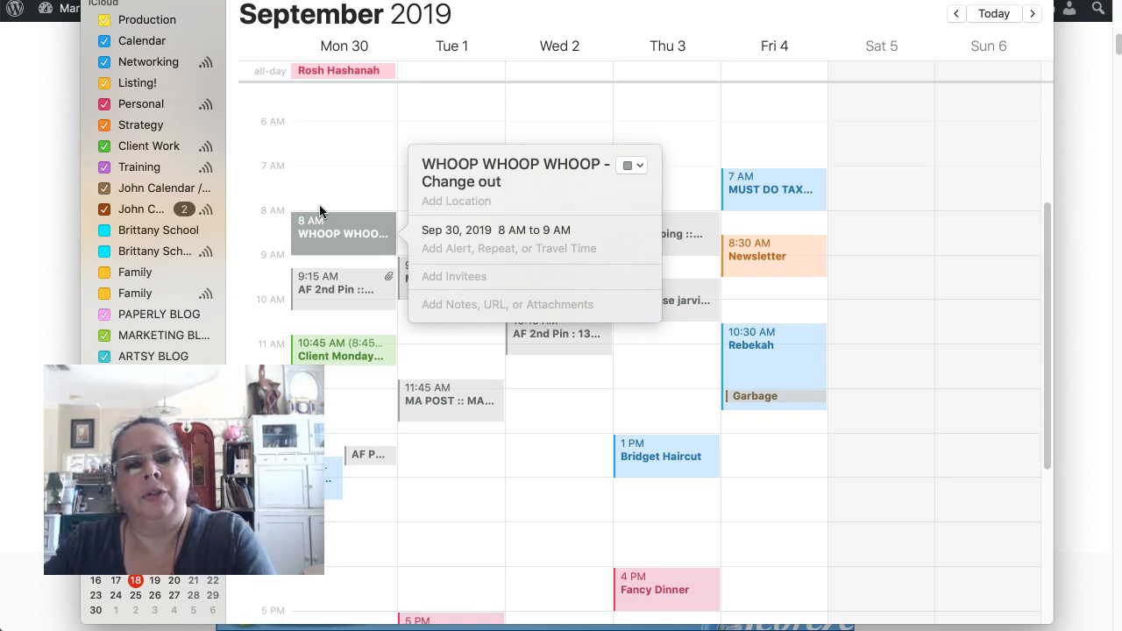
text(Awesome Pint)
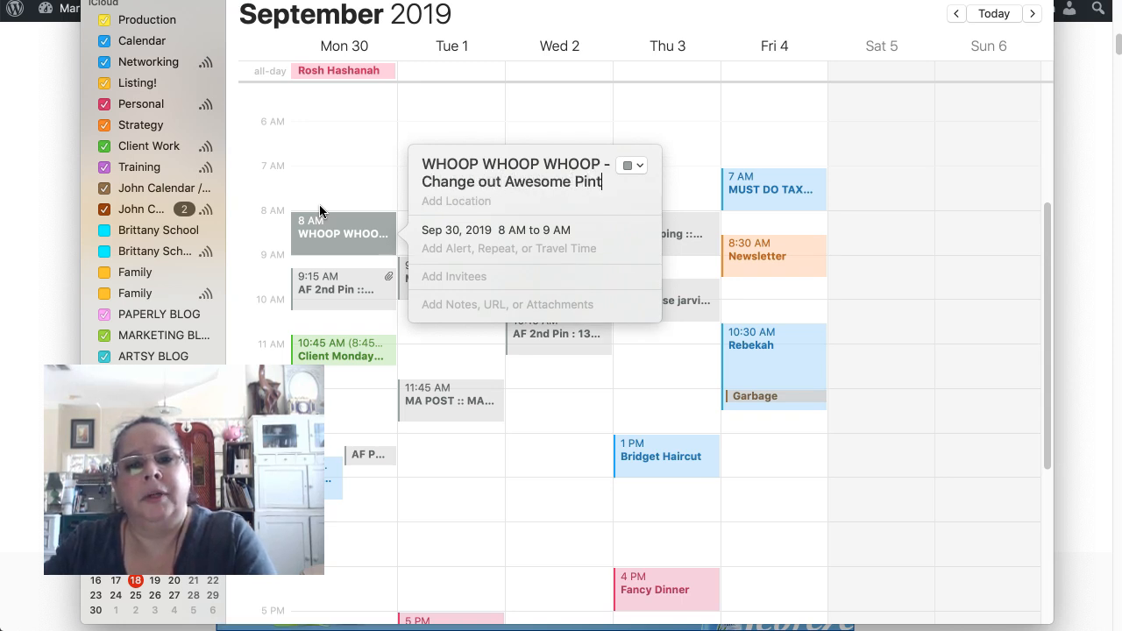
text(erest Gutenberg bl)
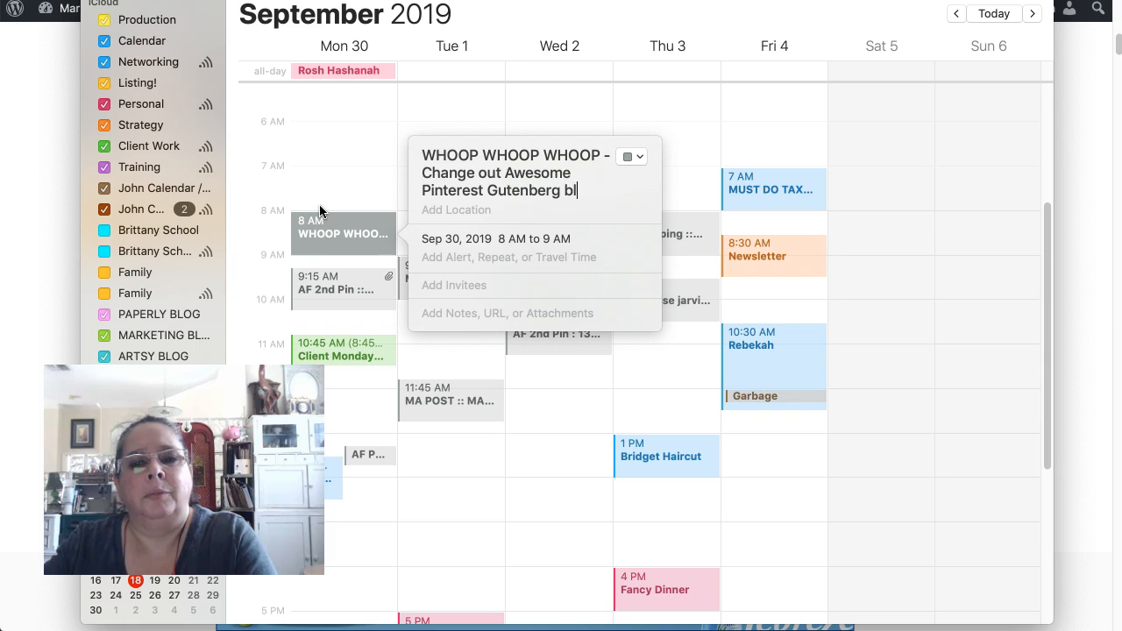
text(ock without)
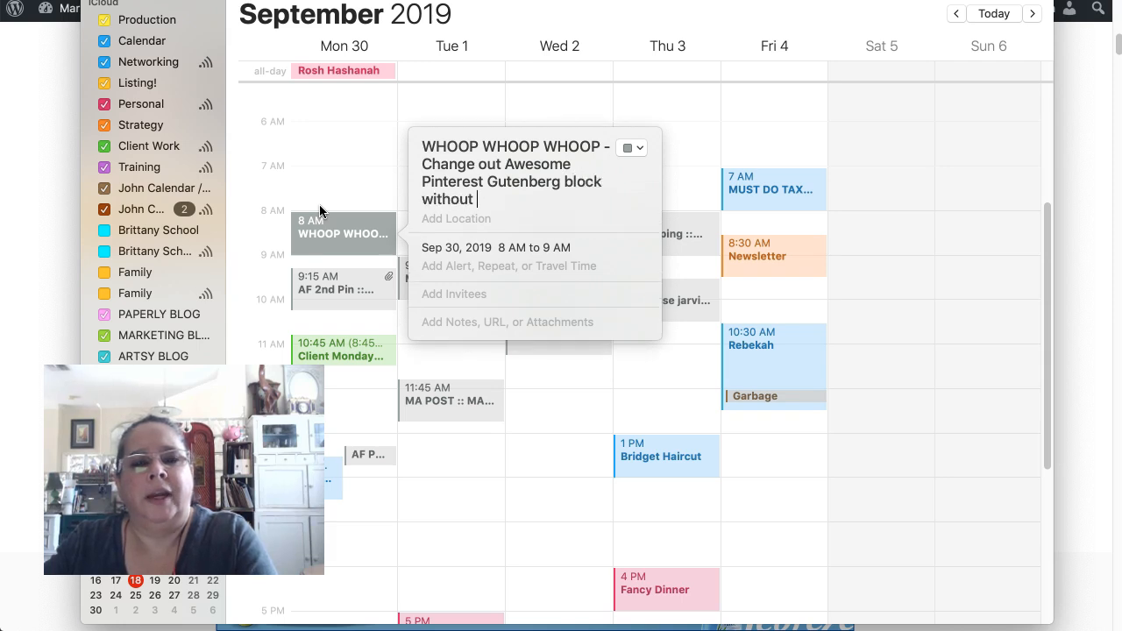
text(1)
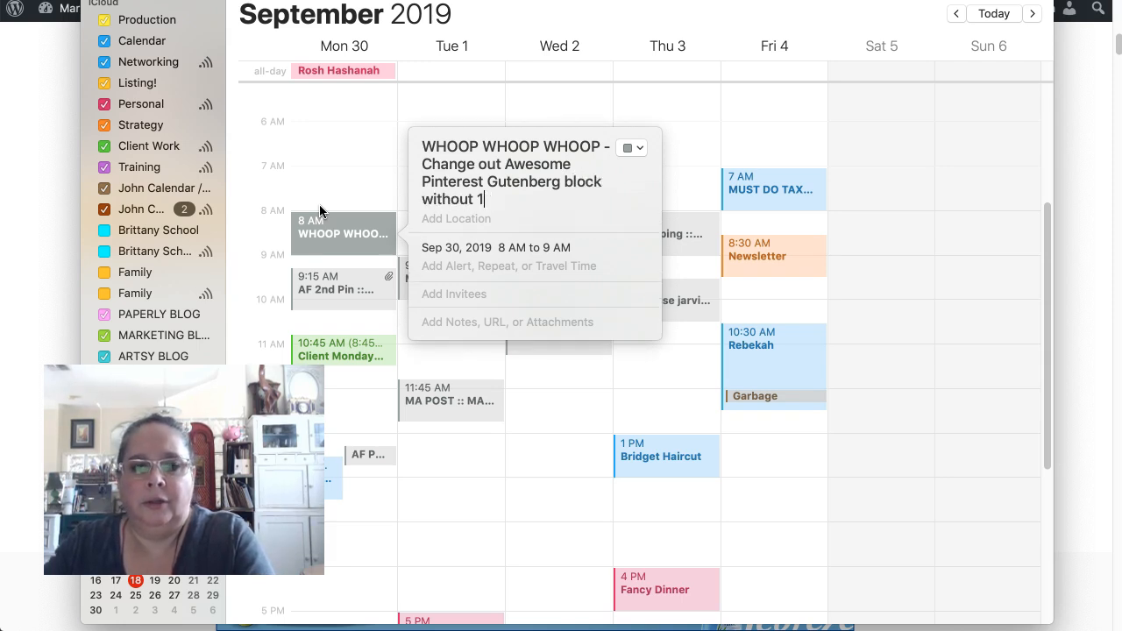
text($0)
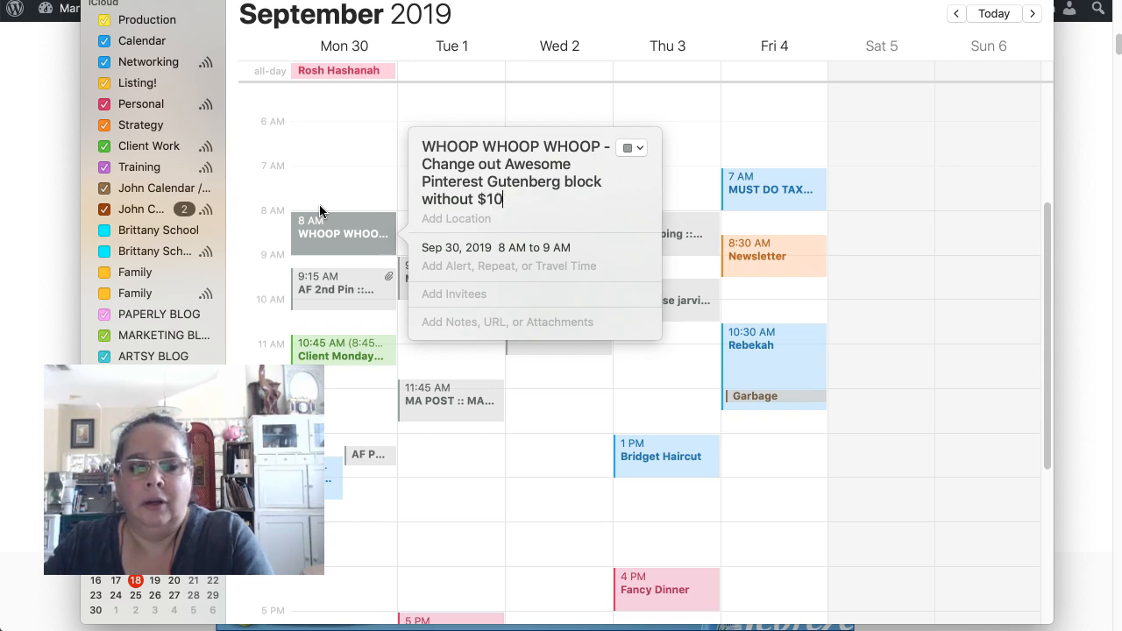
text(off coupon)
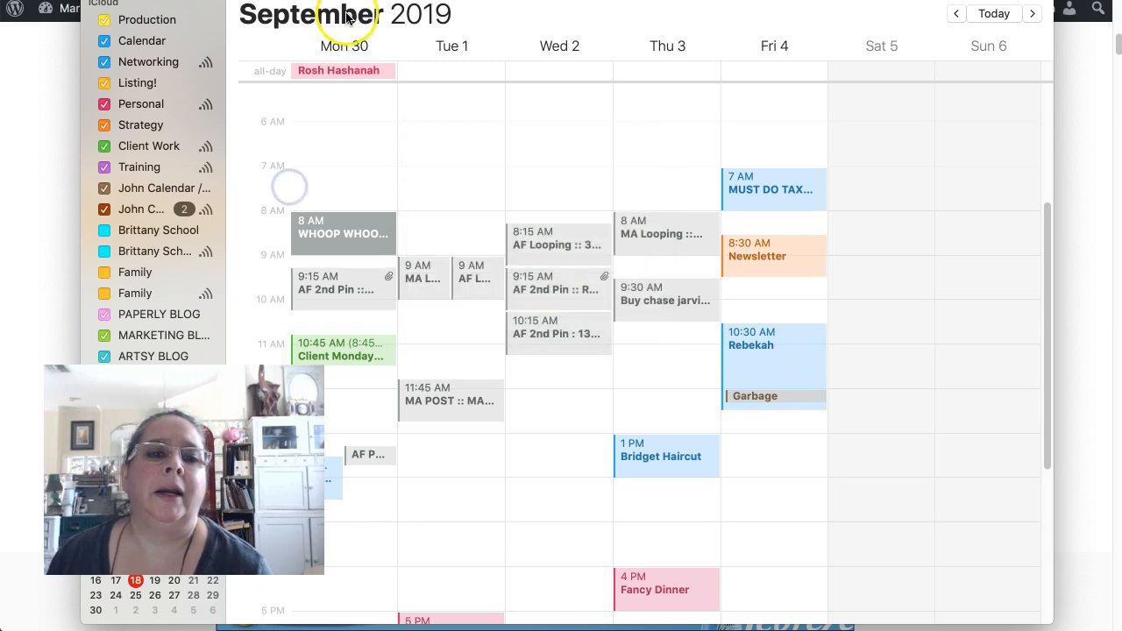
mouse_move(325, 155)
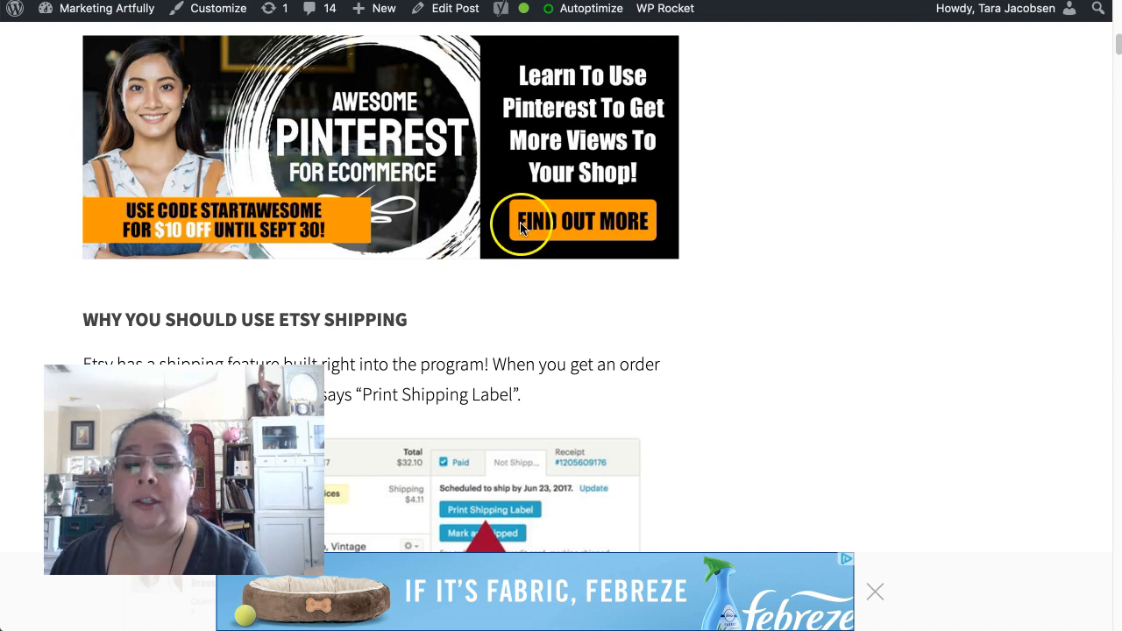
mouse_move(897, 275)
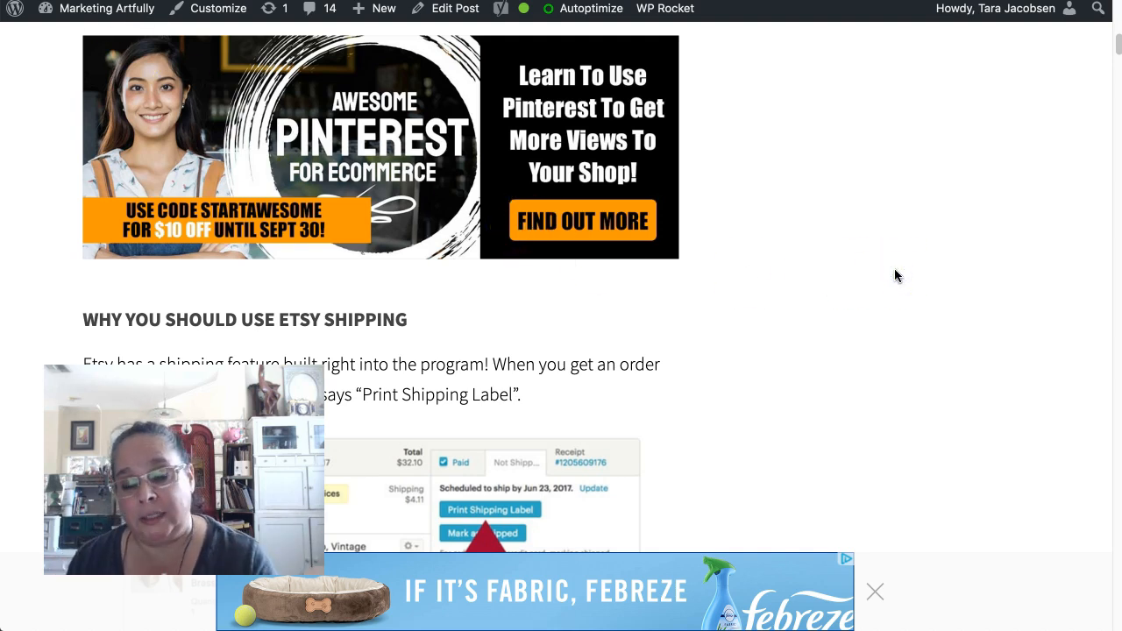